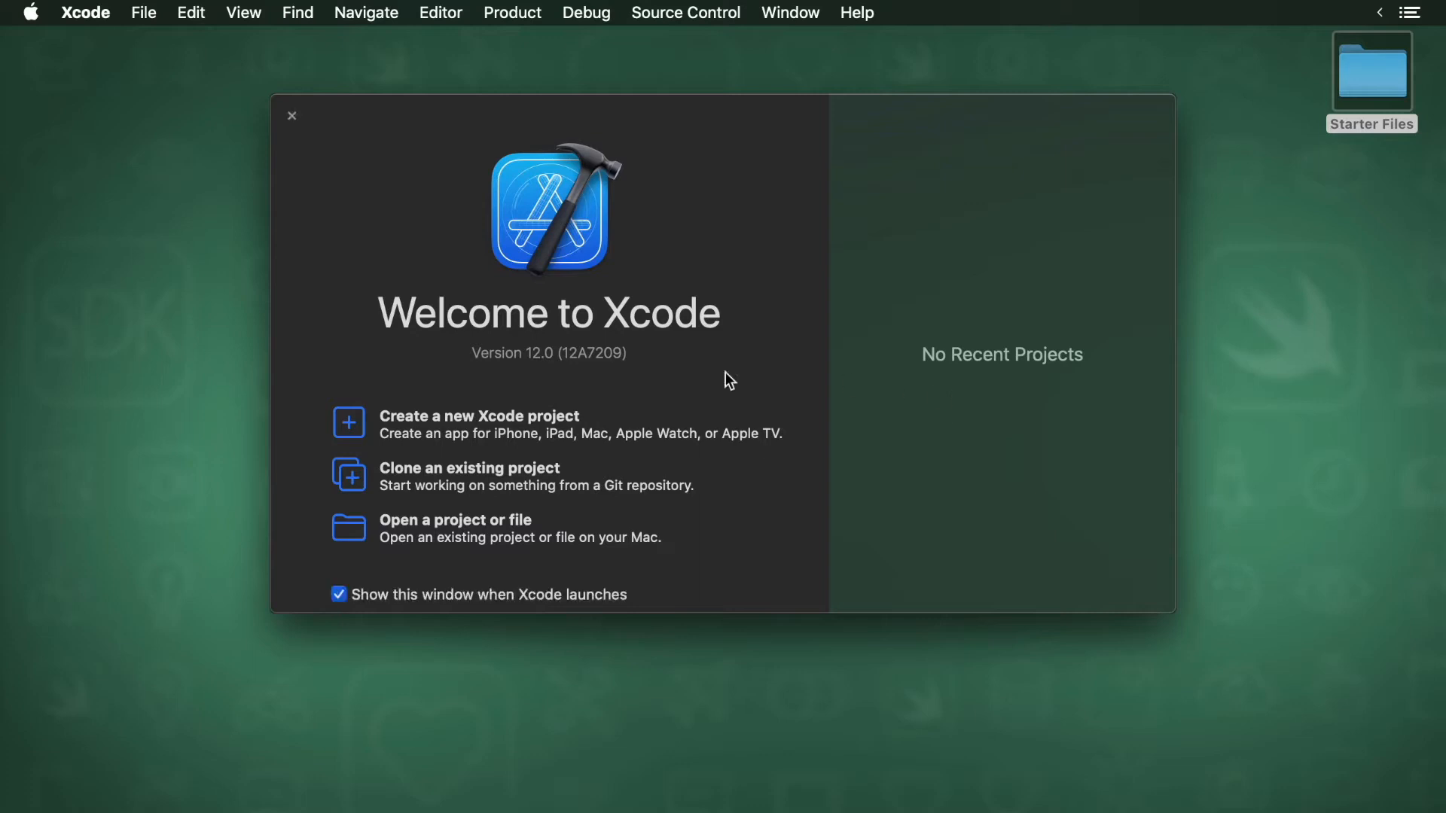
# Start a new Xcode project using the iOS App template
pyautogui.click(479, 416)
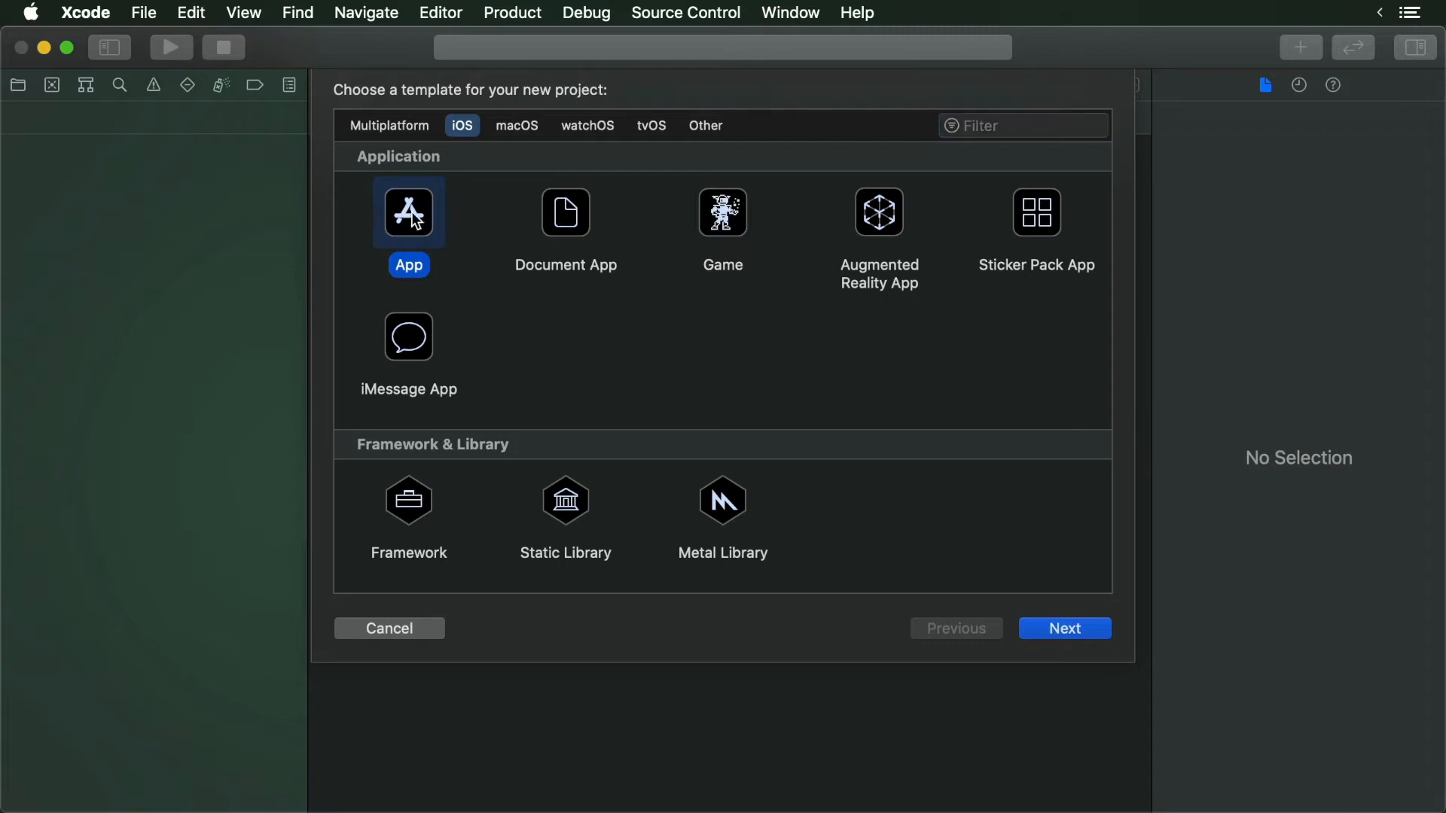
pyautogui.click(1064, 627)
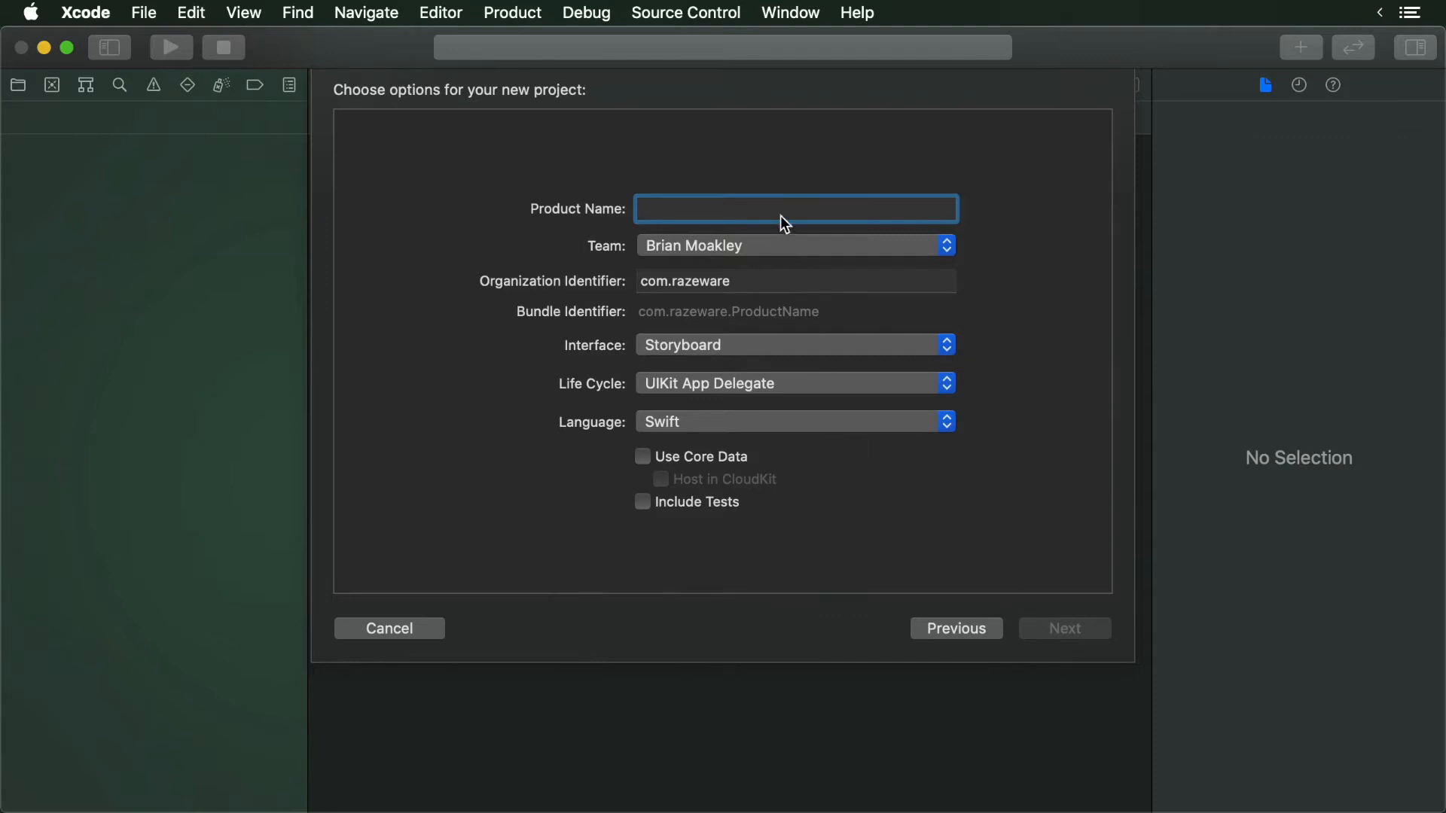
# Name the product StoryPrompt, keep the current team and organization identifier, and keep Storyboard as the interface
pyautogui.write('StoryPrompt')
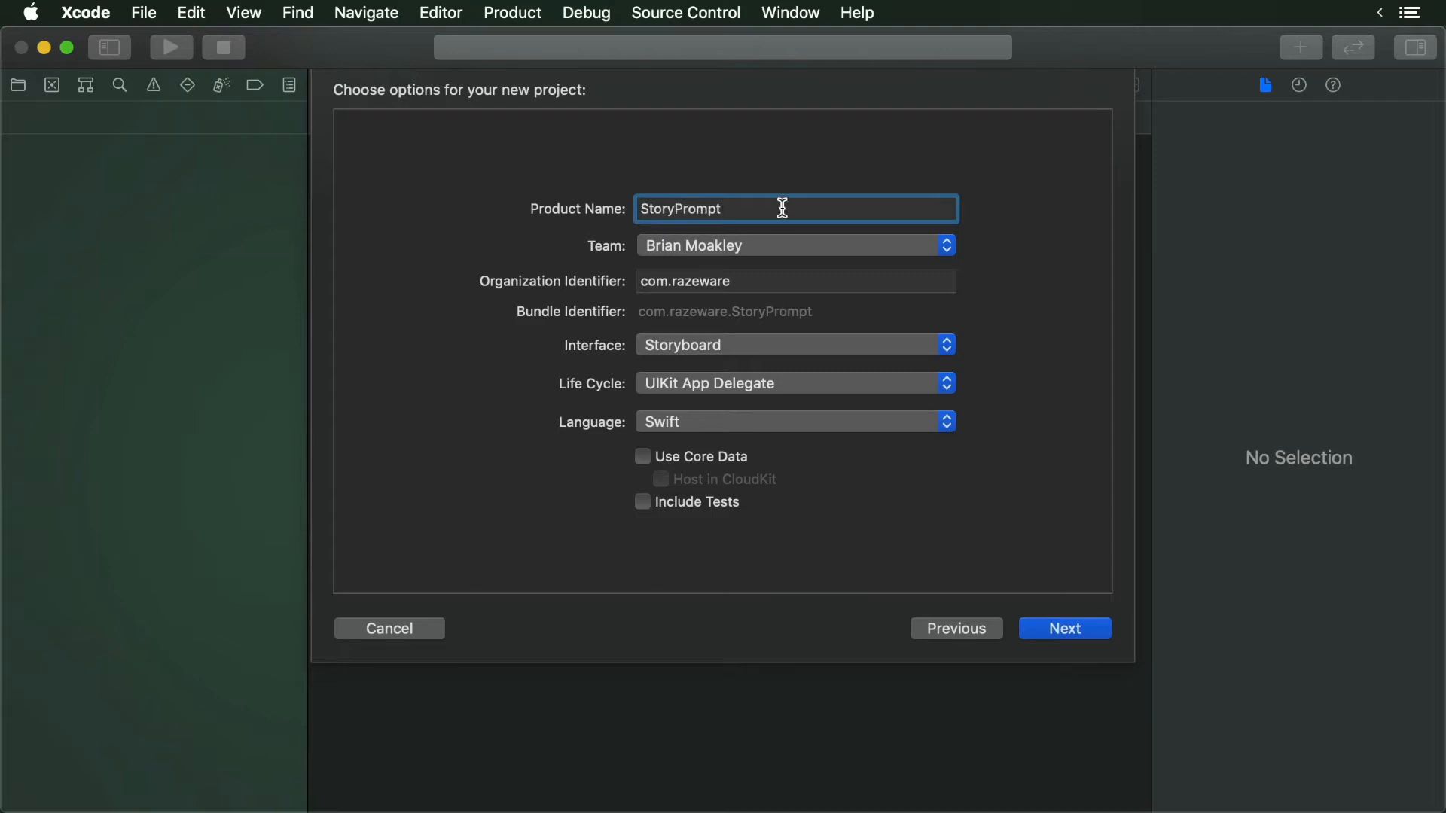
pyautogui.click(946, 244)
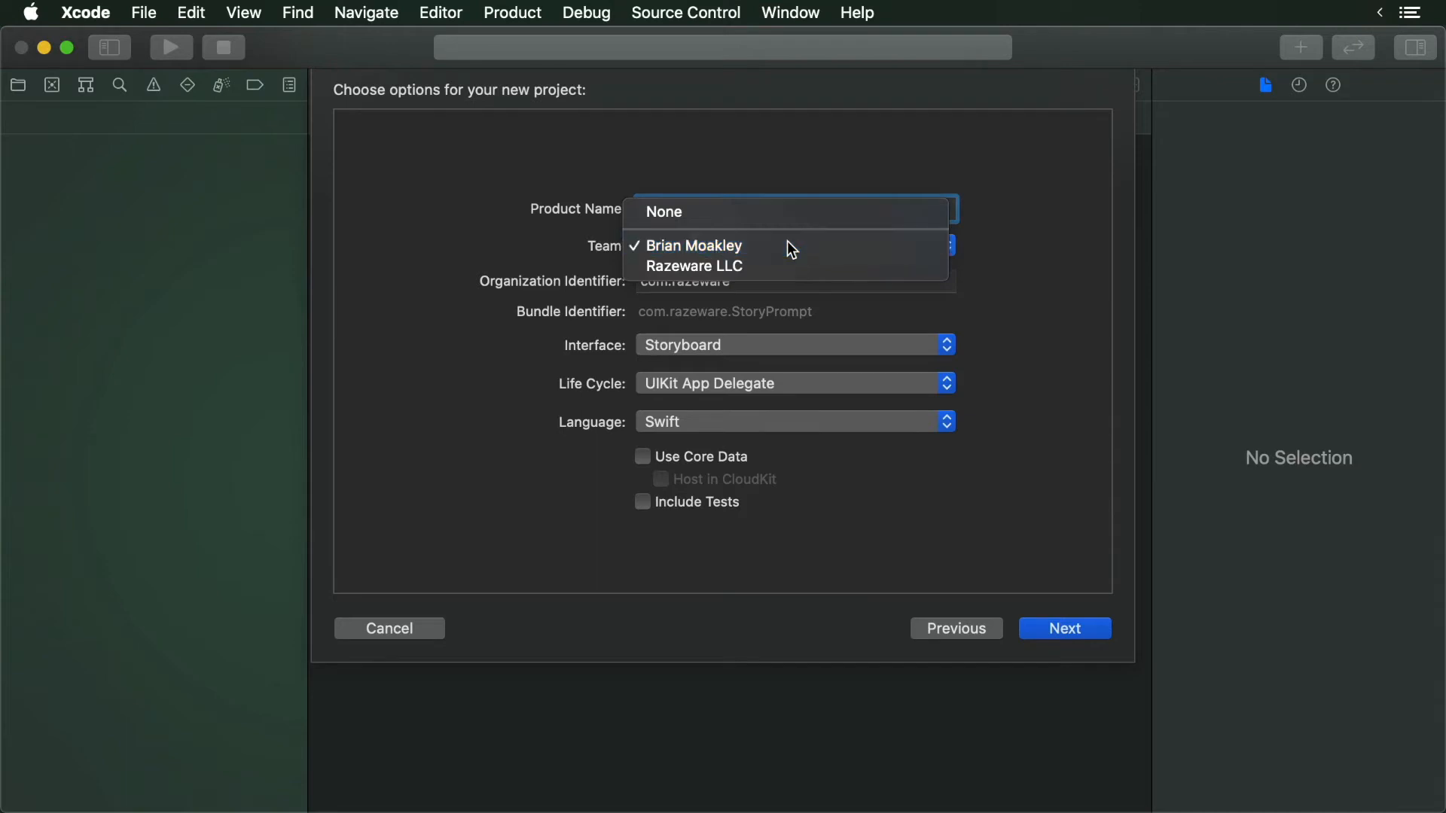
pyautogui.click(692, 246)
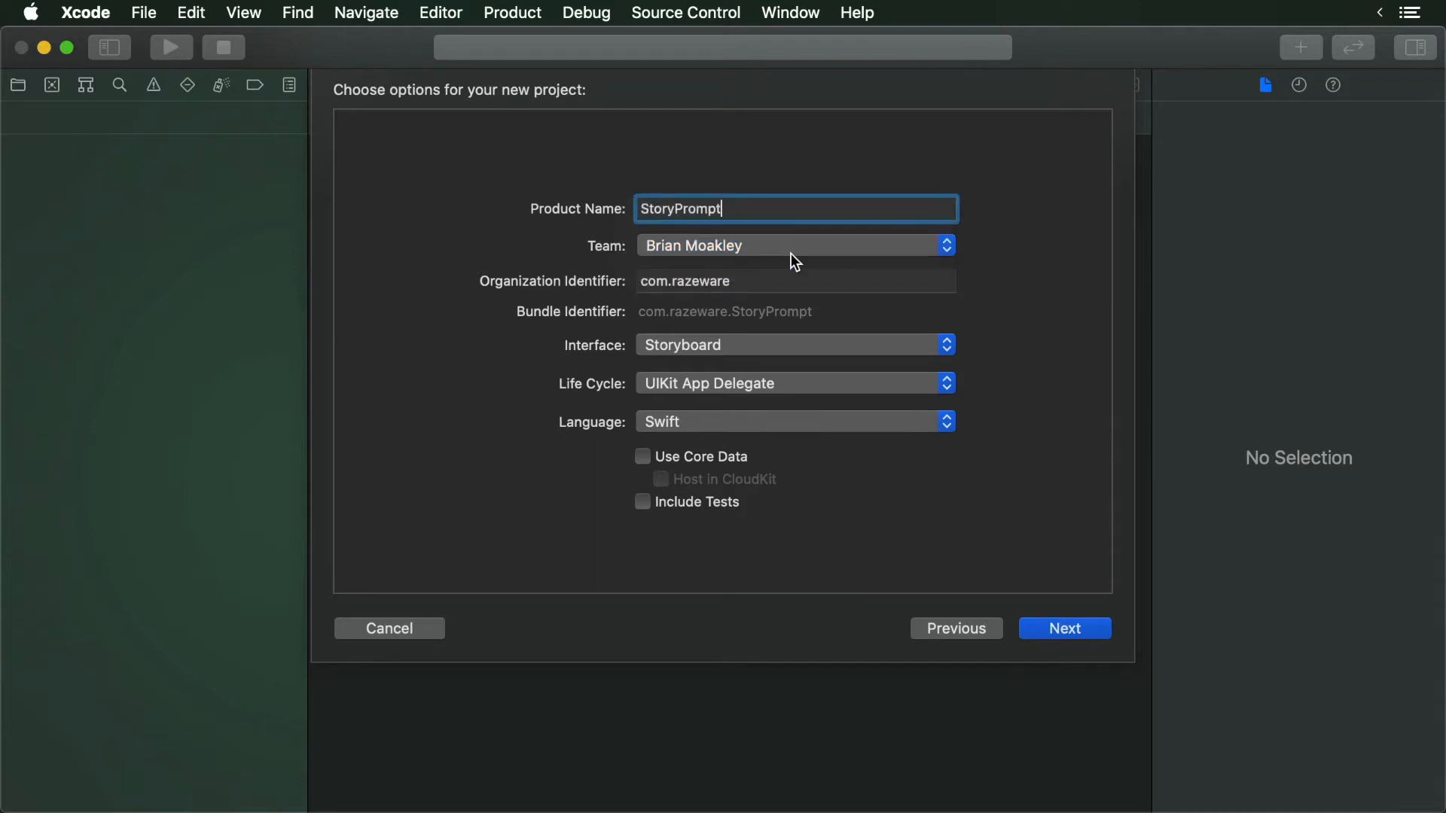
pyautogui.click(792, 280)
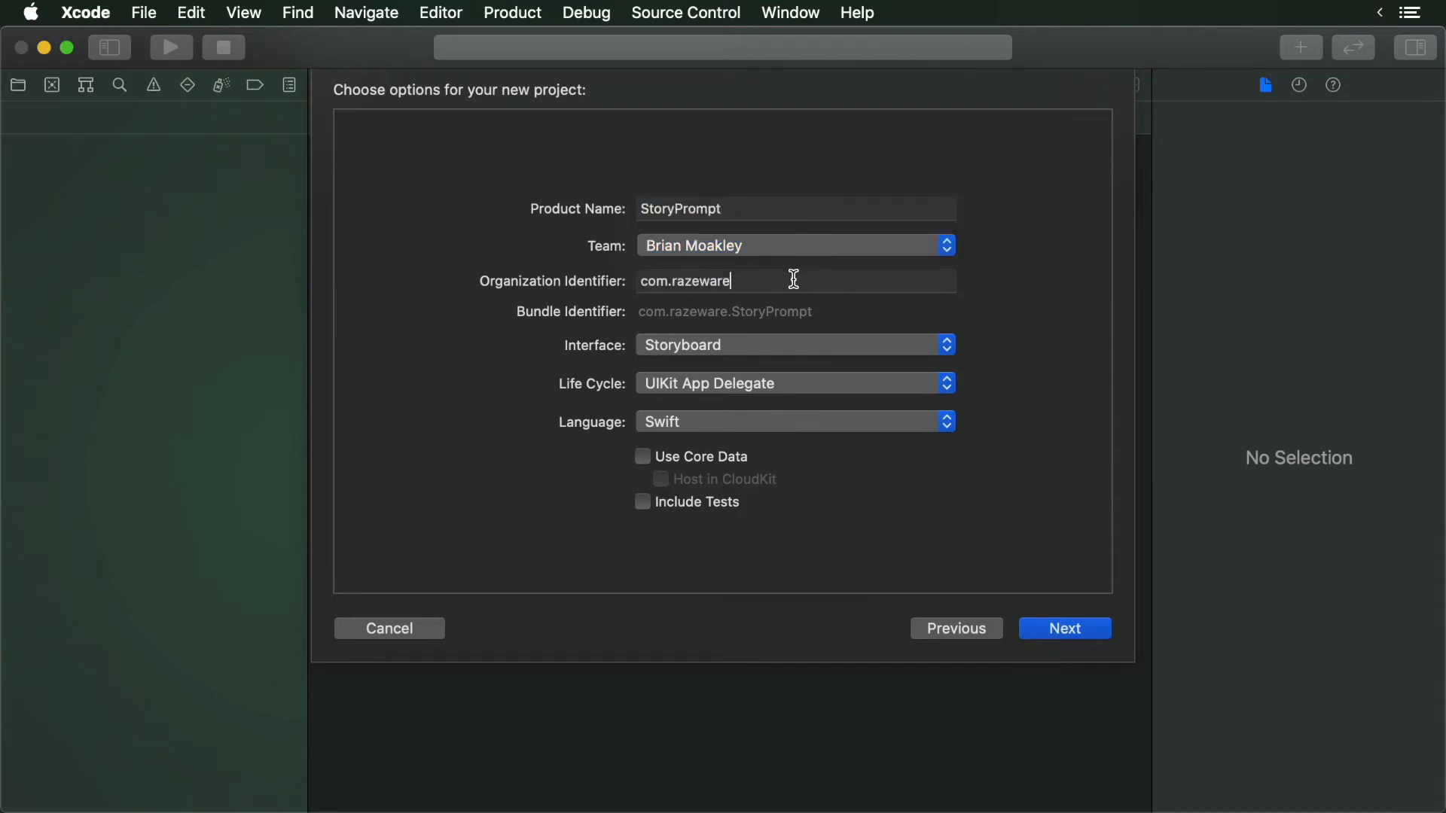
pyautogui.click(794, 280)
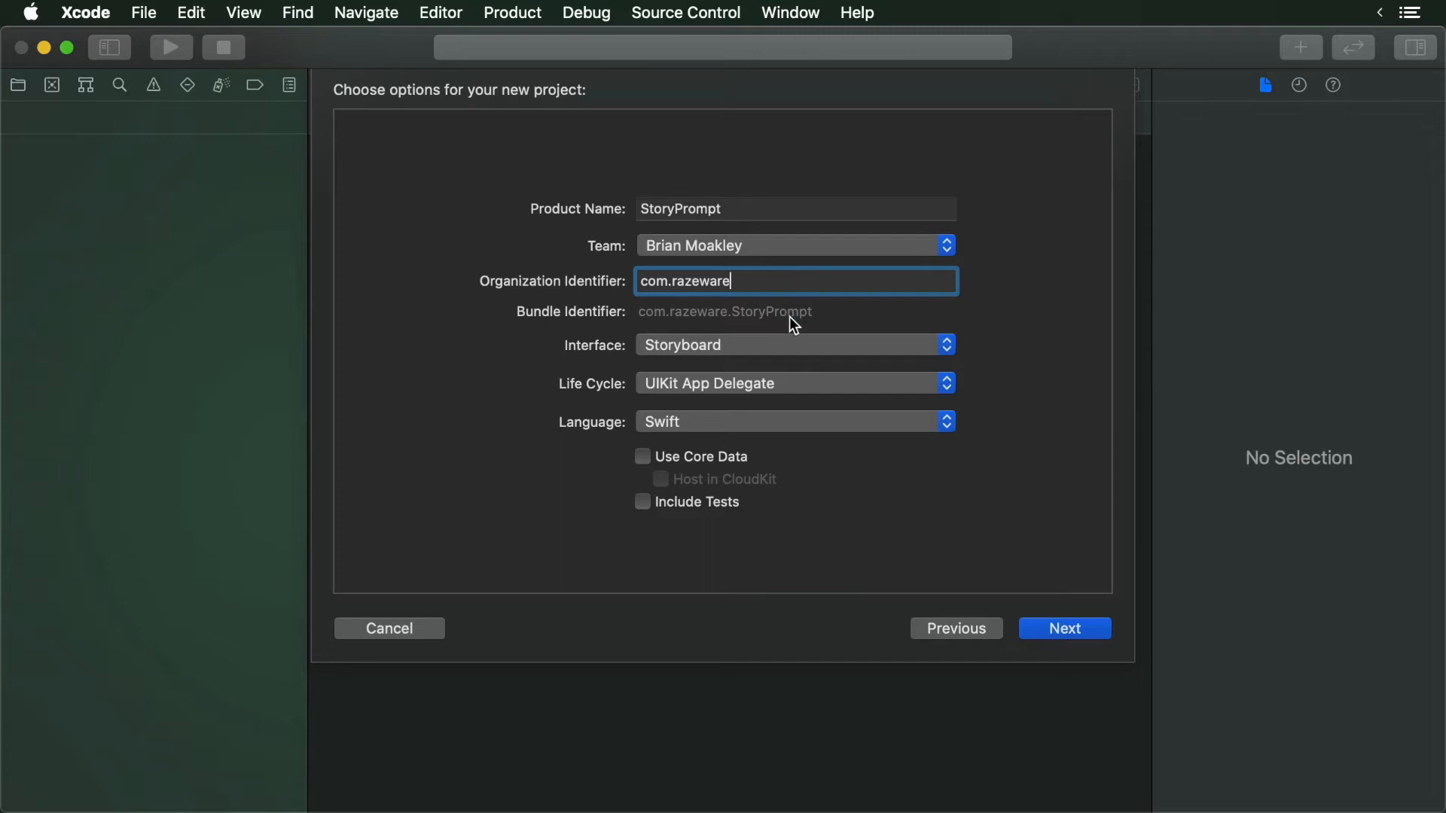
pyautogui.moveTo(790, 348)
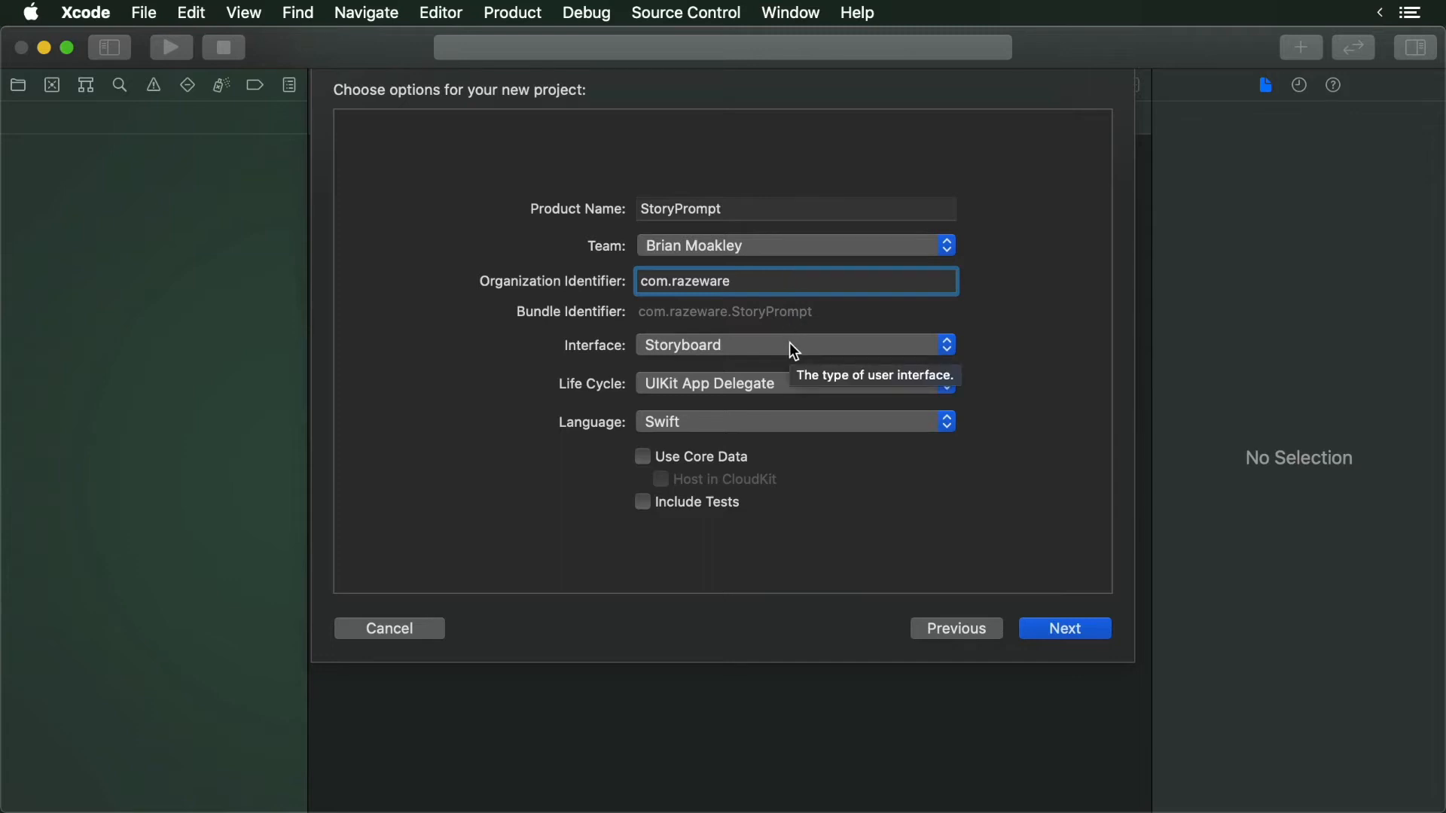
pyautogui.click(792, 345)
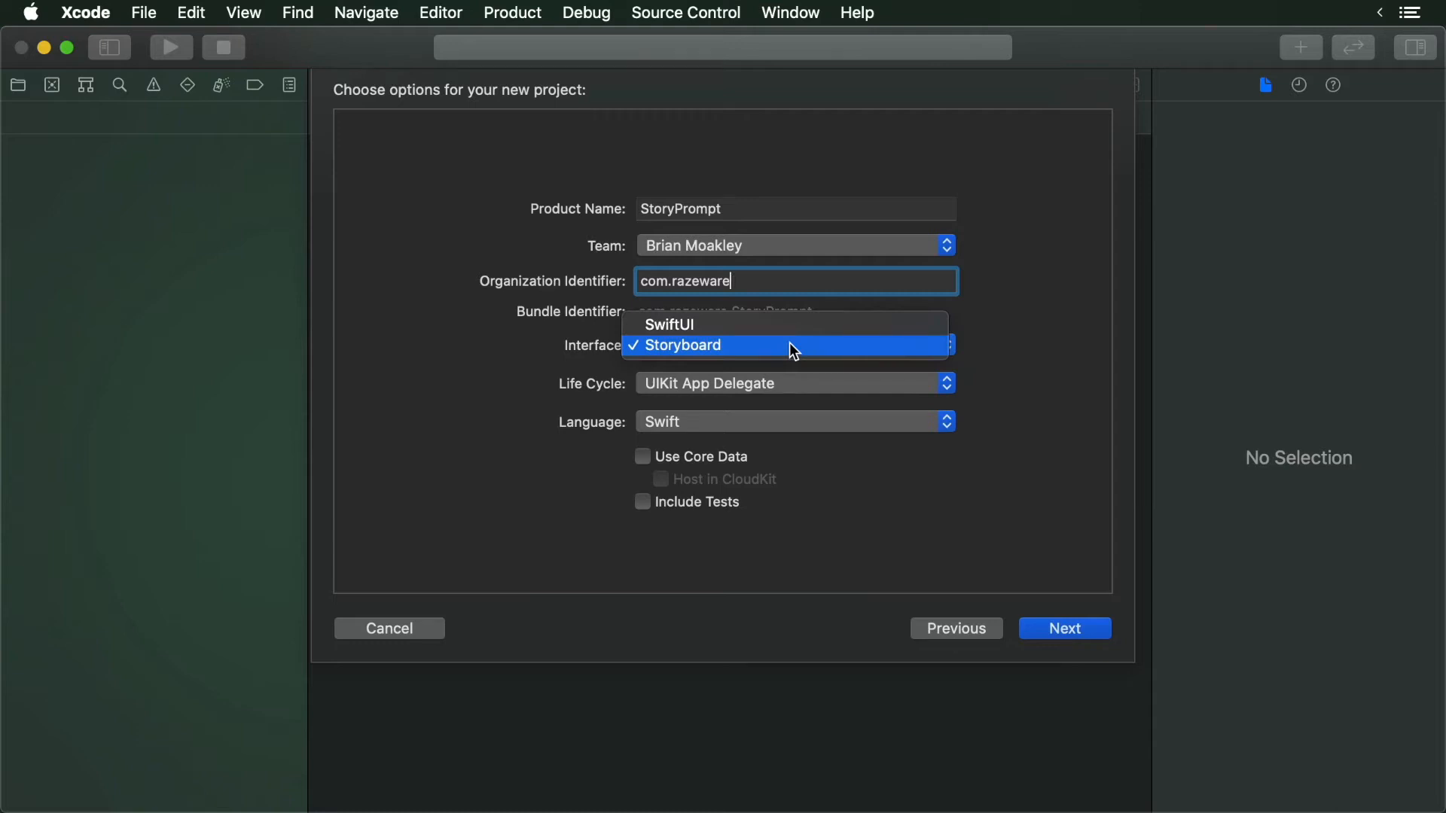
pyautogui.click(681, 345)
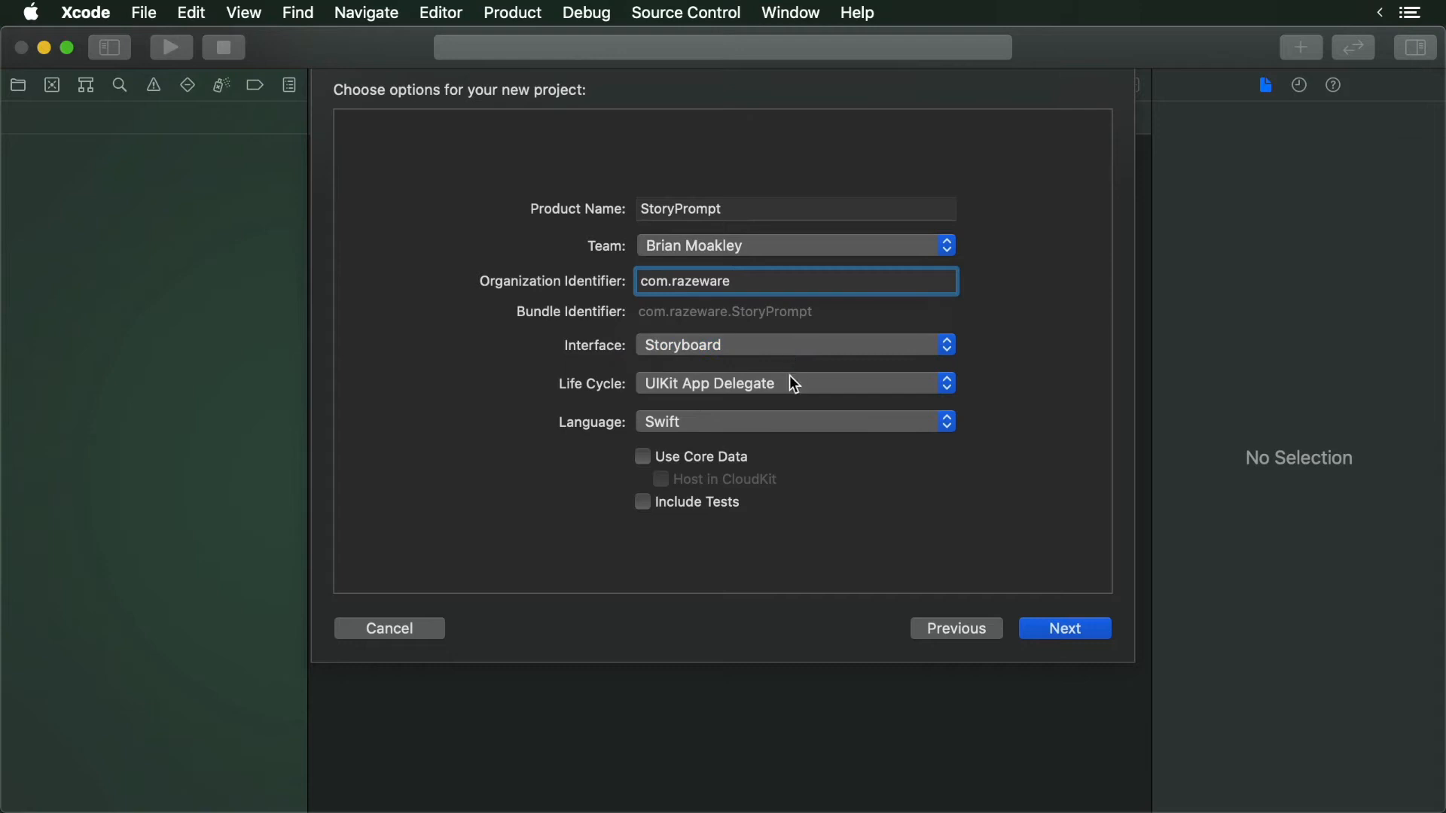
pyautogui.moveTo(810, 392)
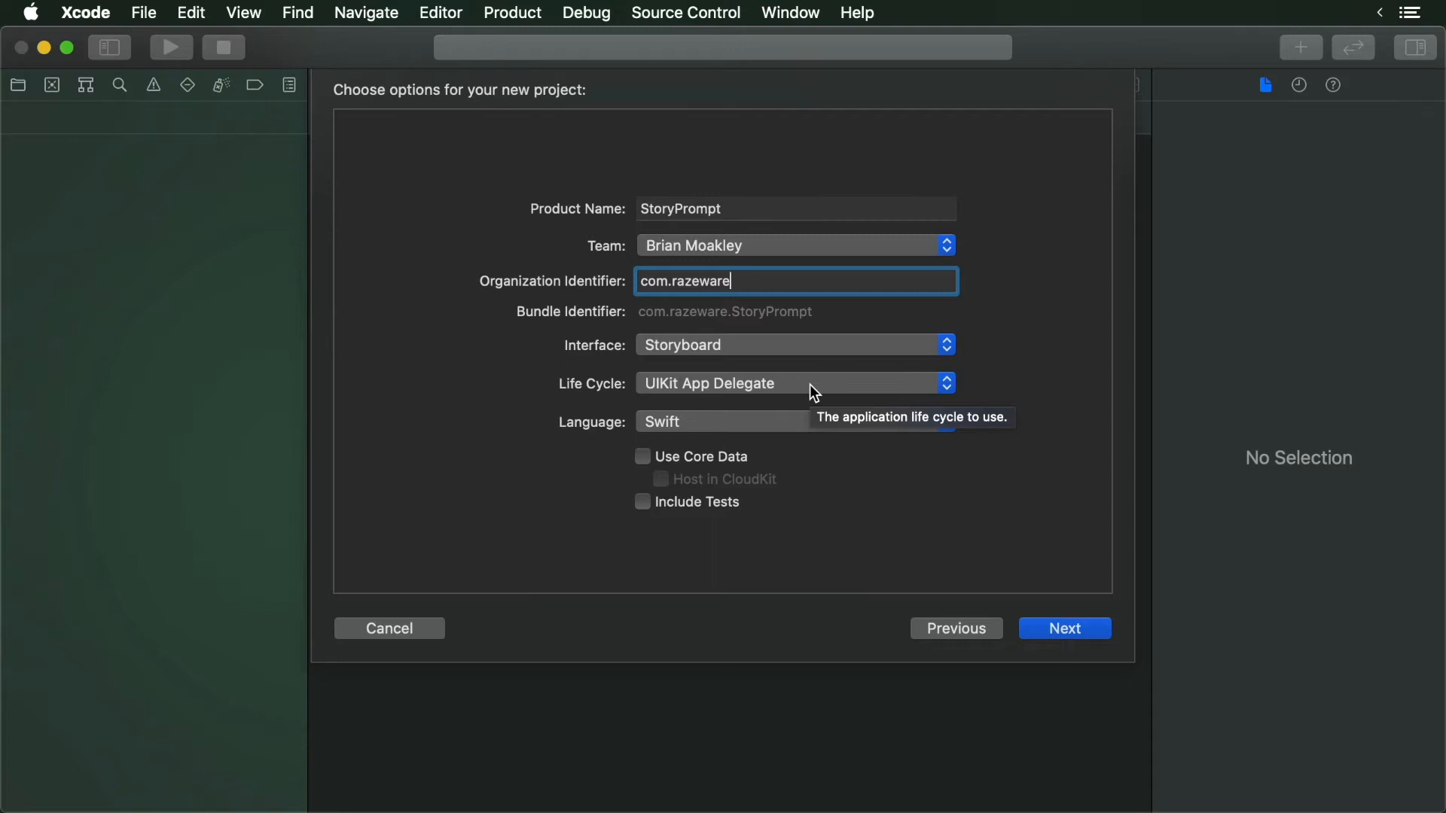
pyautogui.moveTo(702, 427)
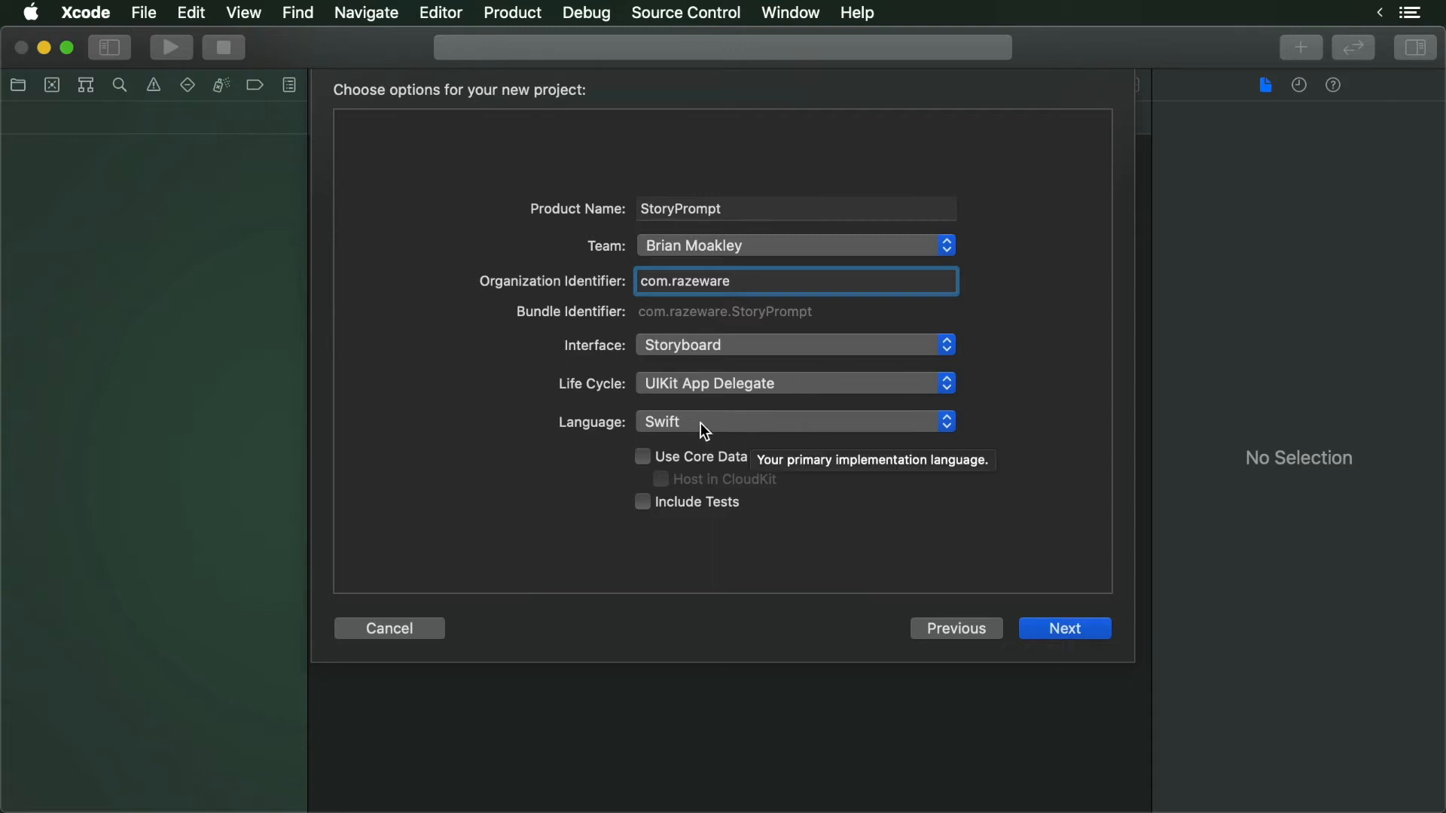
pyautogui.moveTo(804, 423)
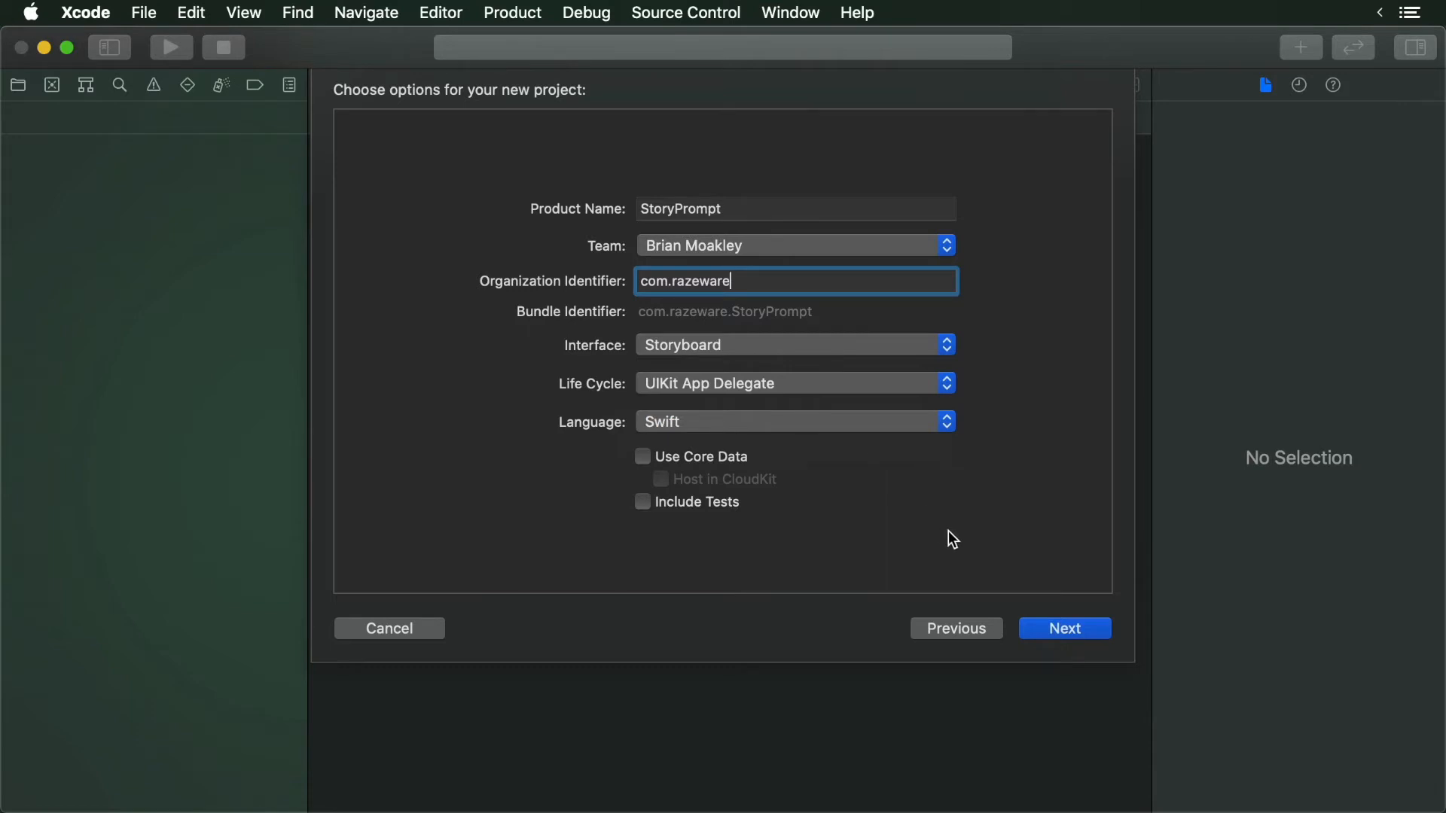
pyautogui.moveTo(1069, 637)
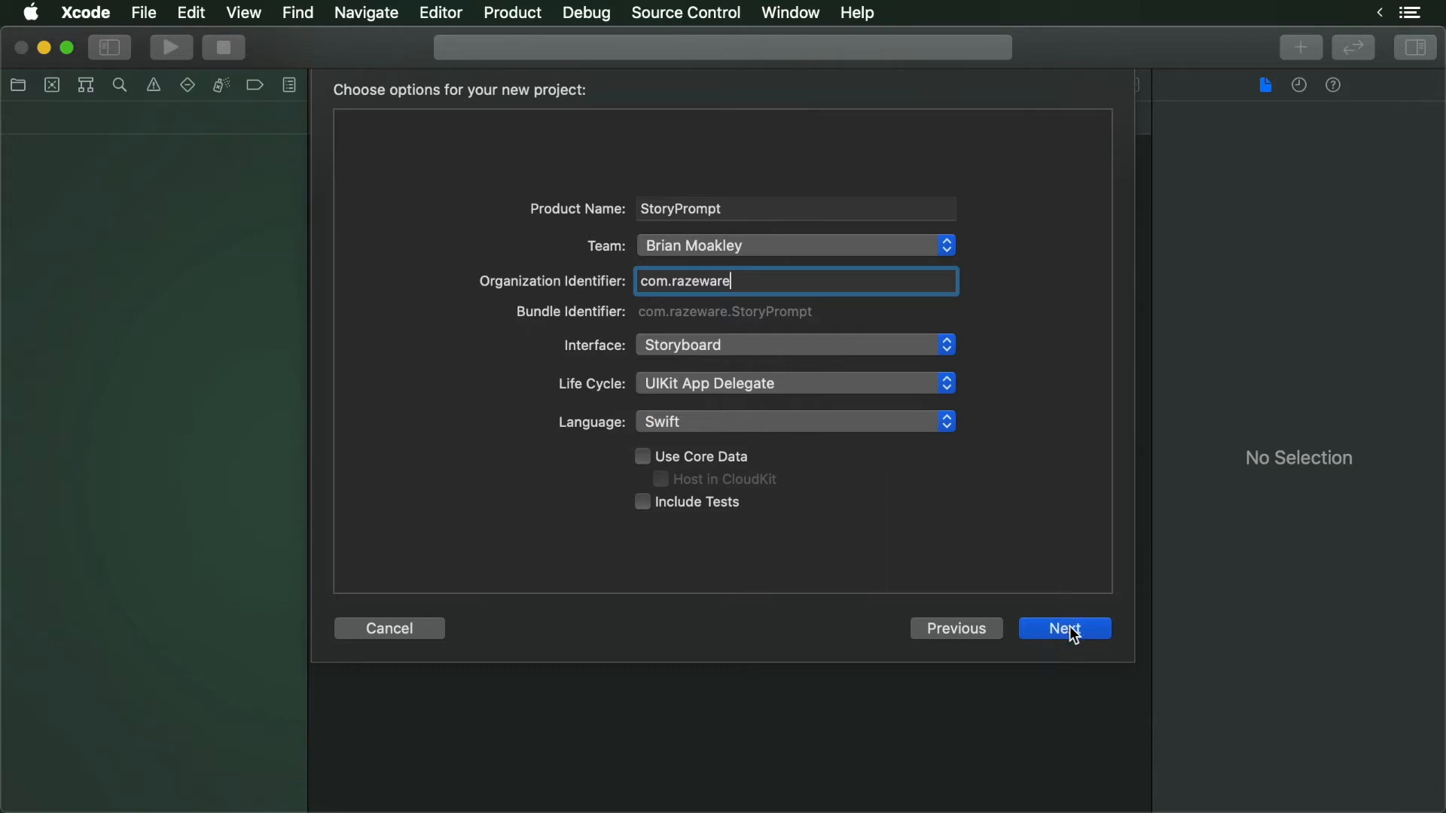
# Create the StoryPrompt project, saving it on the Desktop
pyautogui.click(1065, 628)
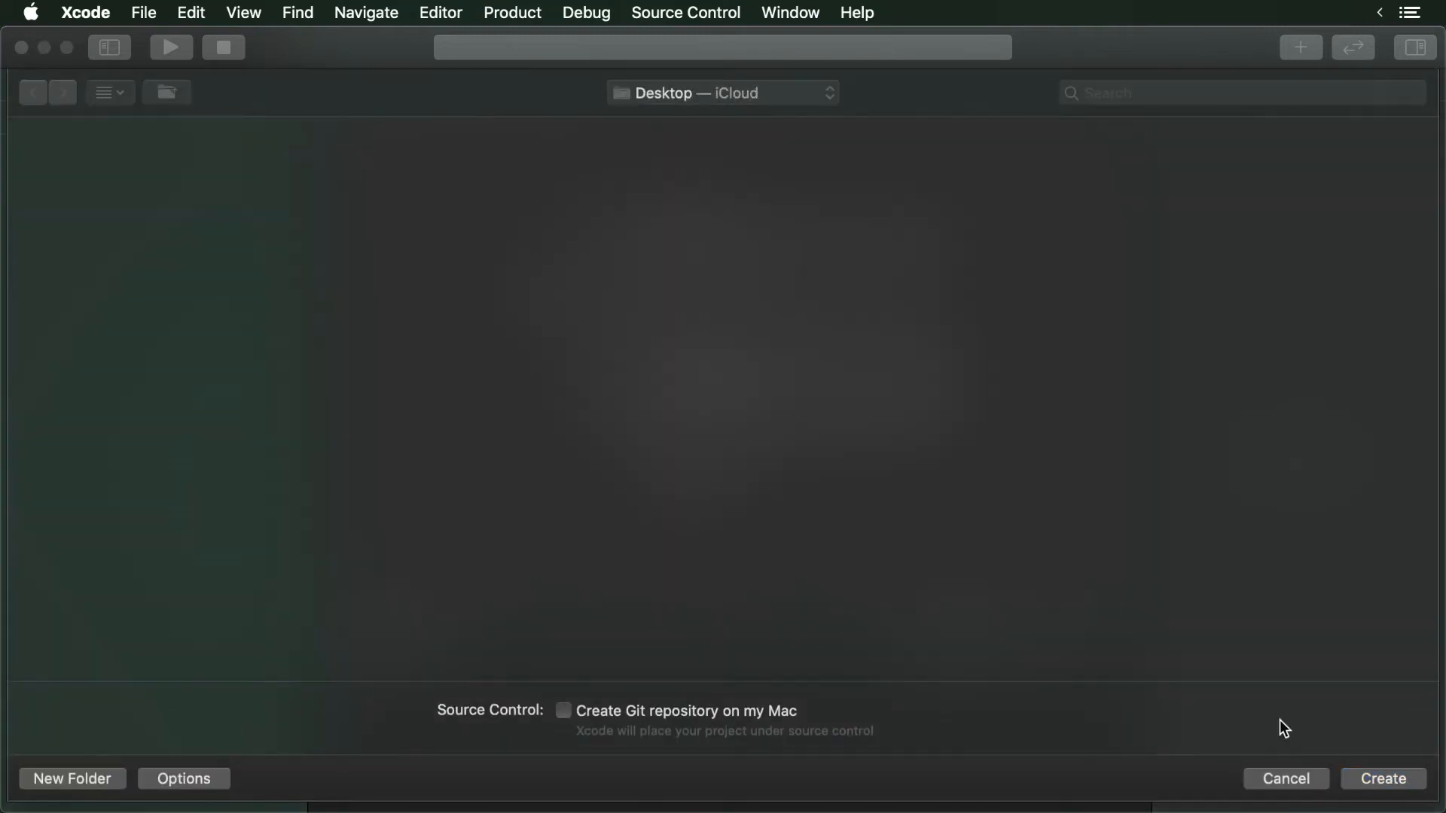
pyautogui.click(1393, 779)
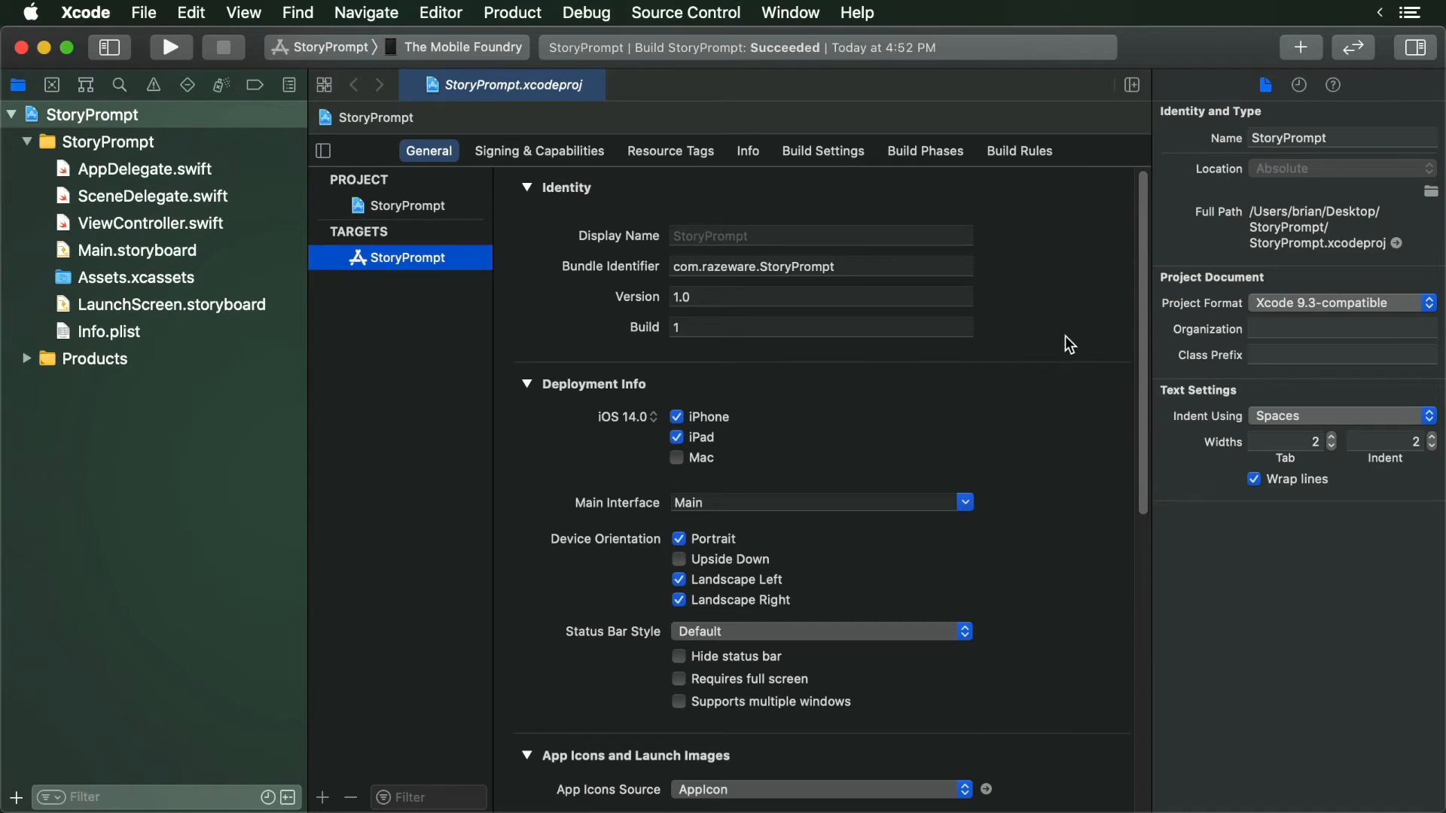
pyautogui.moveTo(616, 215)
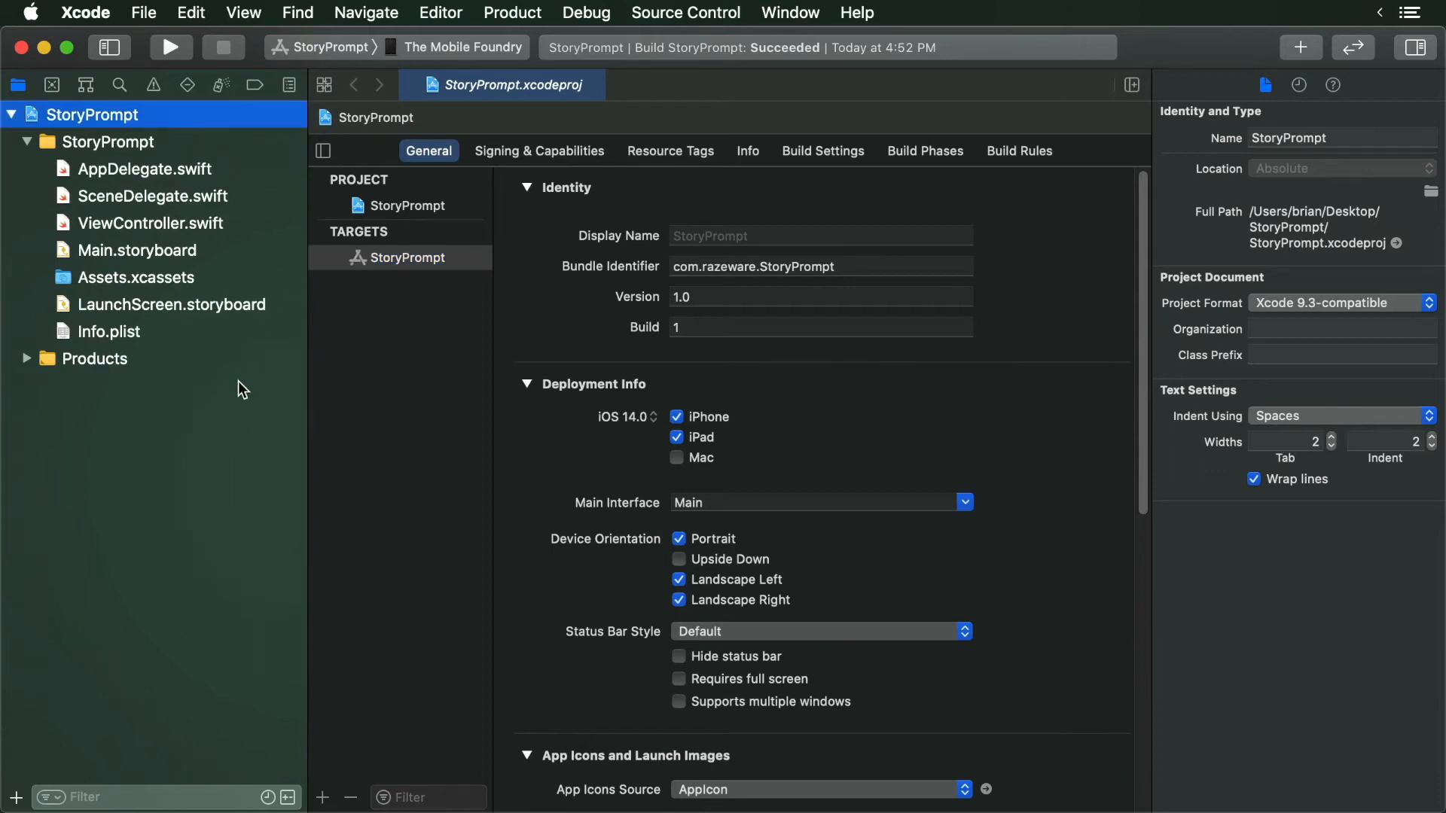
pyautogui.moveTo(136, 188)
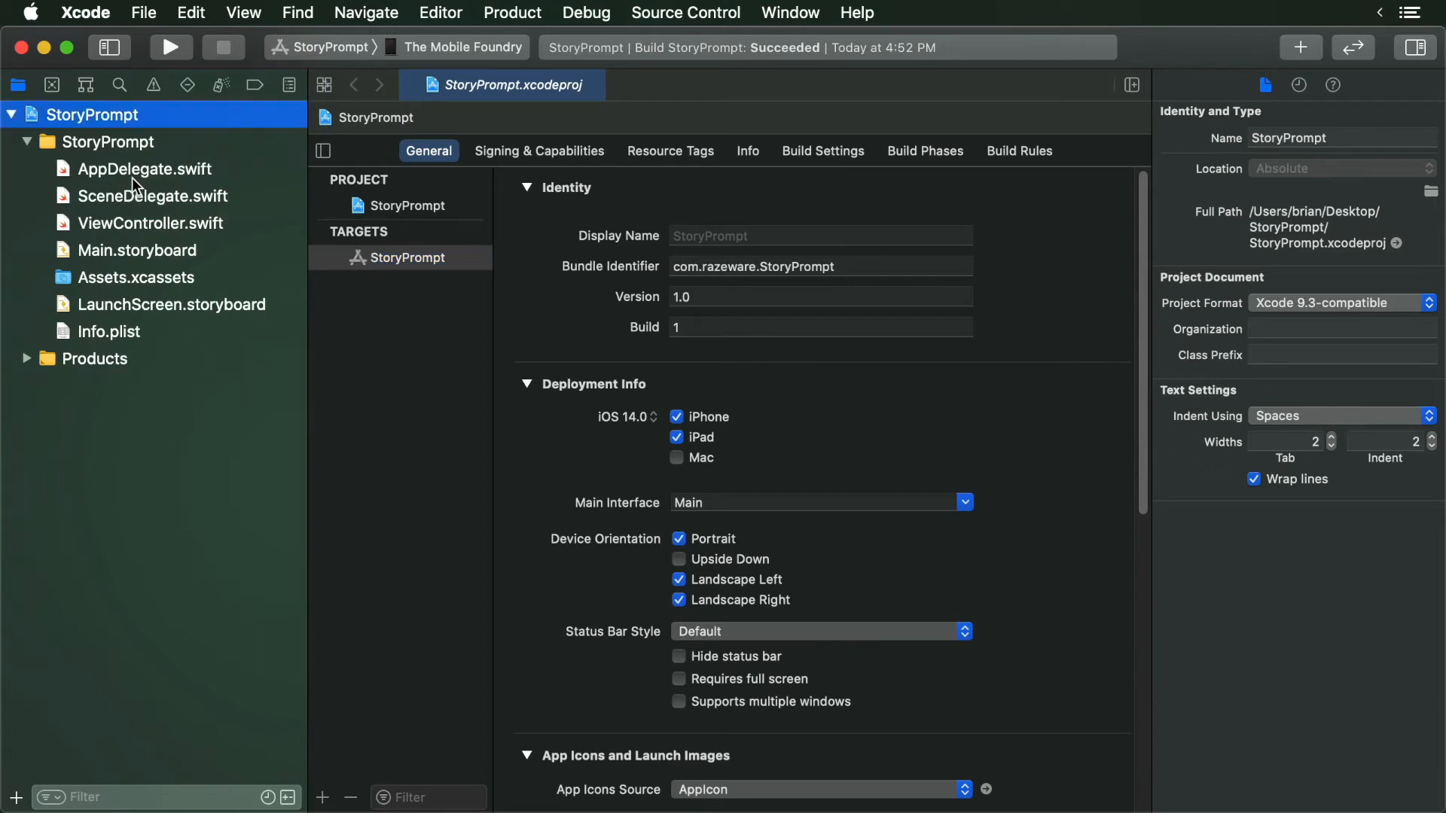
# Review the generated AppDelegate.swift and SceneDelegate.swift with the editor widened
pyautogui.click(145, 169)
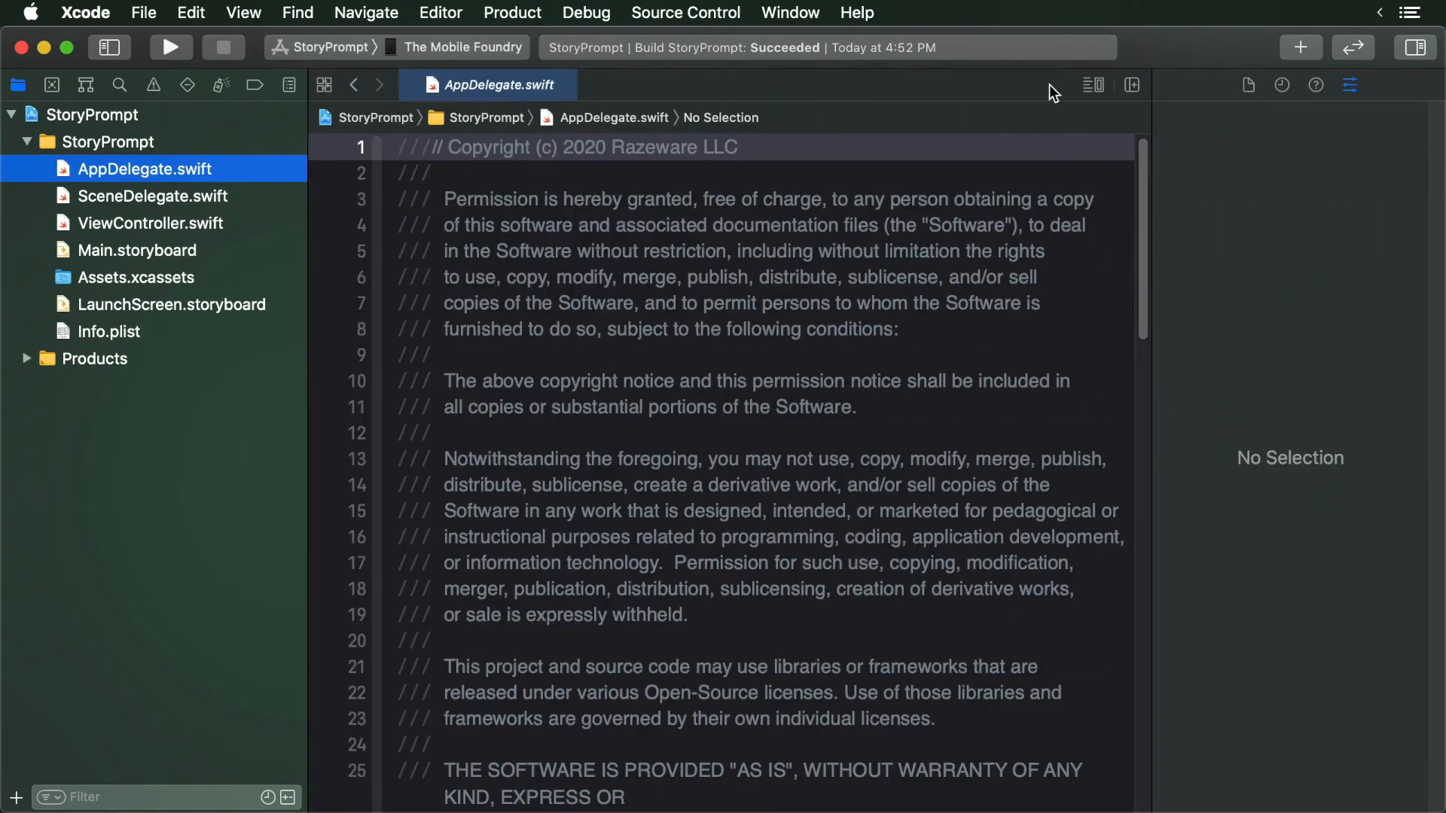
pyautogui.click(1416, 46)
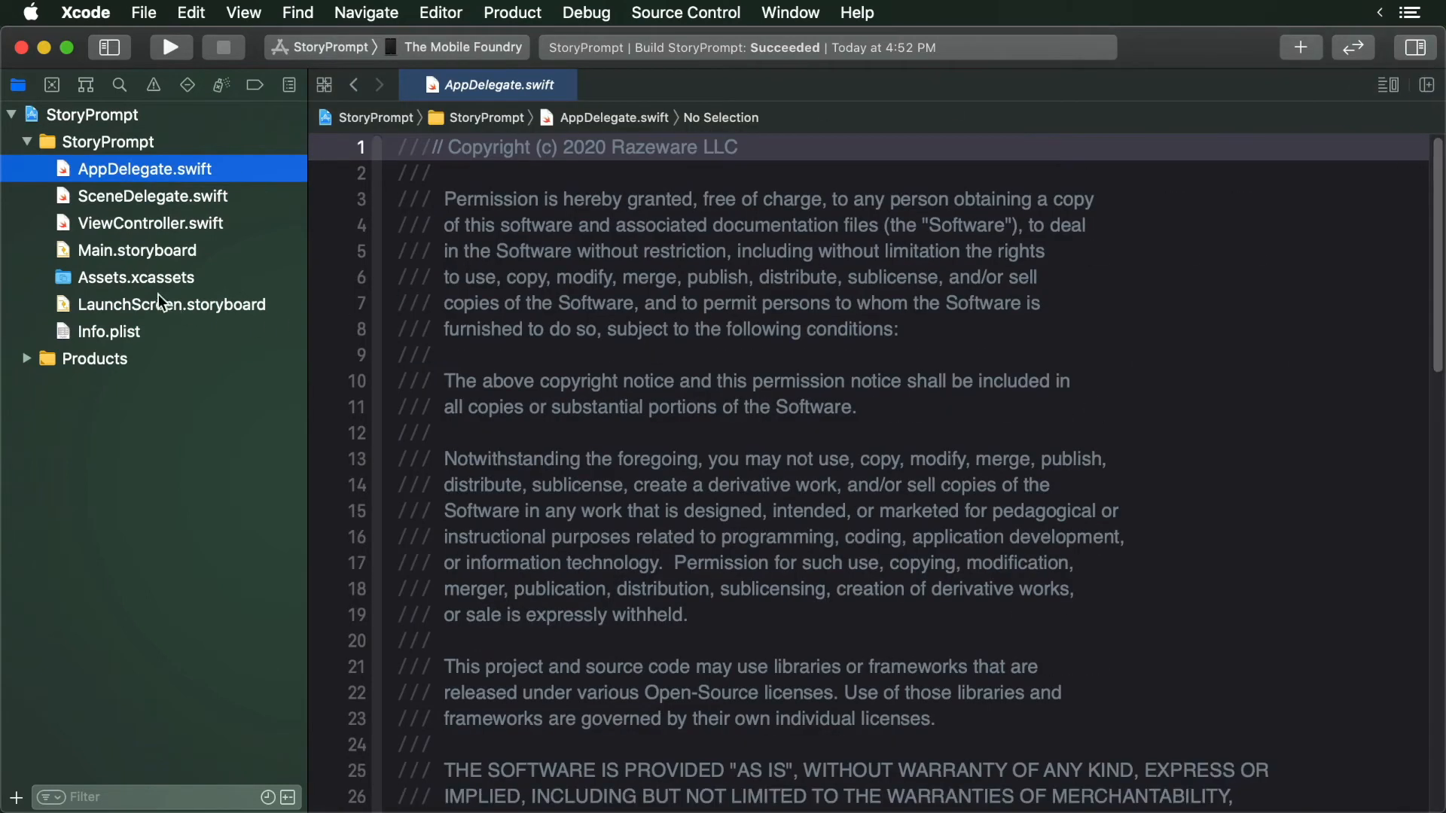
pyautogui.scroll(-3)
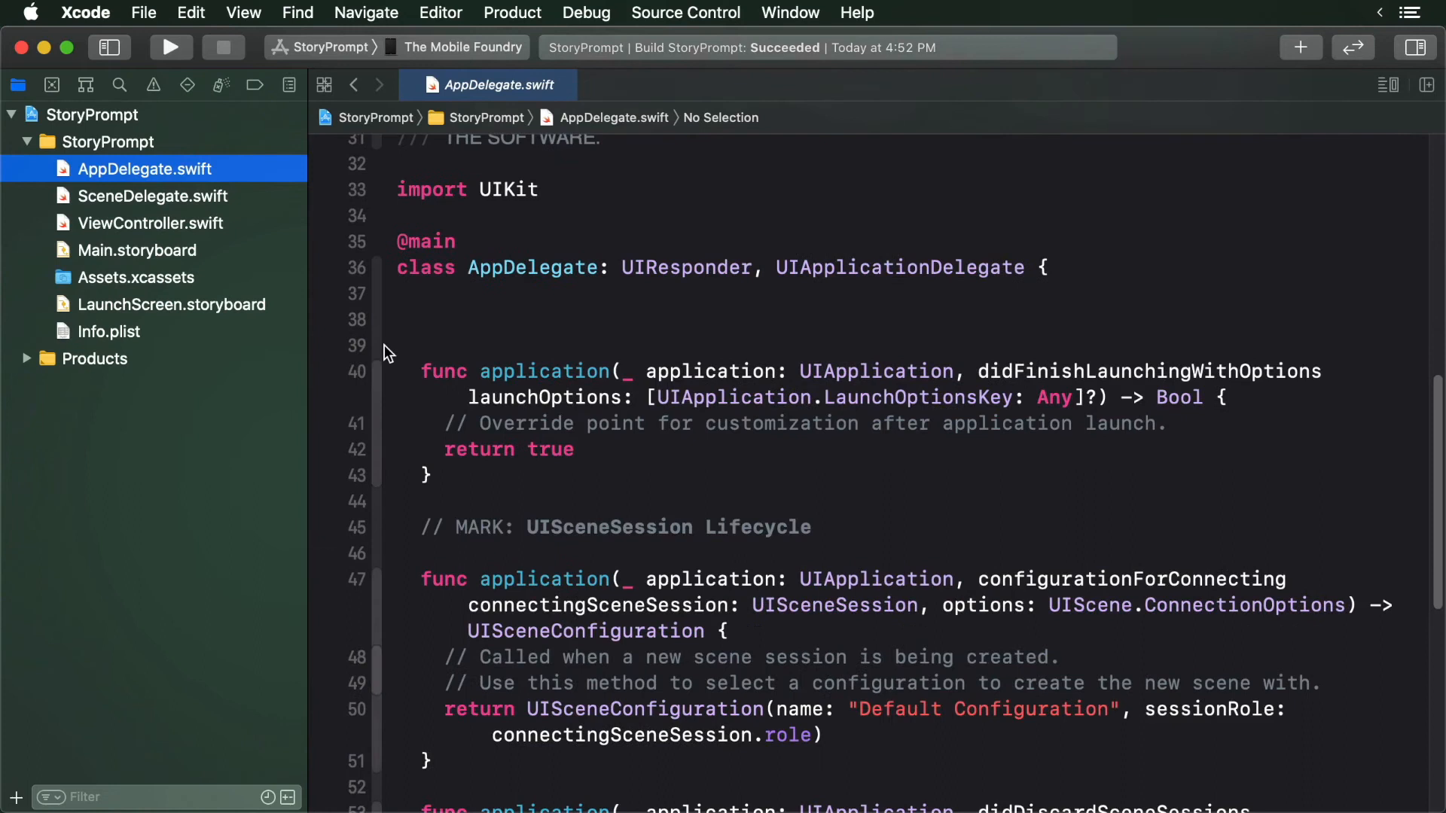
pyautogui.scroll(-3)
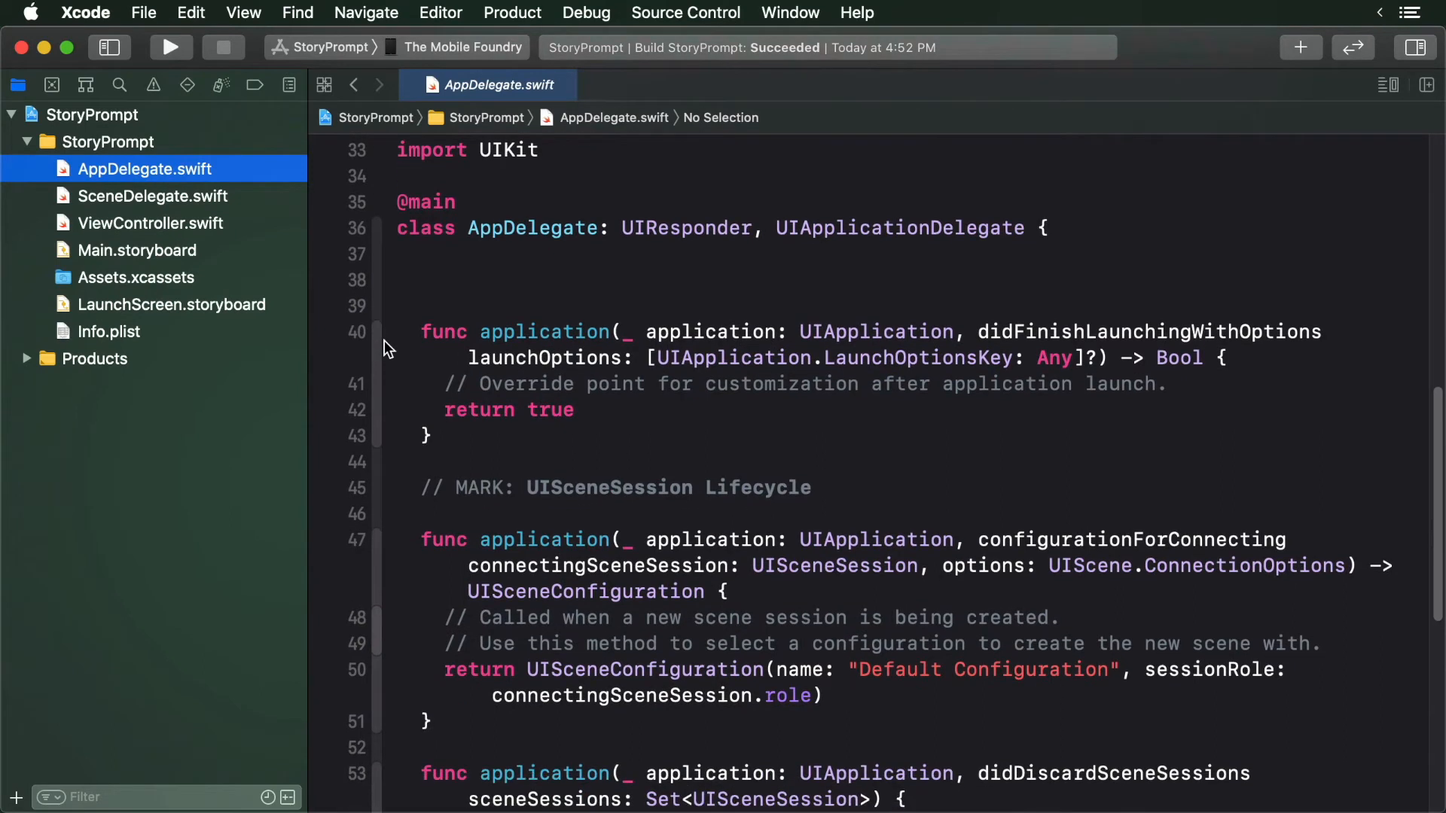
pyautogui.click(153, 196)
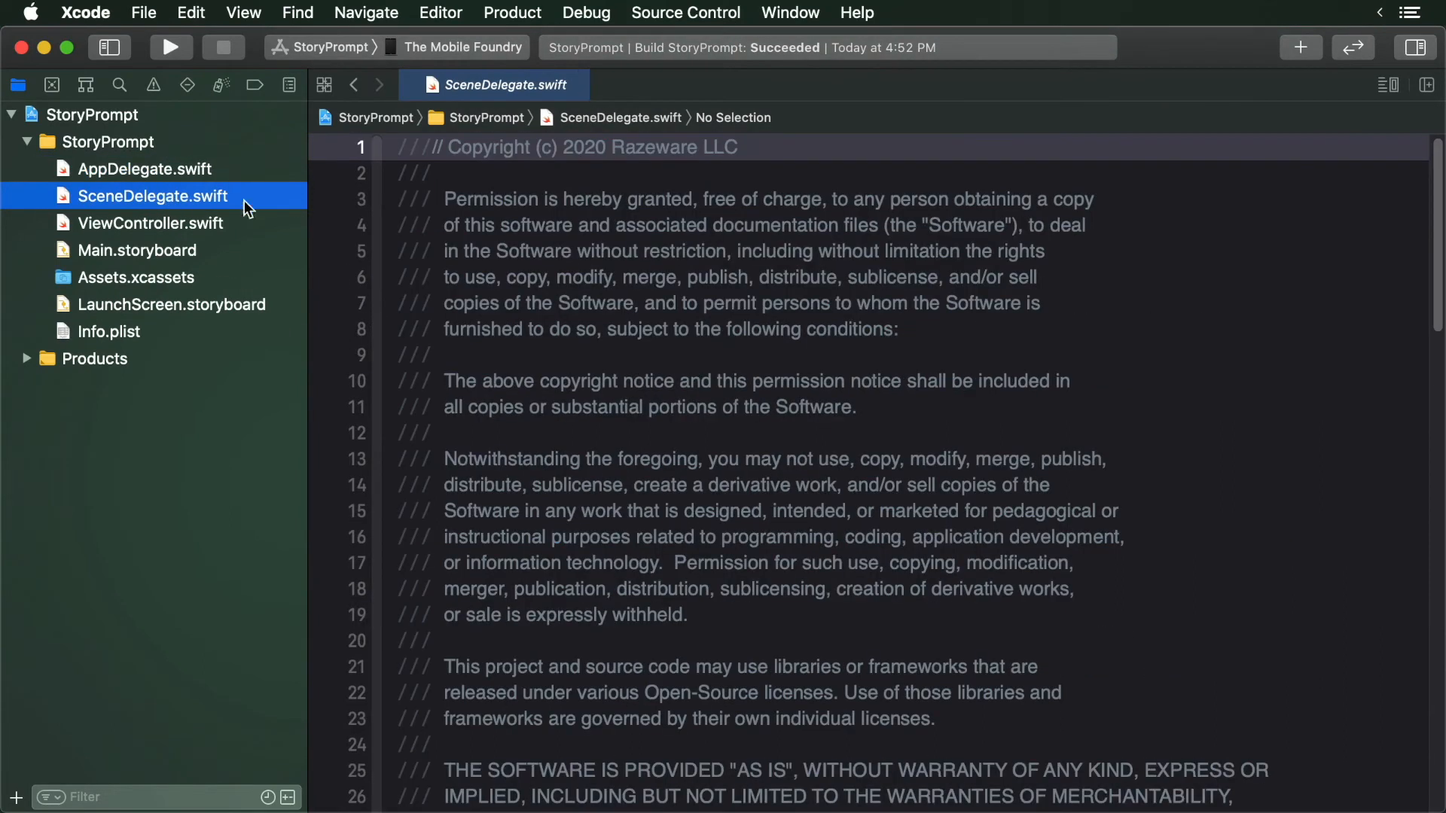
pyautogui.scroll(-3)
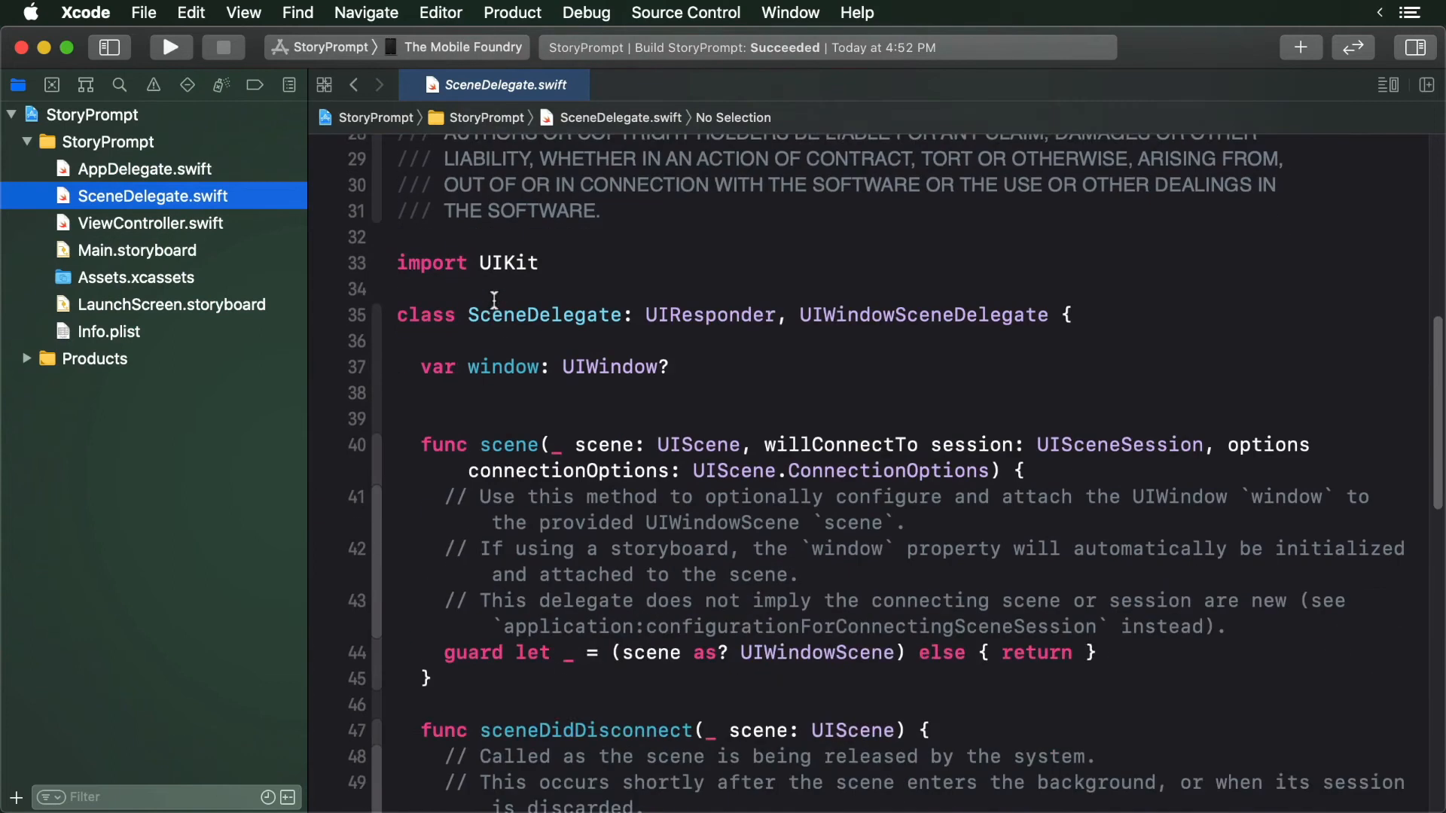
pyautogui.scroll(-3)
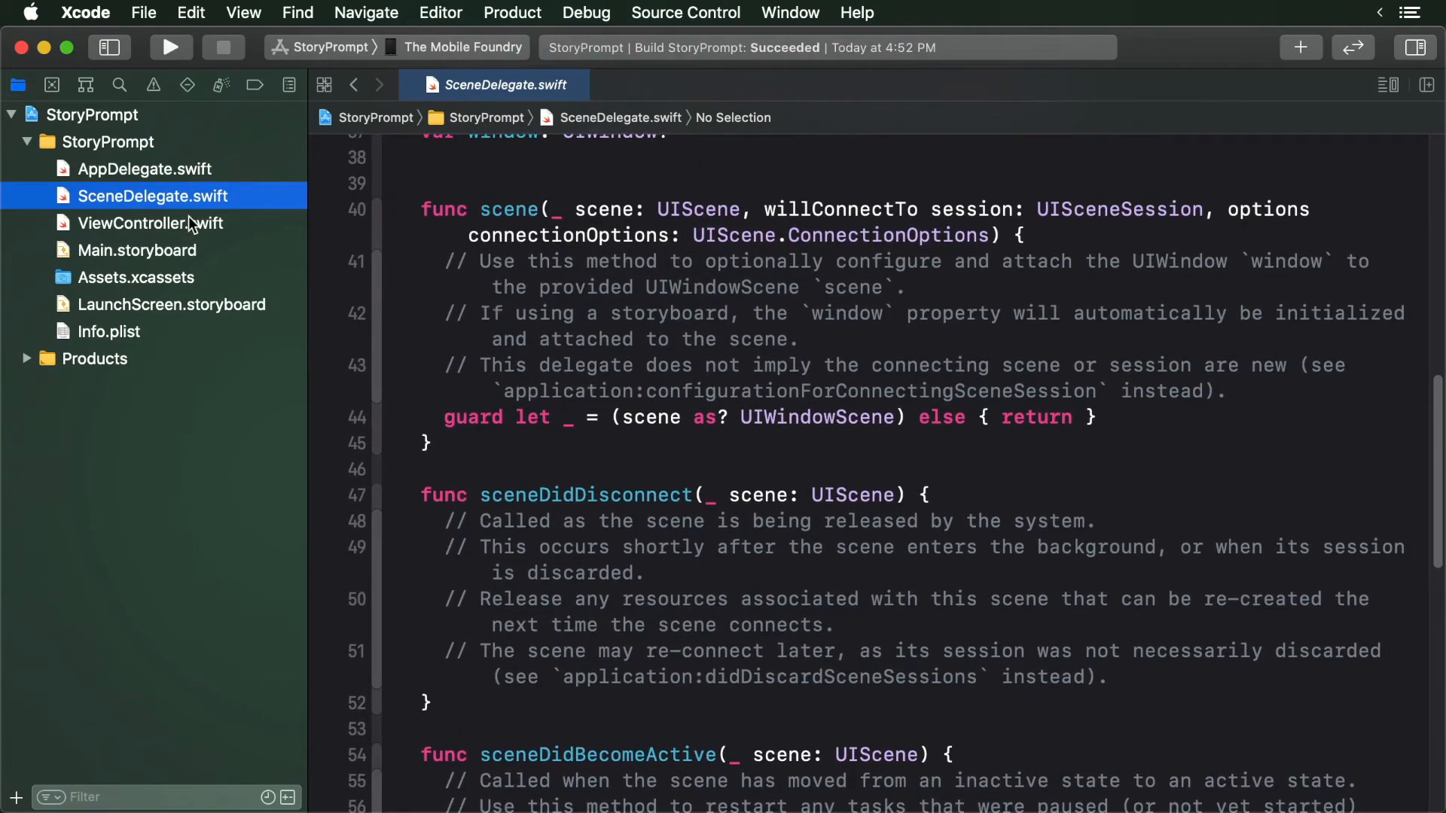
# Review ViewController.swift's empty viewDidLoad, then move on to Main.storyboard
pyautogui.click(142, 223)
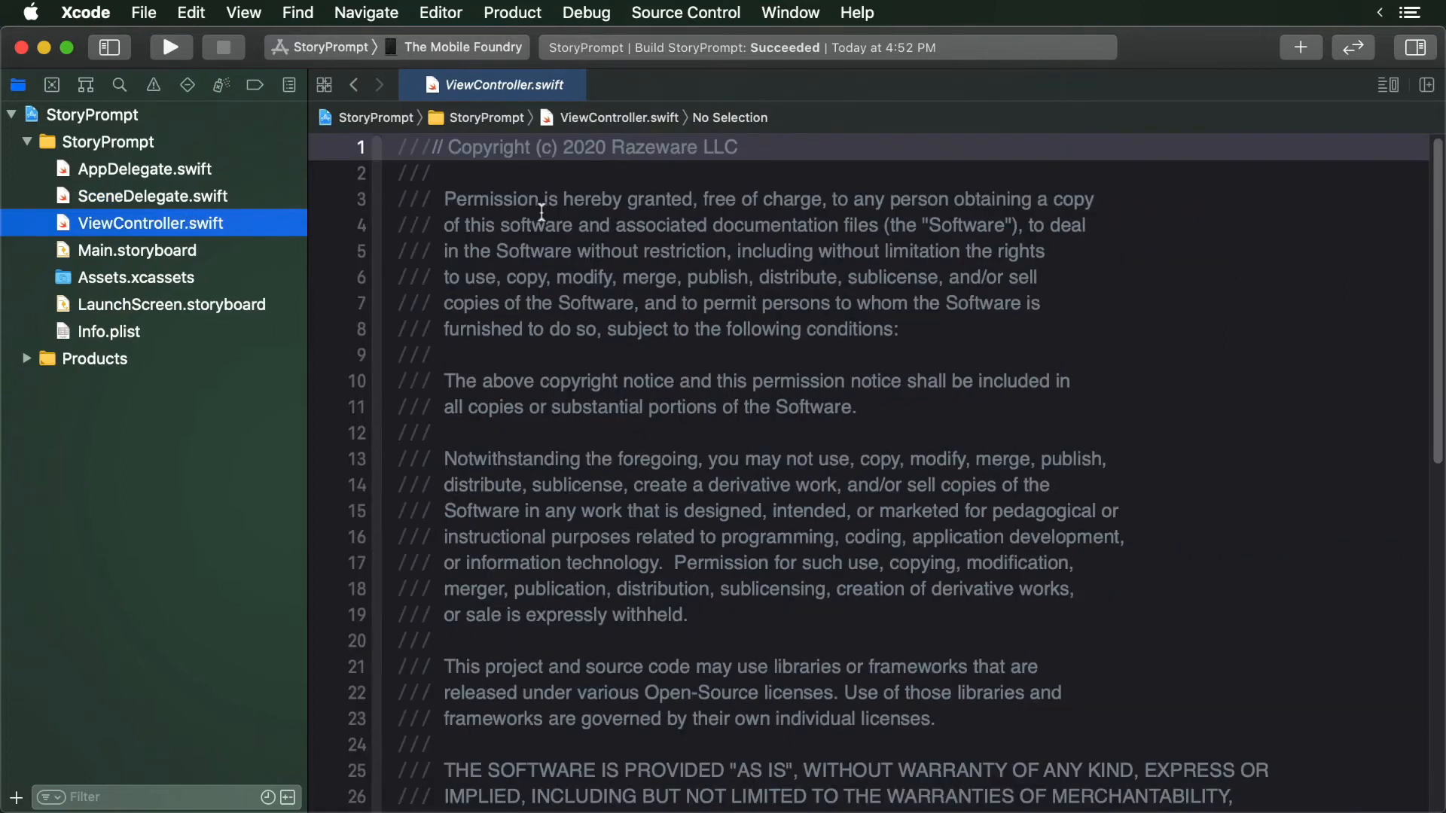
pyautogui.scroll(-3)
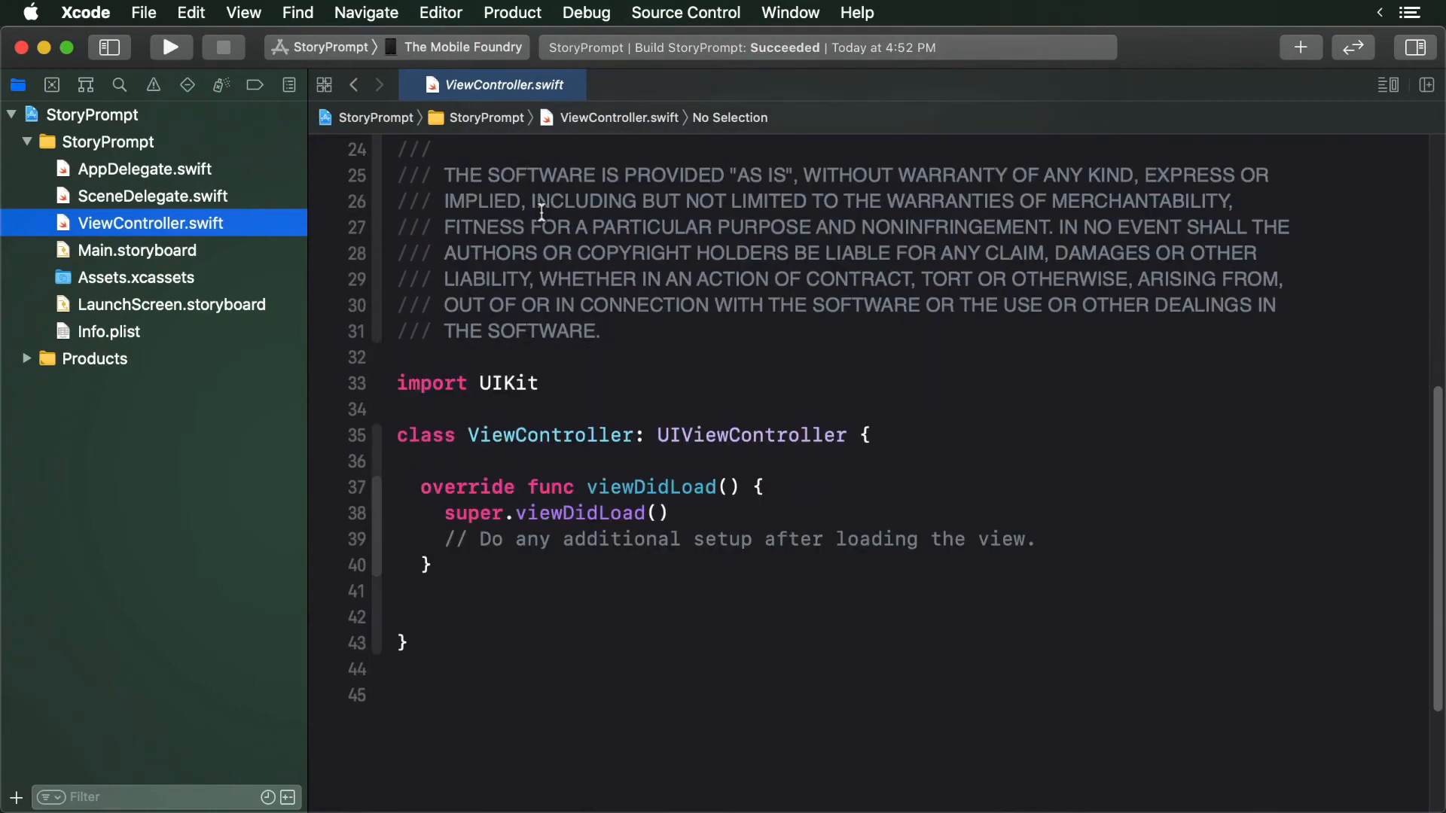
pyautogui.moveTo(531, 219)
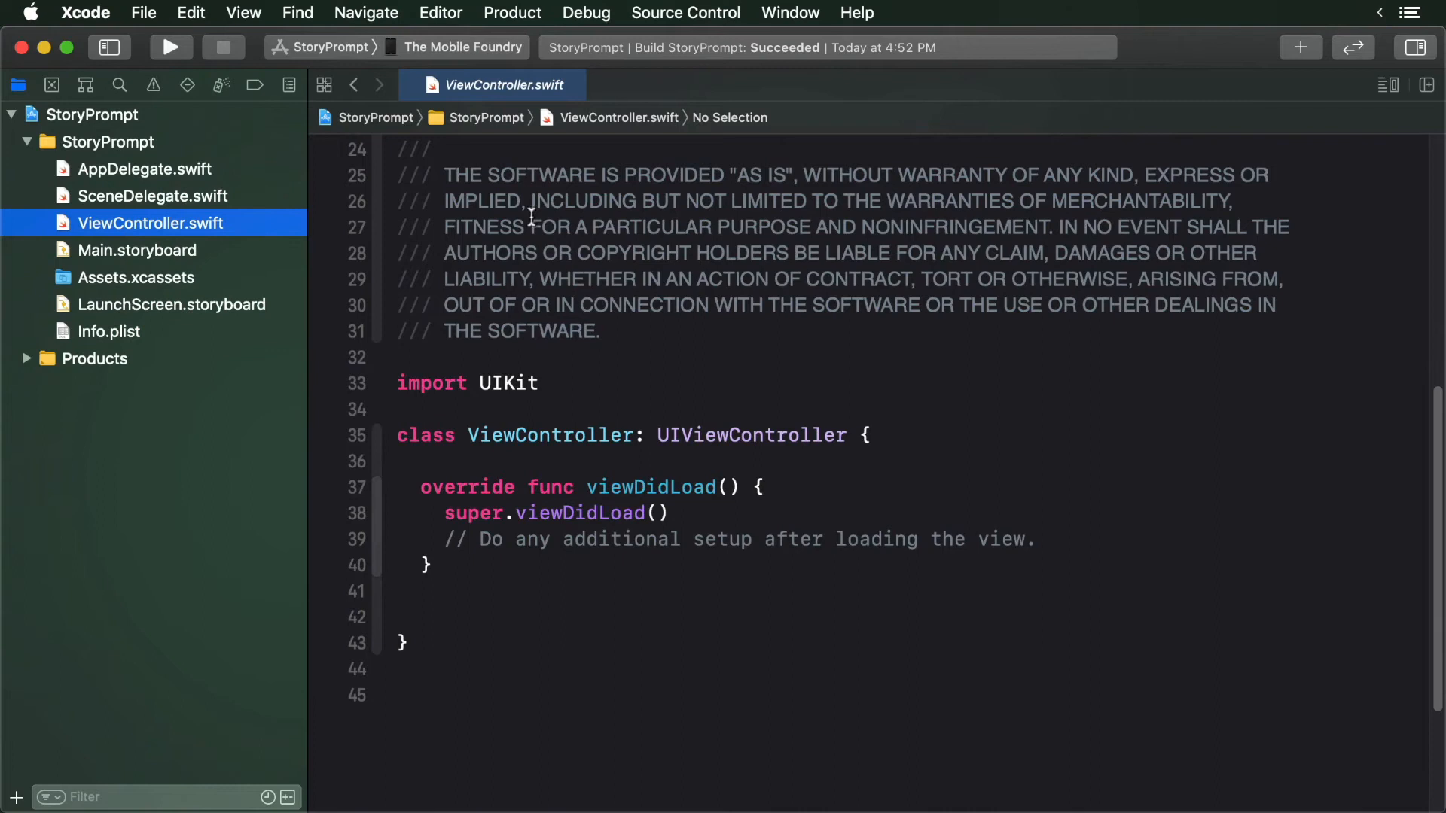
pyautogui.click(136, 250)
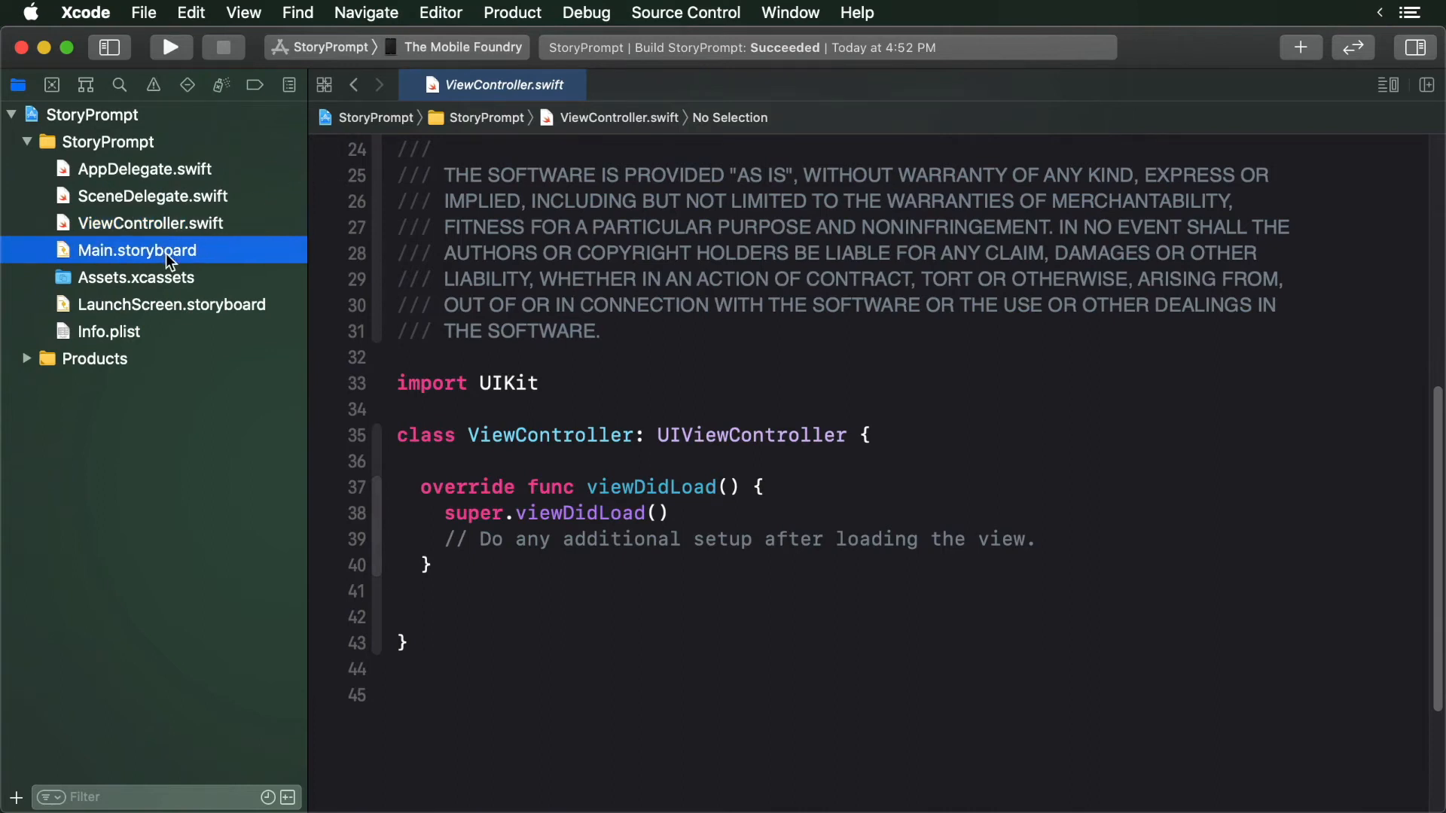
# View Main.storyboard, zooming the canvas out and back in on the view controller scene
pyautogui.click(135, 250)
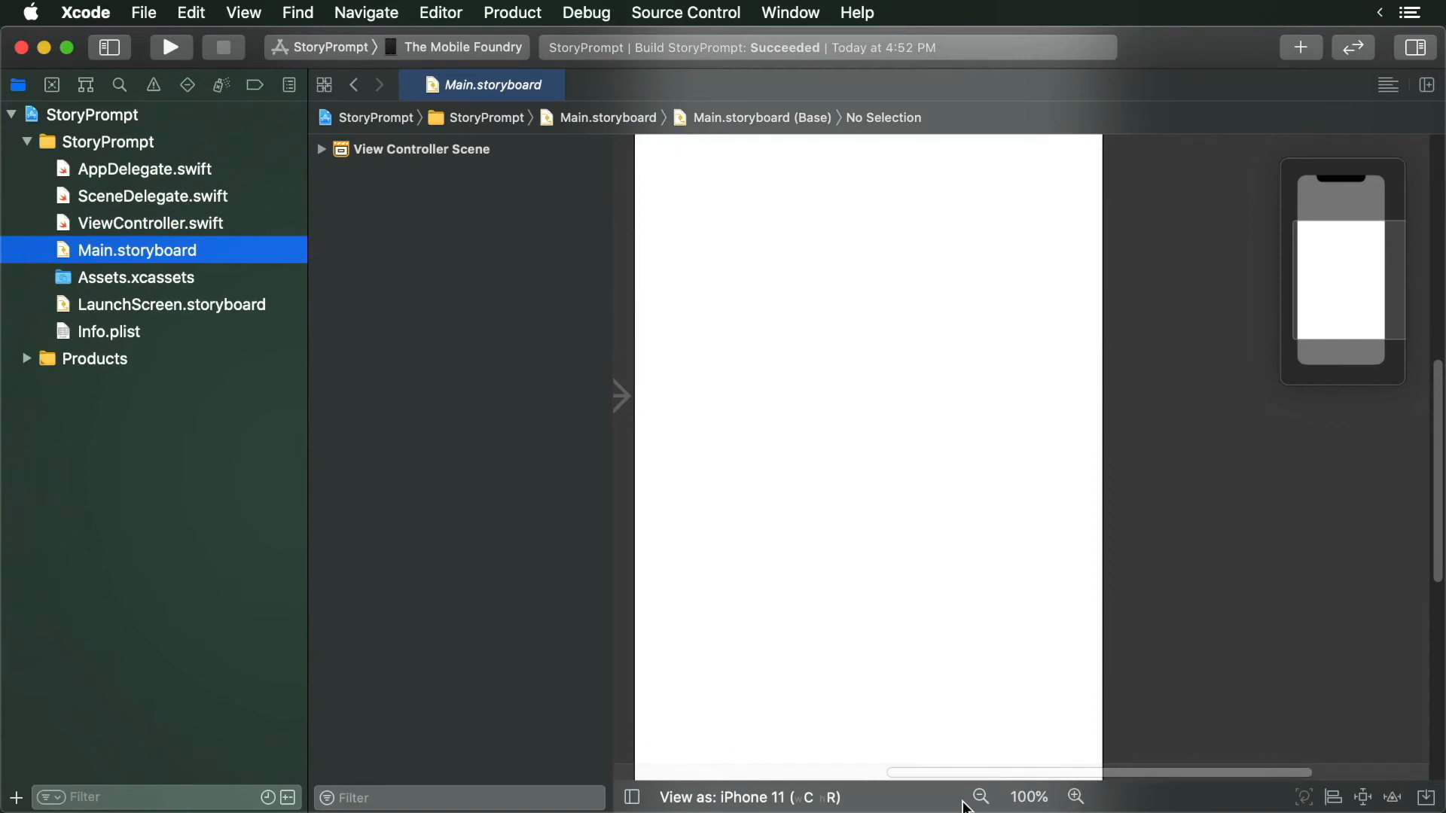
pyautogui.click(980, 795)
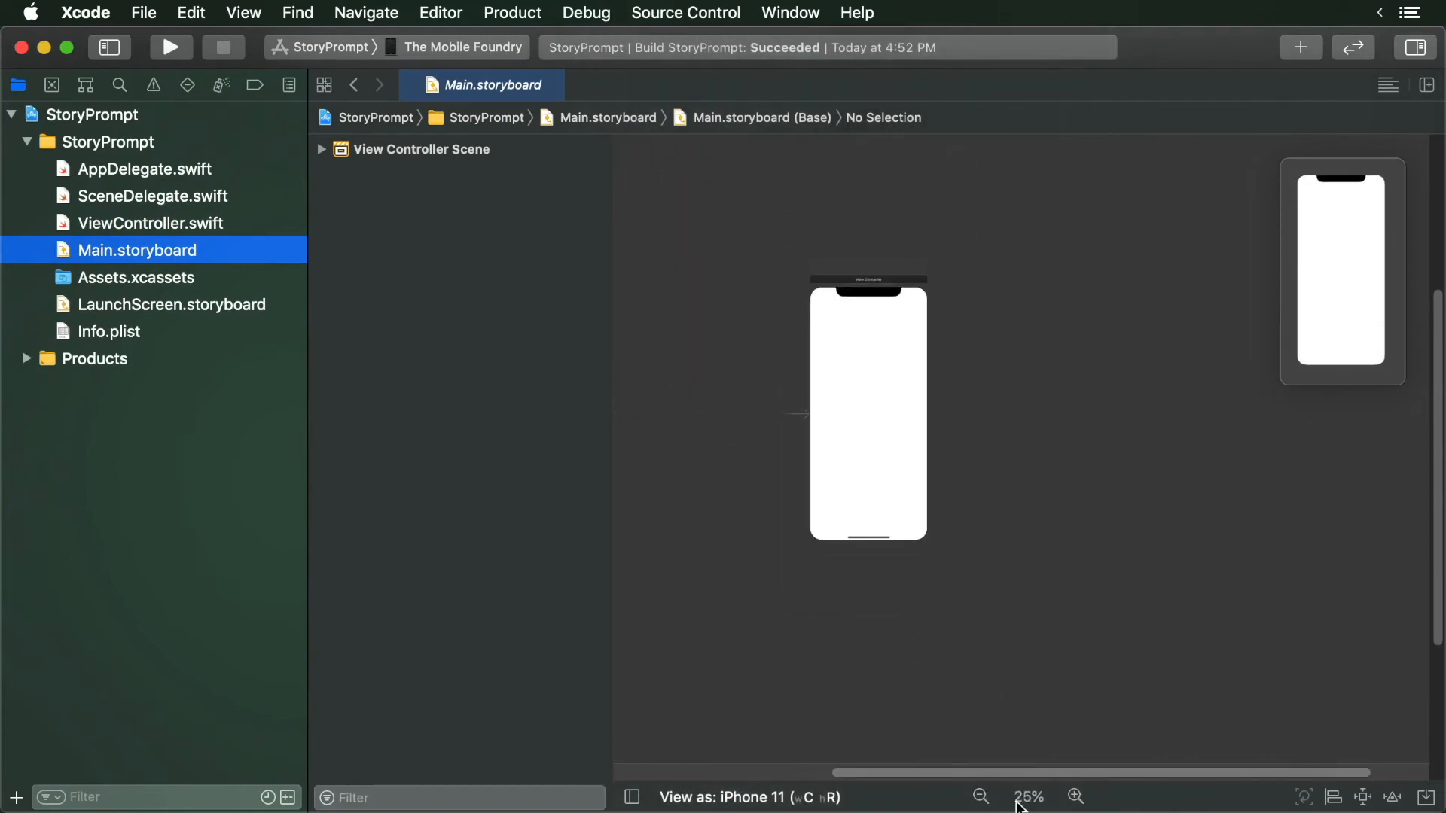
pyautogui.click(1074, 796)
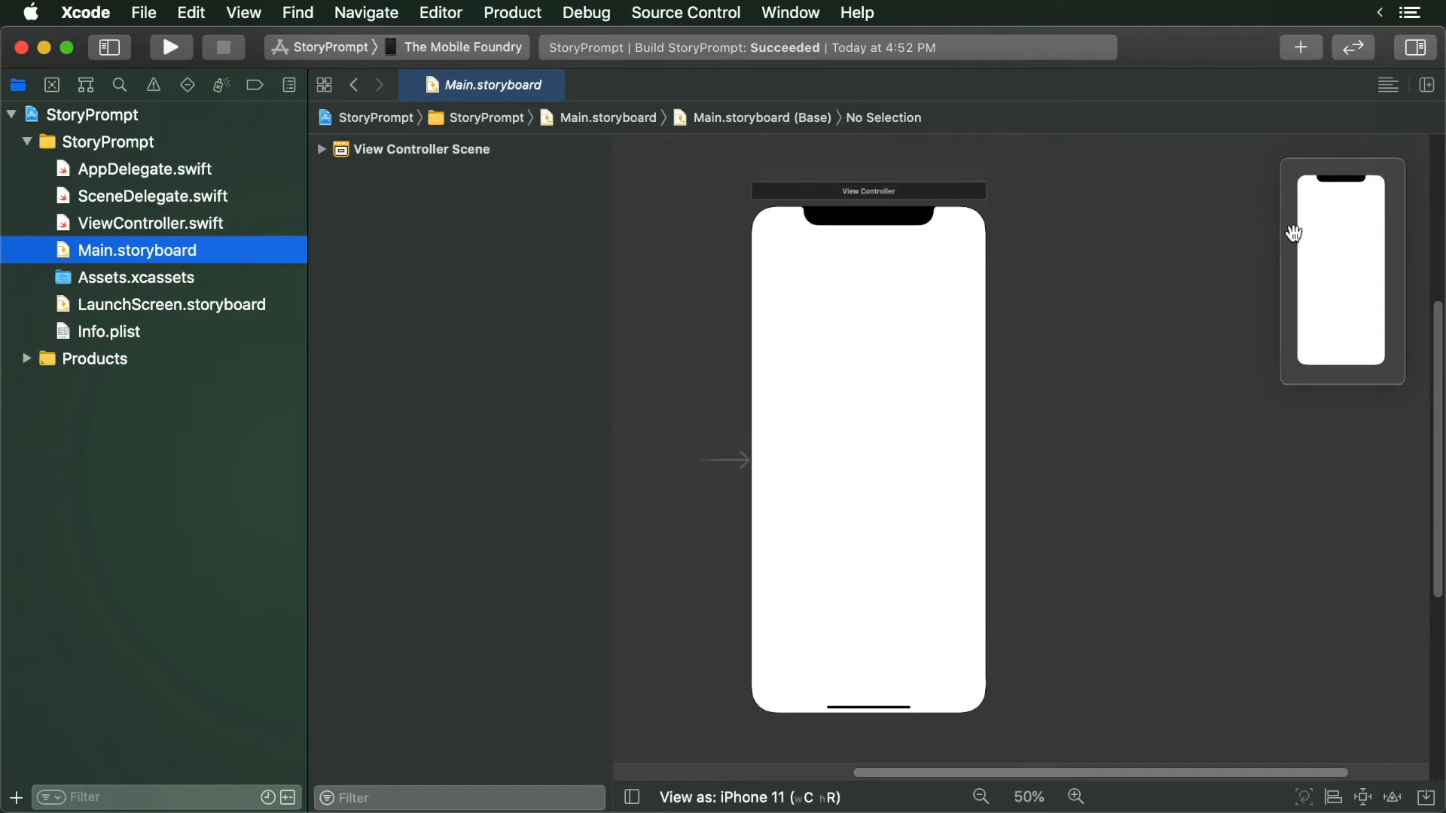
pyautogui.moveTo(251, 229)
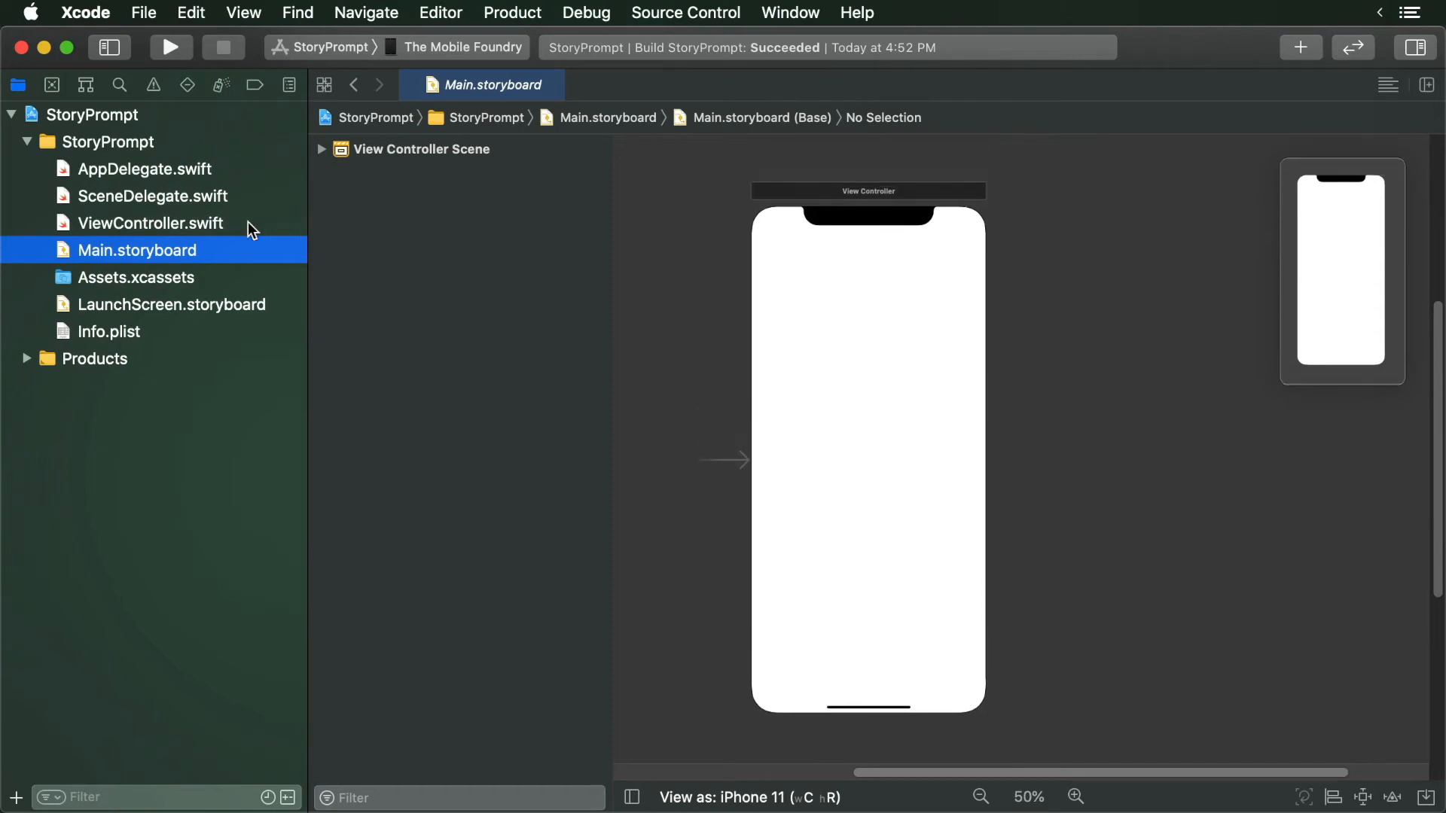
# Look over Assets.xcassets, LaunchScreen.storyboard and Info.plist, ending on the StoryPrompt group
pyautogui.click(135, 277)
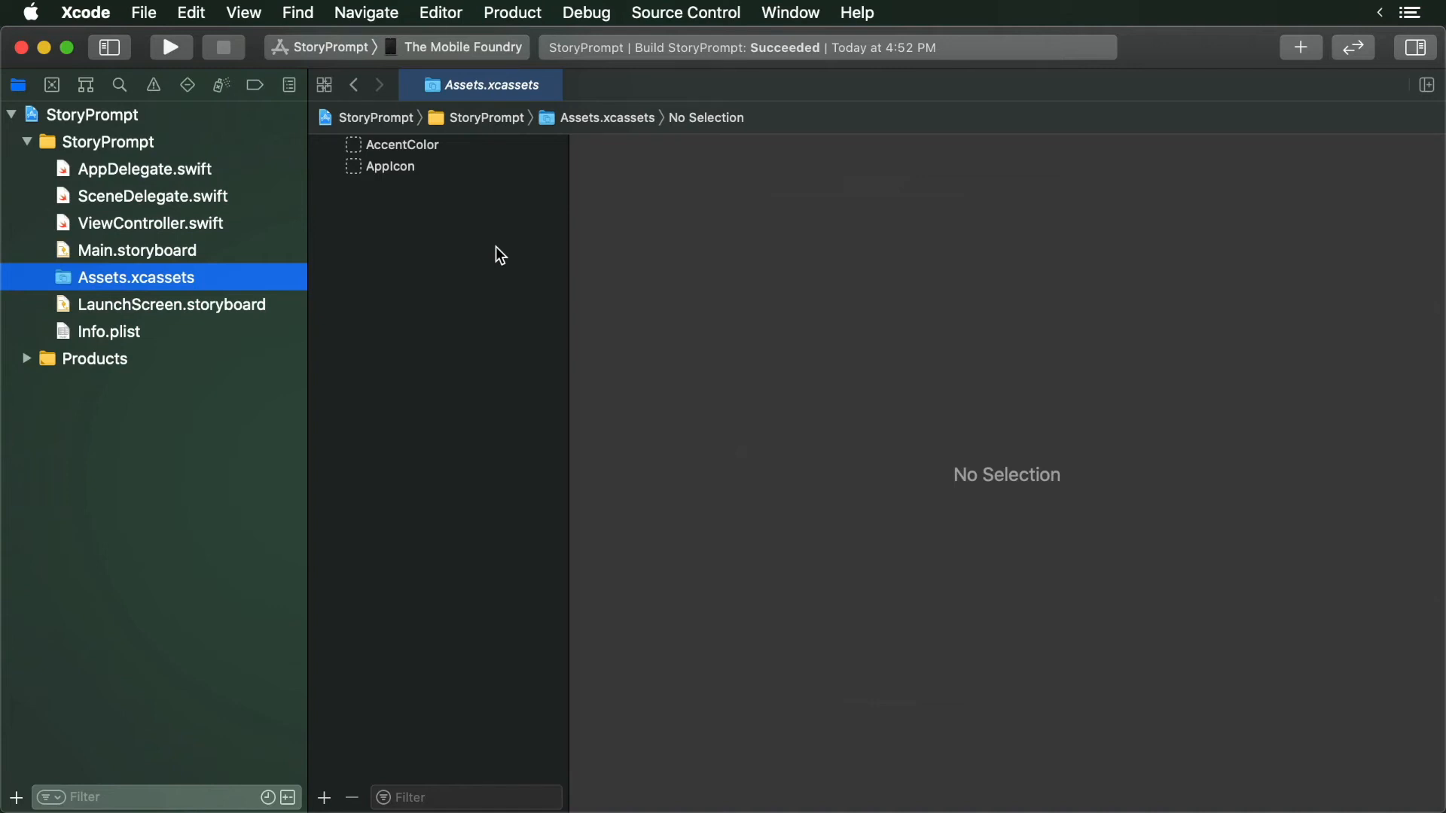
pyautogui.moveTo(220, 317)
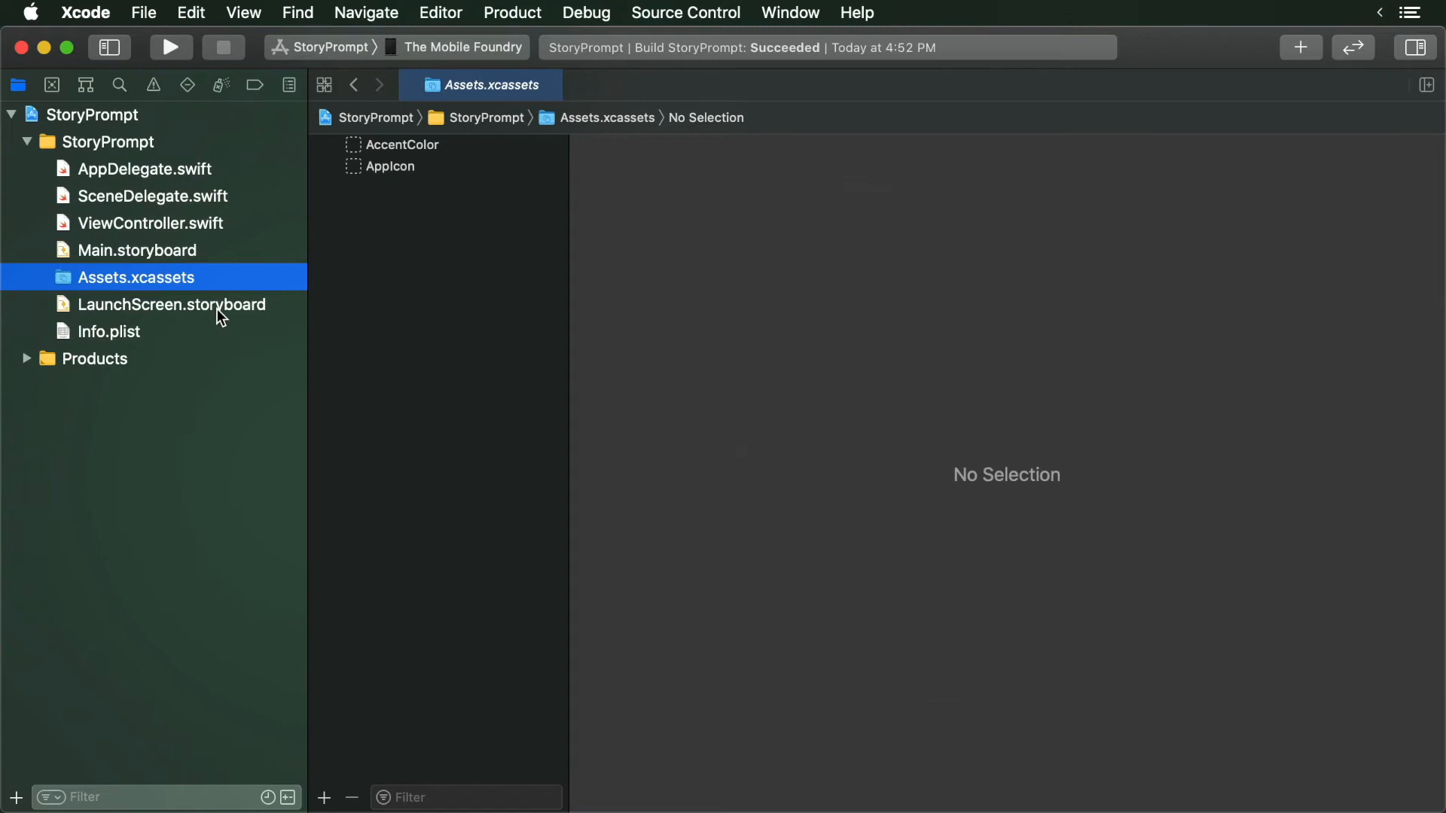
pyautogui.click(172, 304)
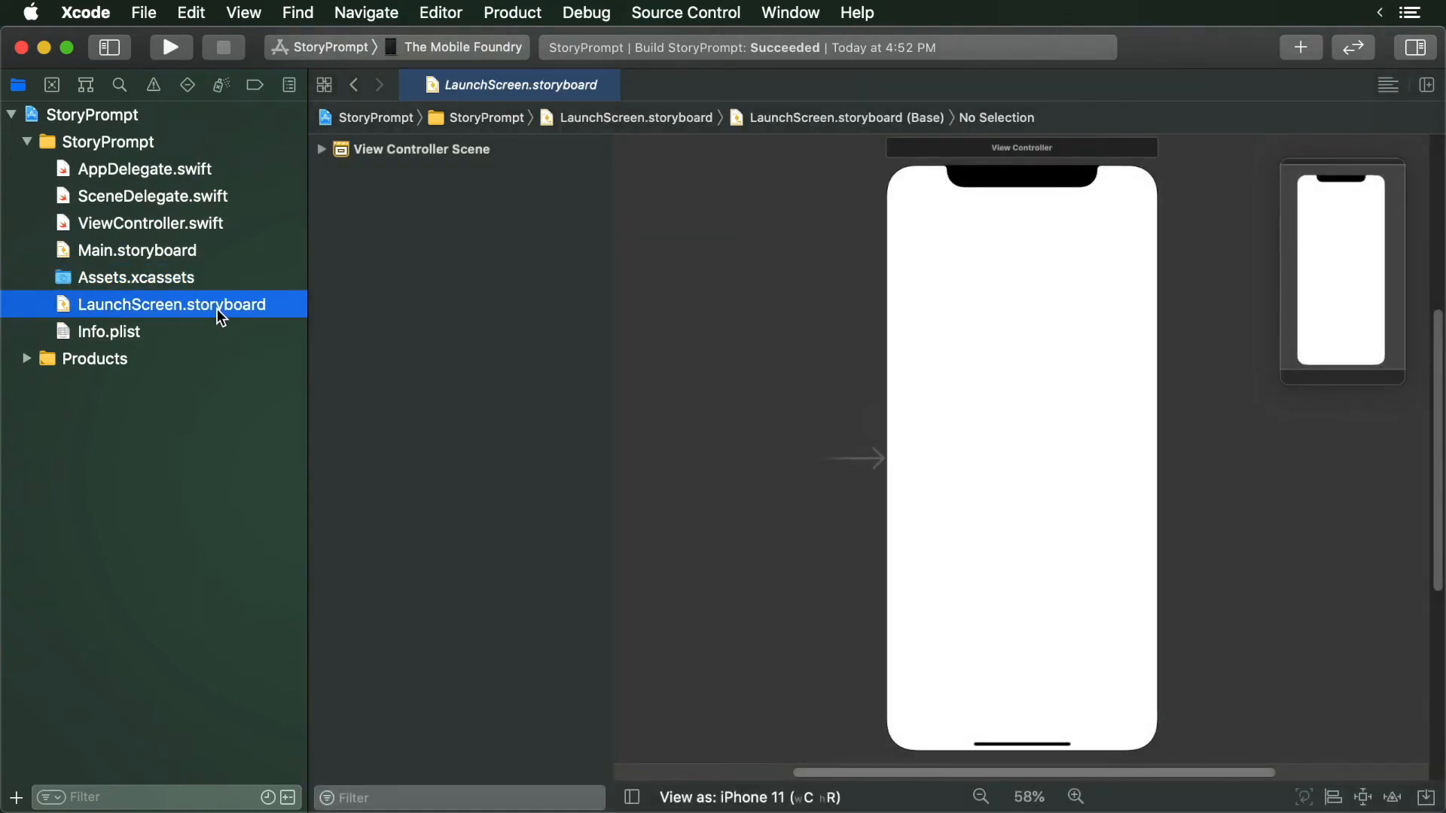
pyautogui.moveTo(110, 342)
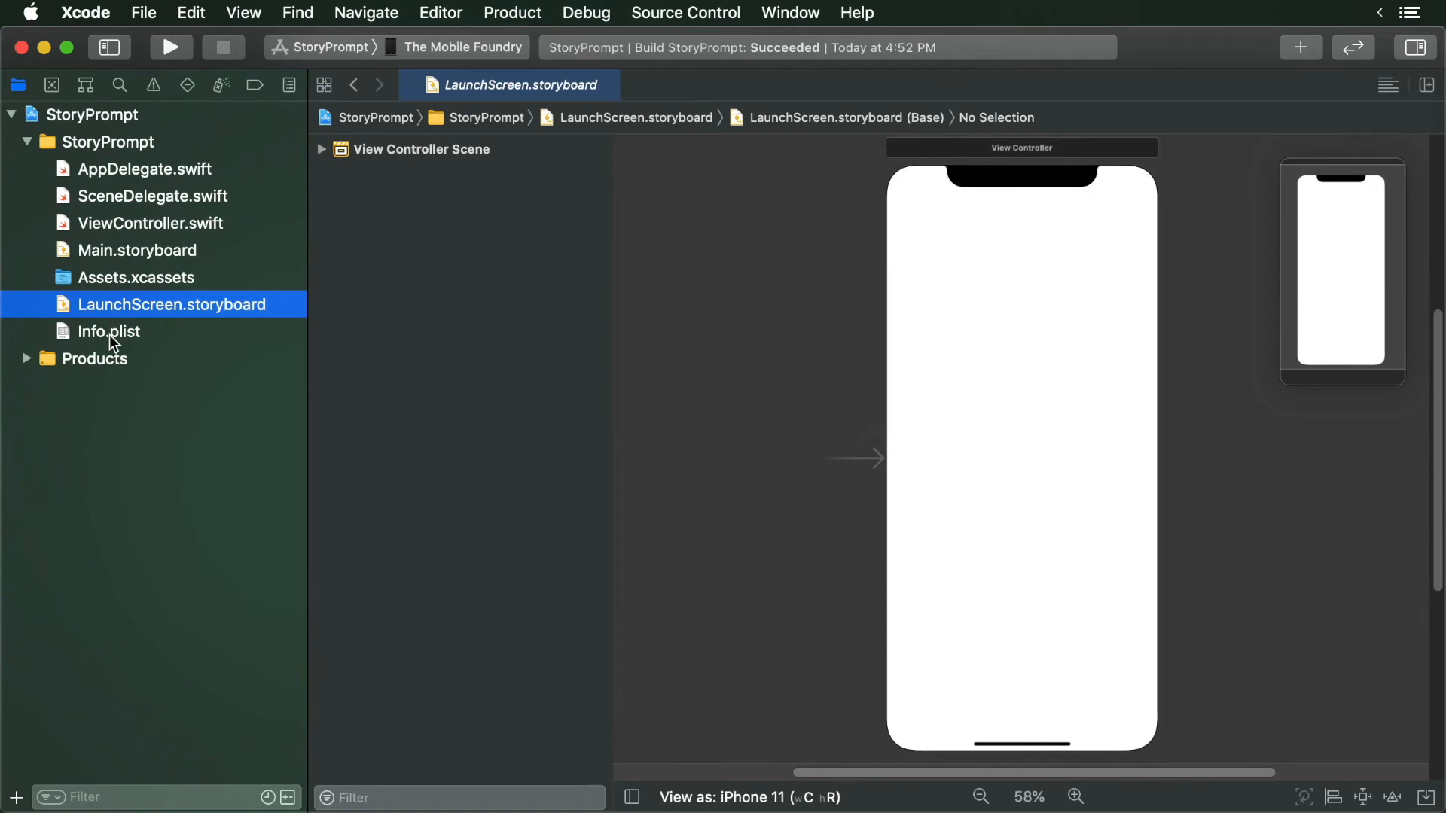
pyautogui.click(109, 331)
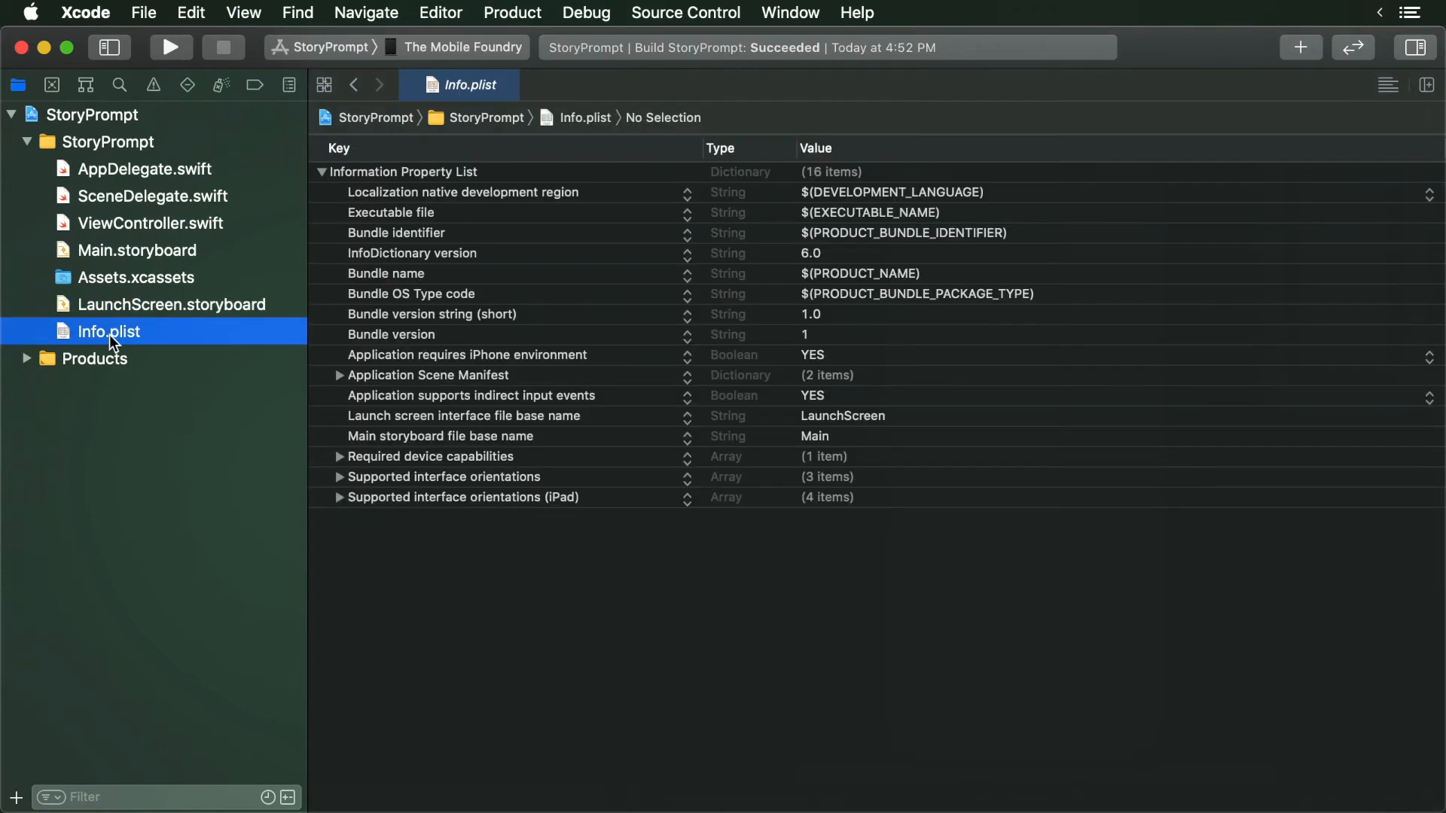
pyautogui.moveTo(366, 340)
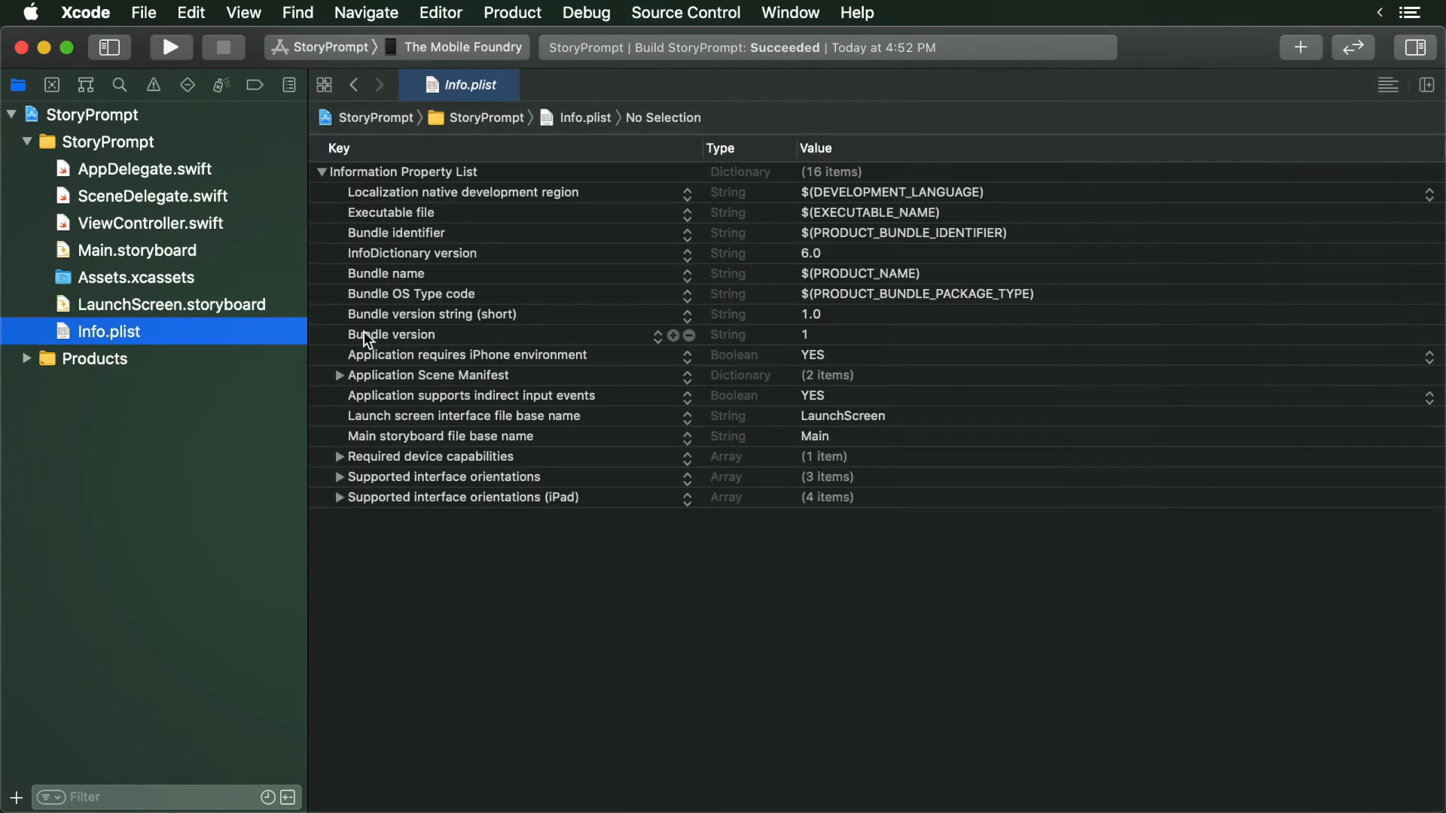
pyautogui.moveTo(397, 332)
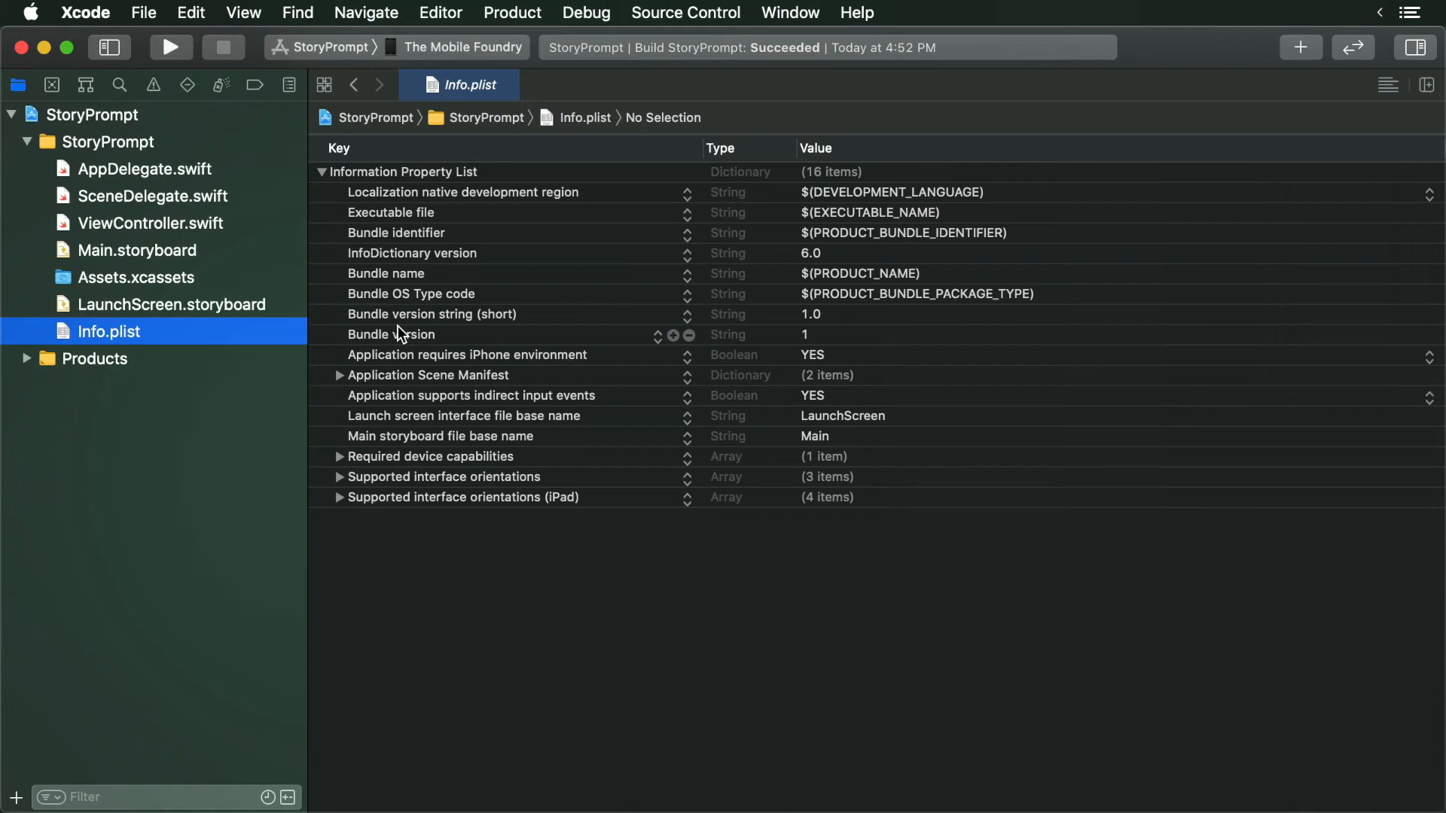
pyautogui.click(109, 141)
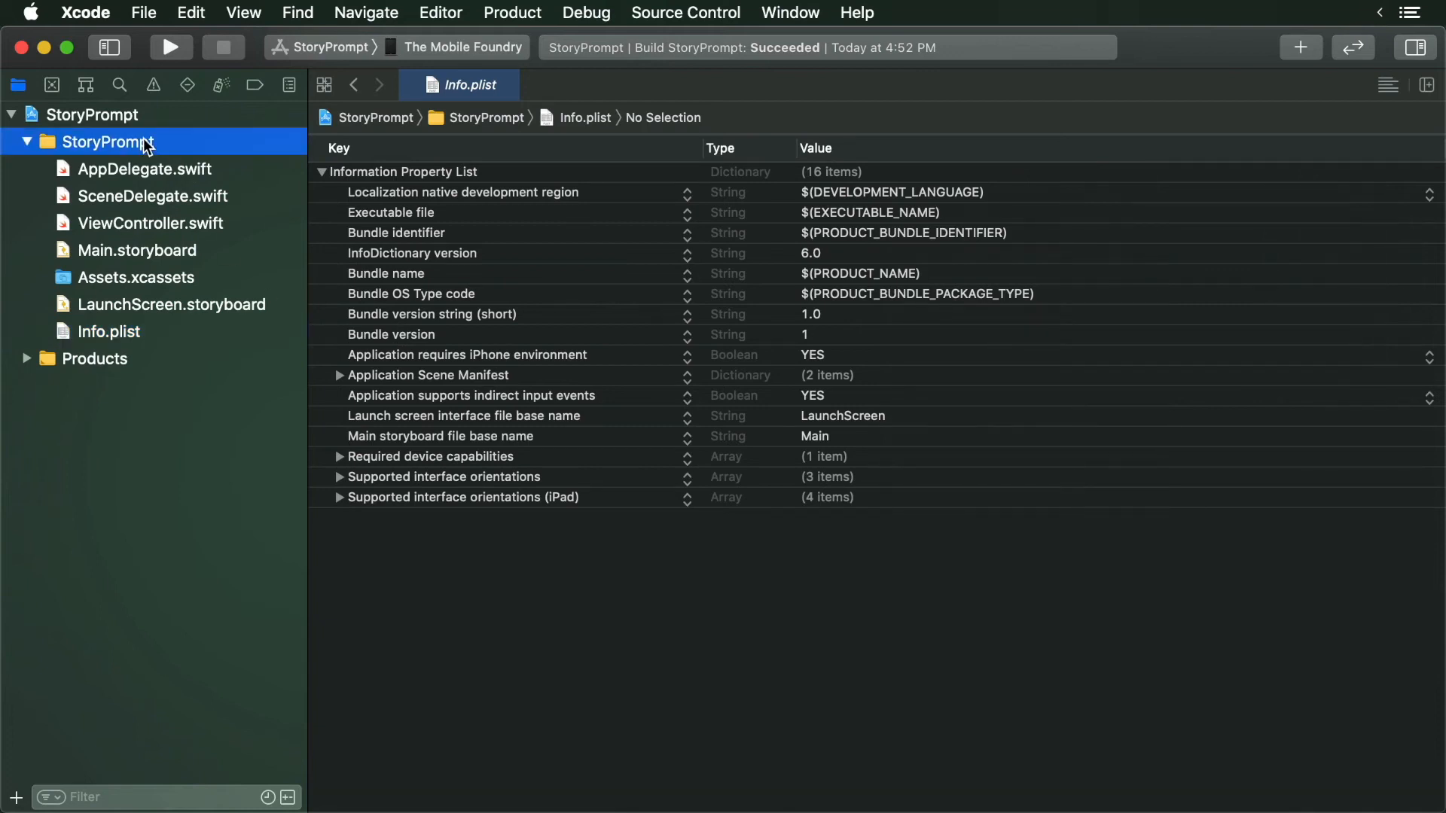
# Create a new group named Model inside the StoryPrompt group
pyautogui.rightClick(100, 141)
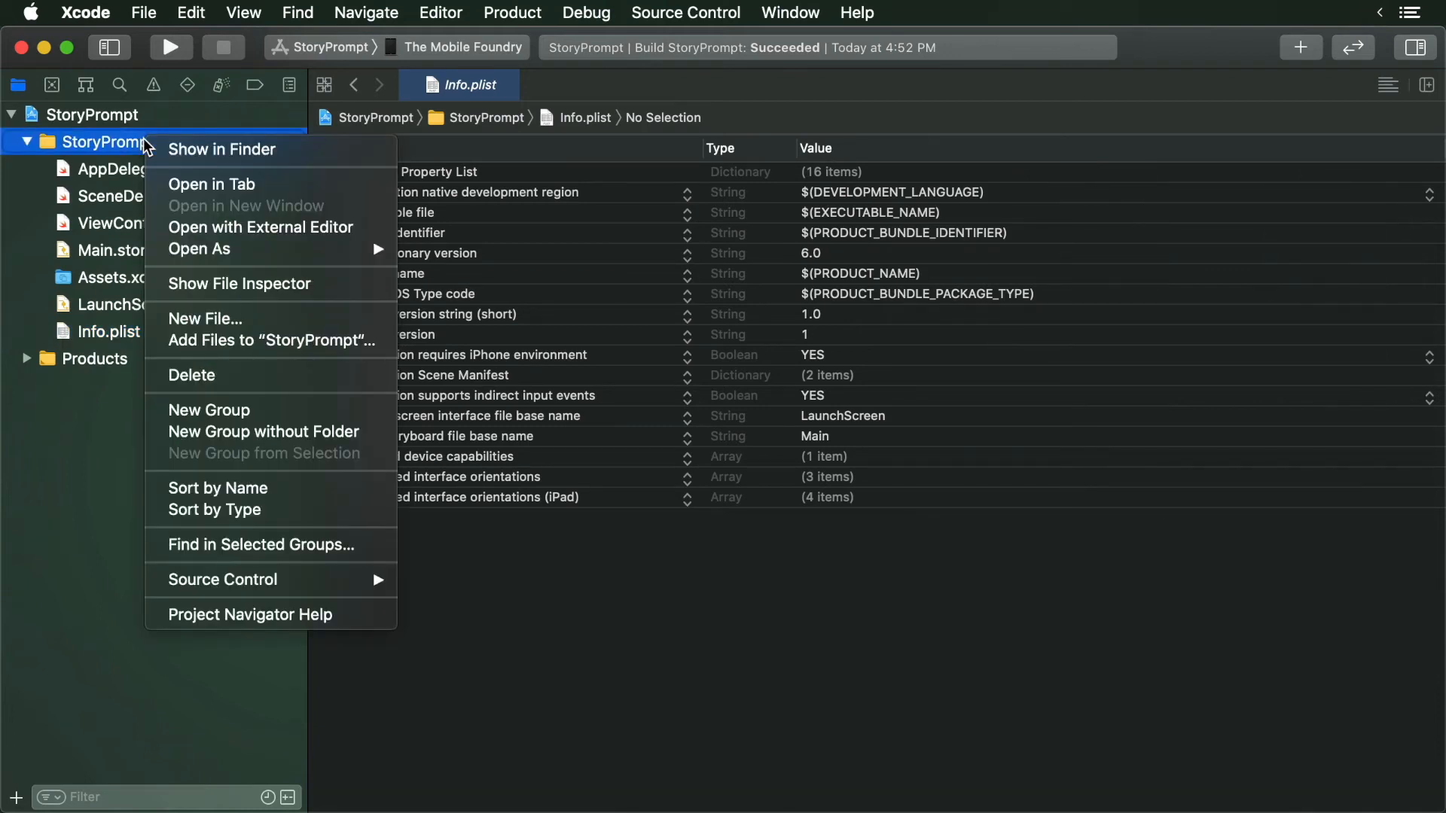
pyautogui.click(208, 410)
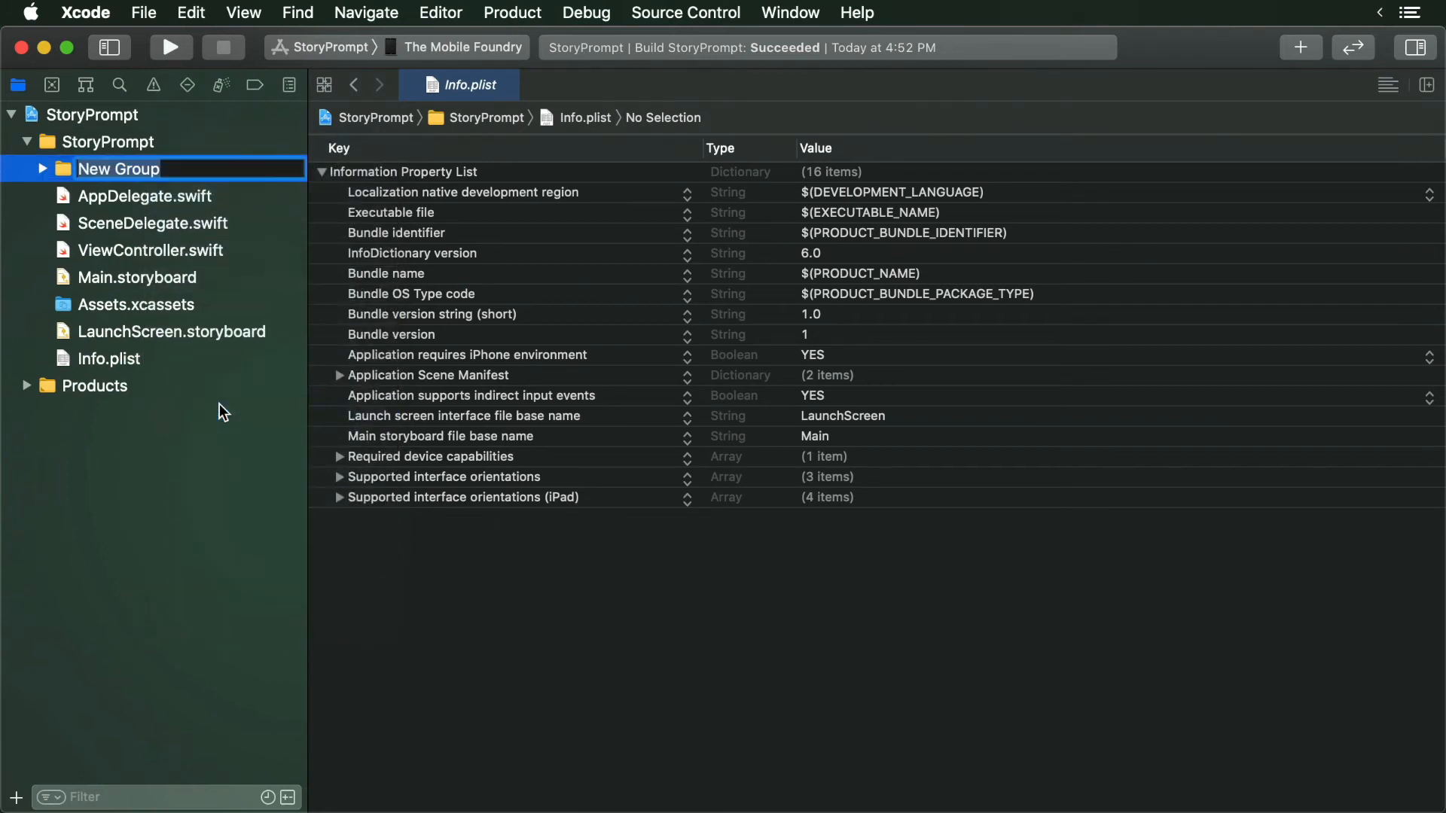
pyautogui.write('Model')
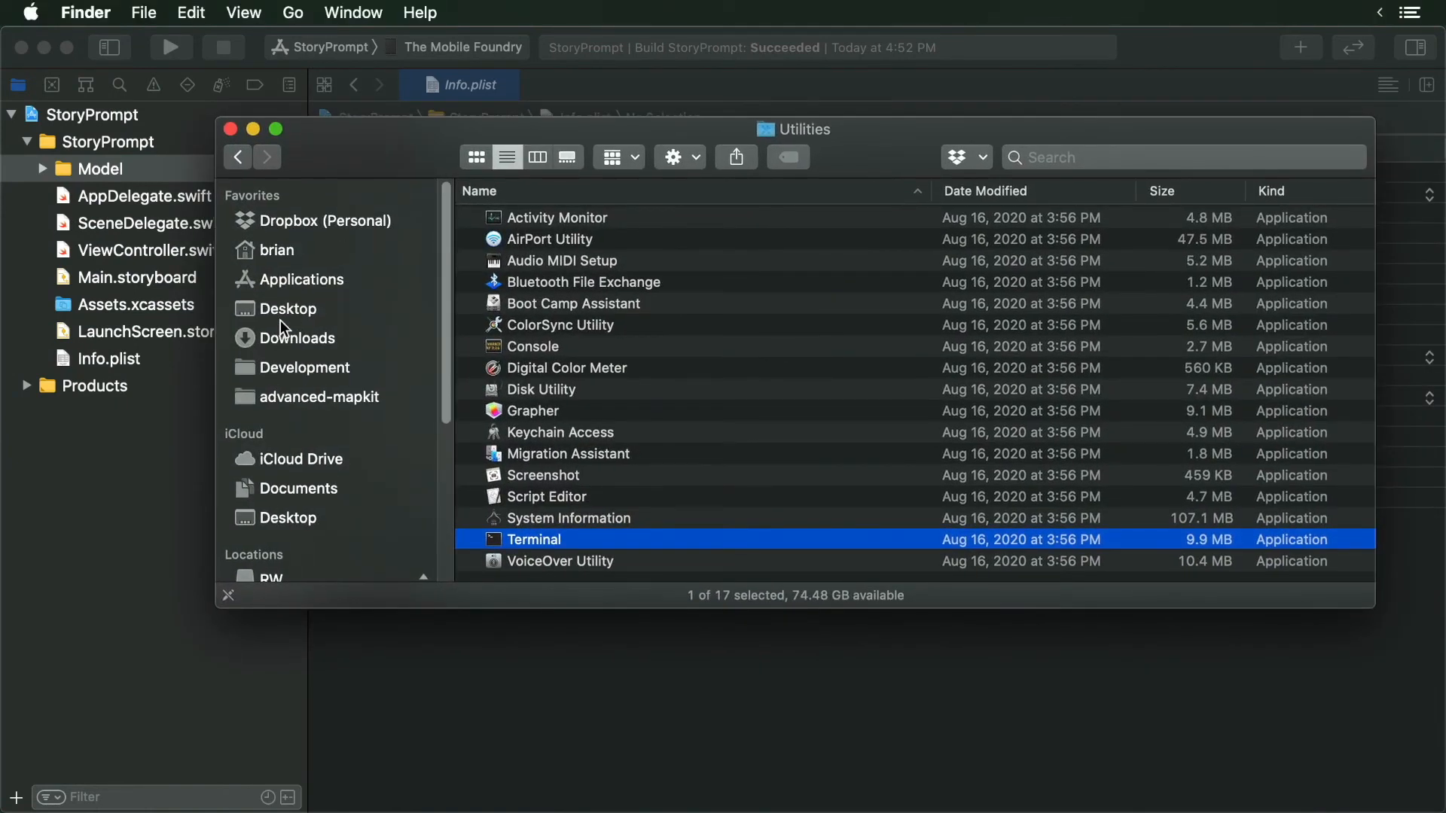
# Add the starter files from Desktop/Starter Files, creating groups for added folders
pyautogui.click(287, 308)
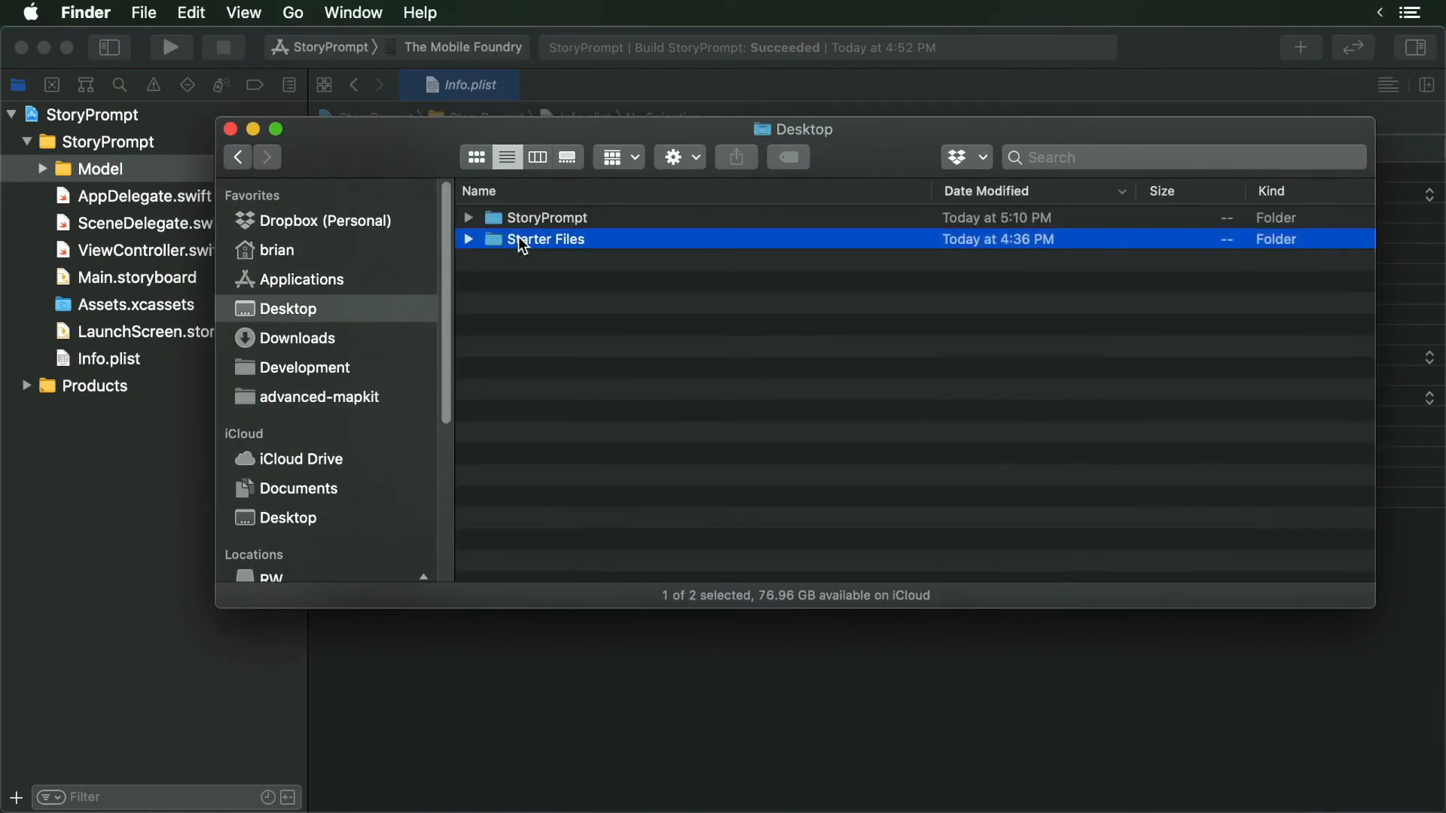
pyautogui.doubleClick(546, 238)
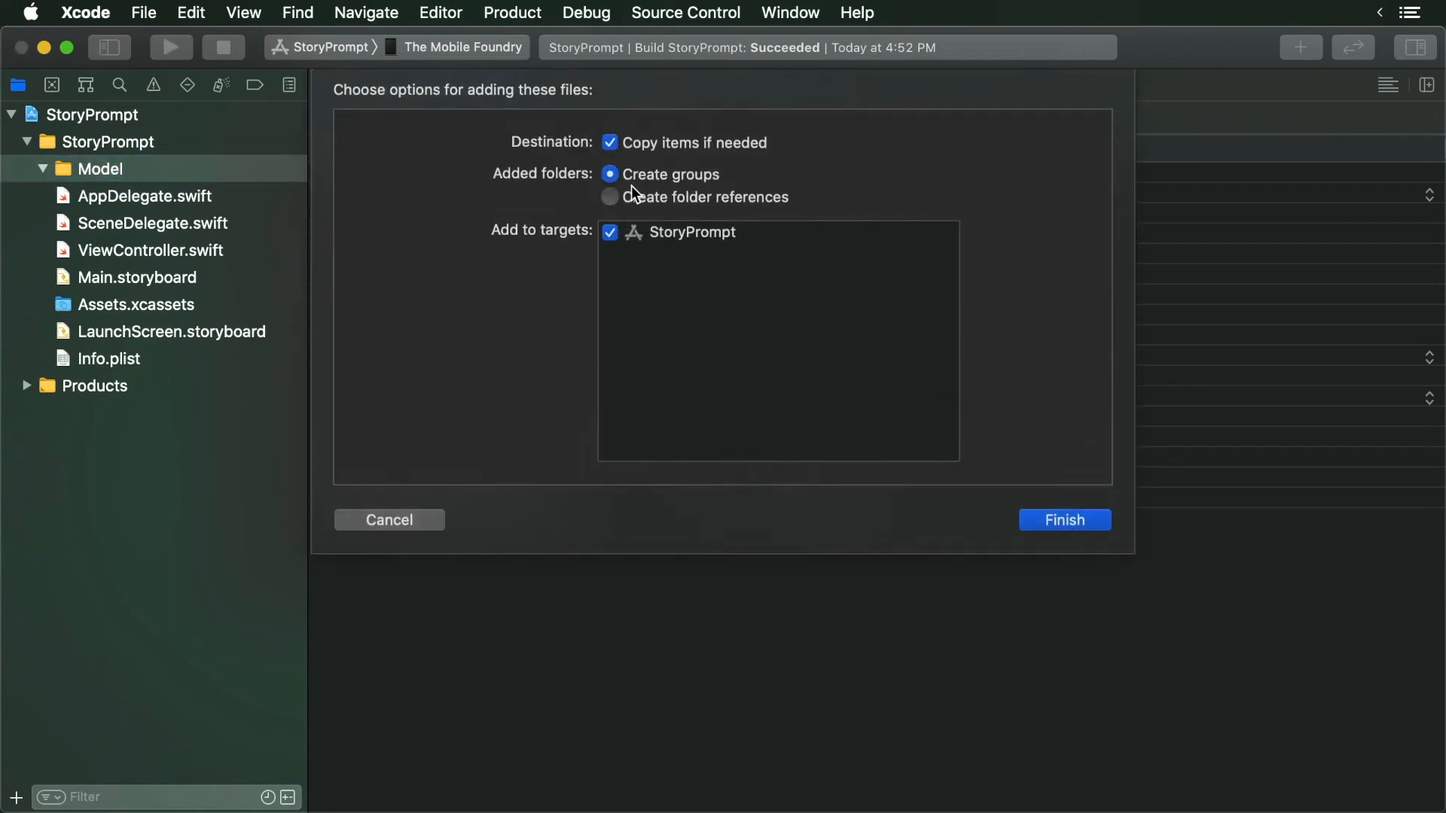
pyautogui.click(1065, 520)
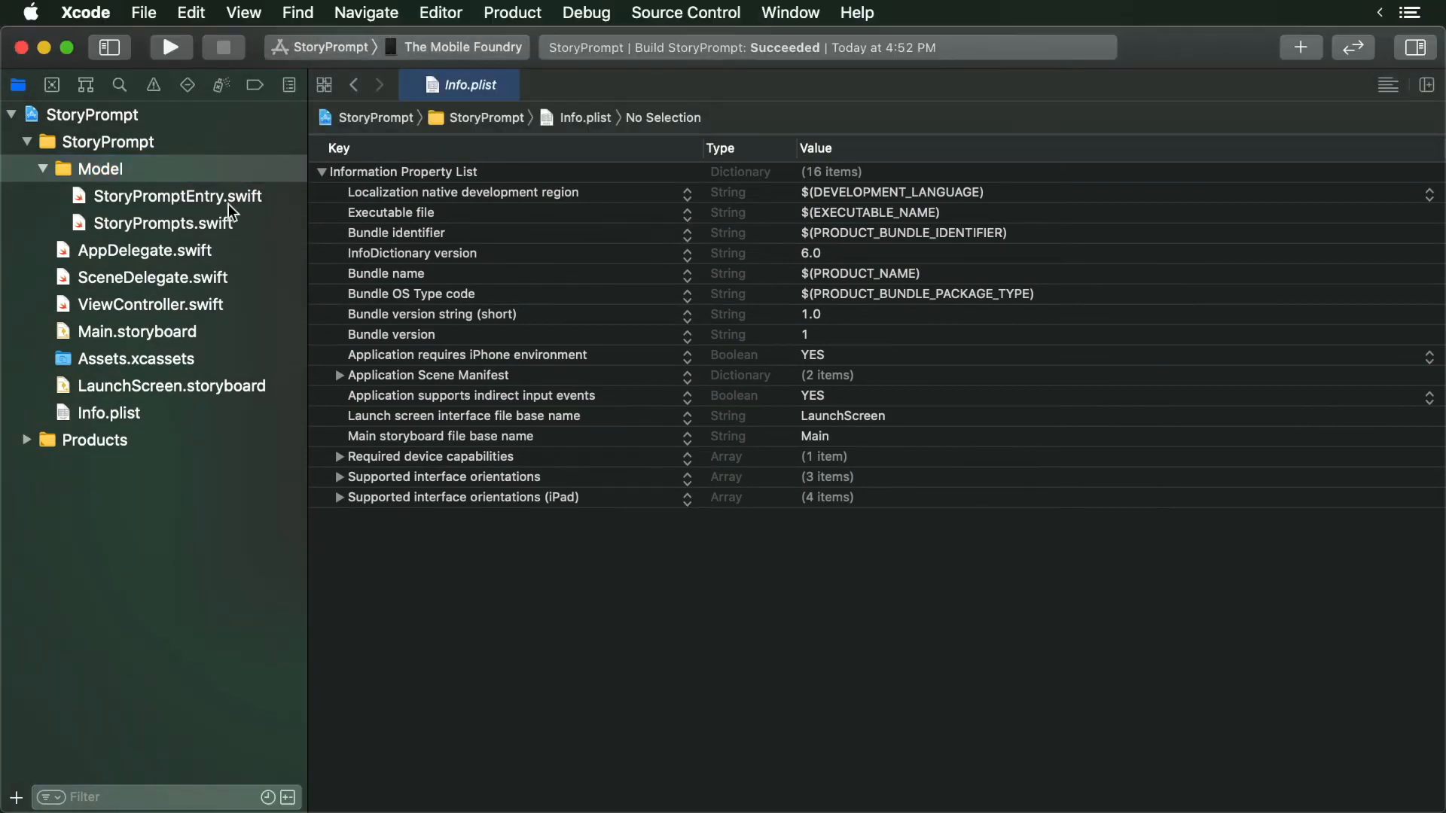
pyautogui.click(163, 223)
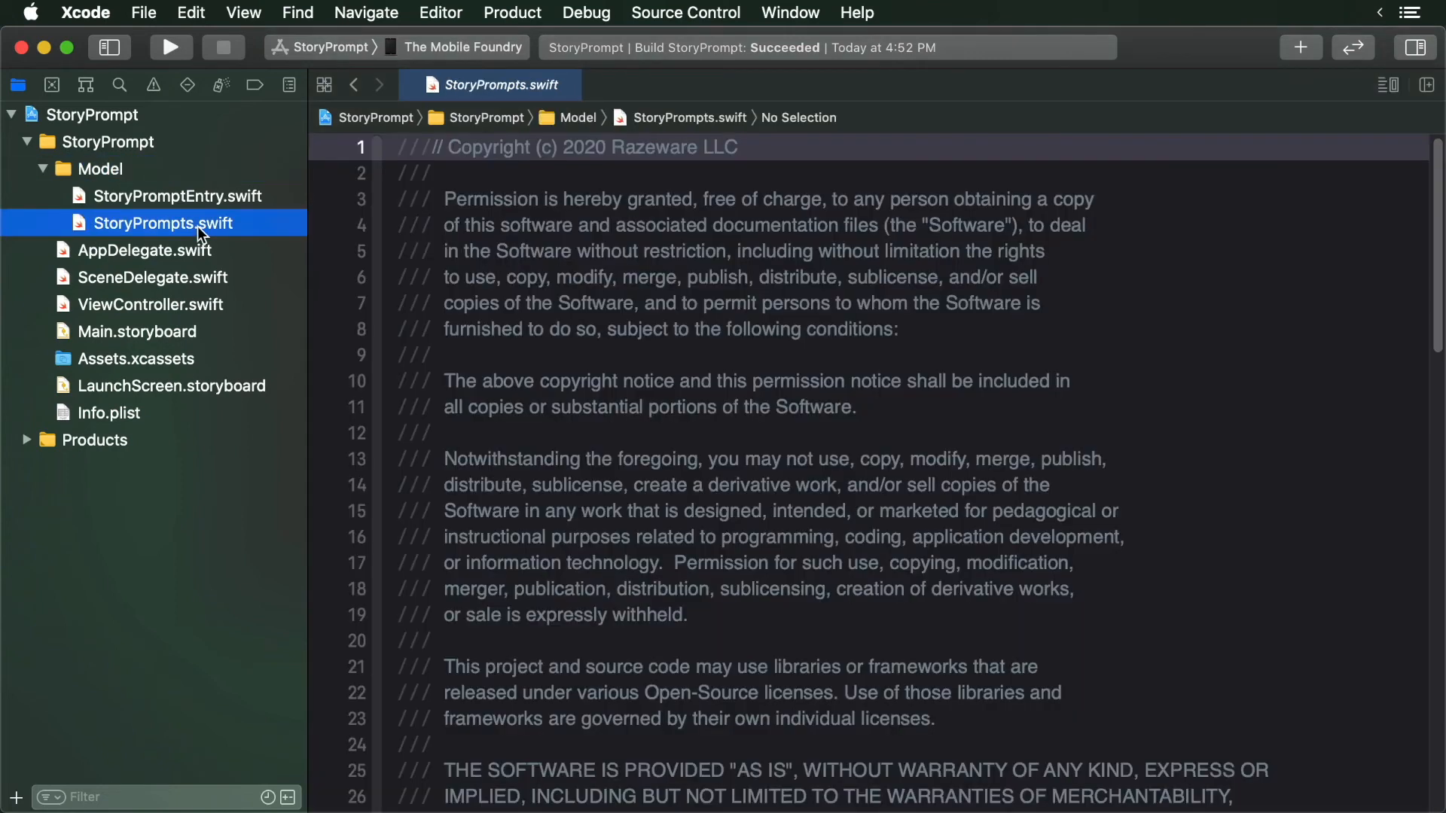
pyautogui.scroll(-3)
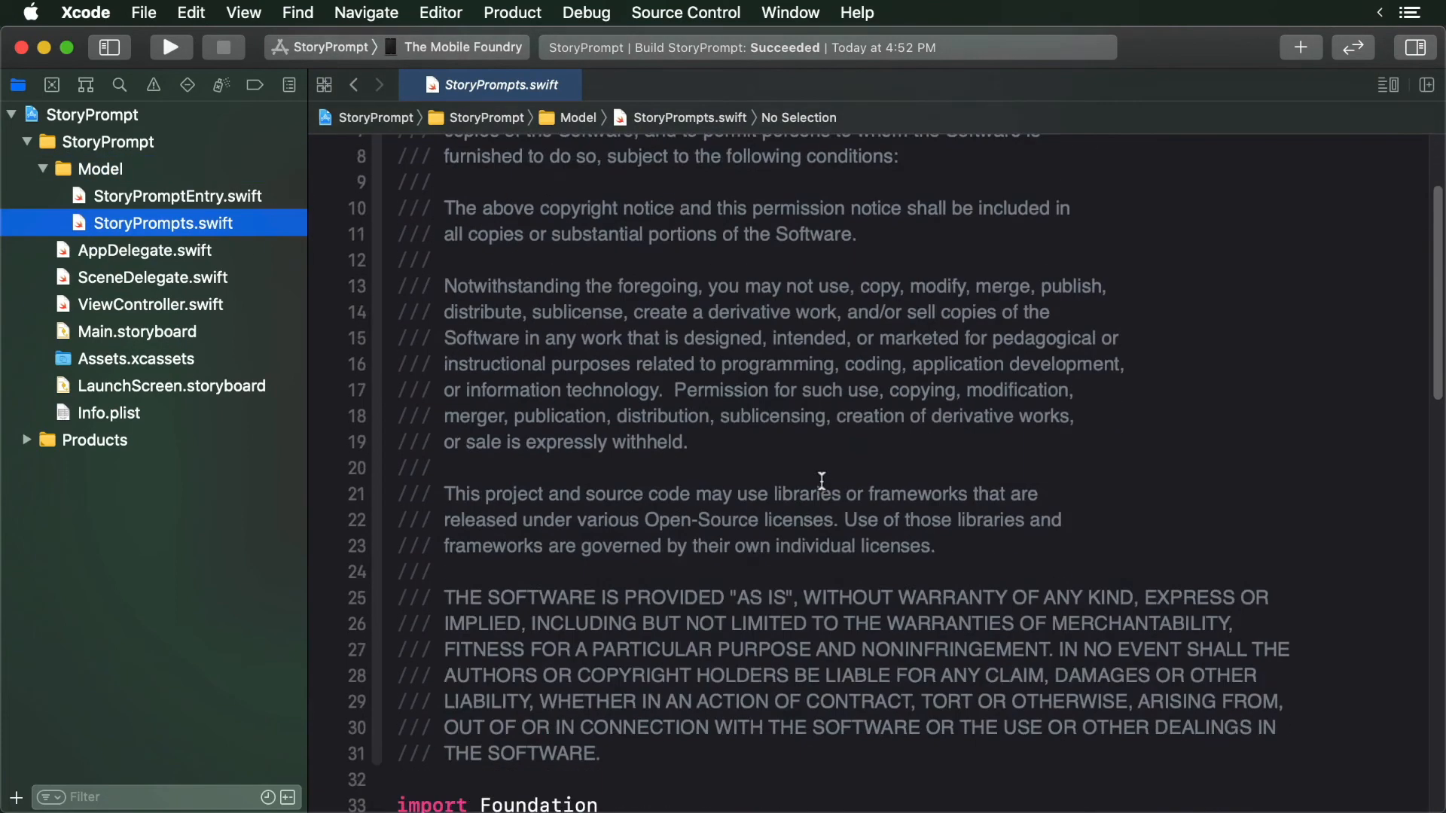
pyautogui.scroll(-3)
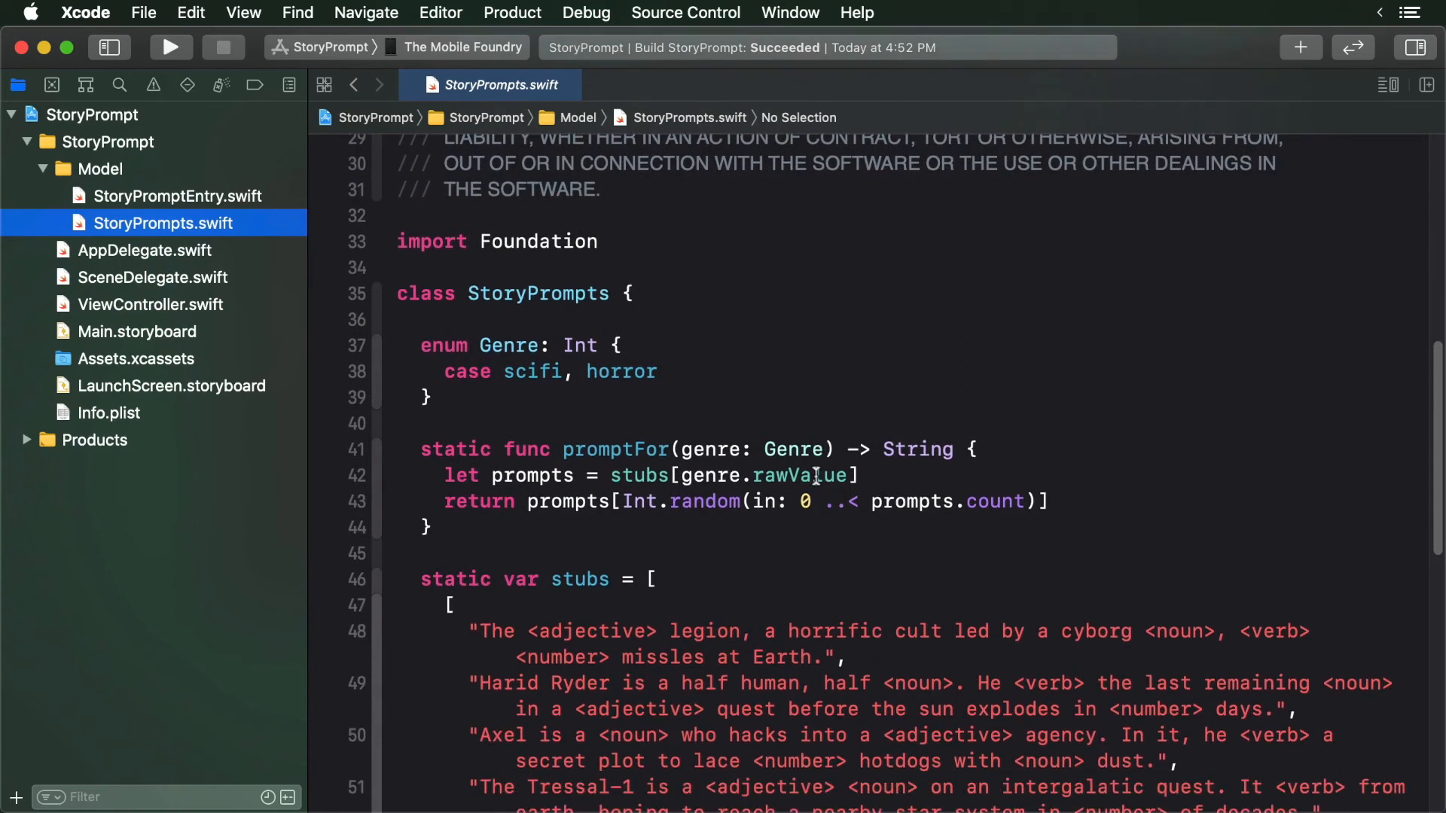
pyautogui.scroll(-3)
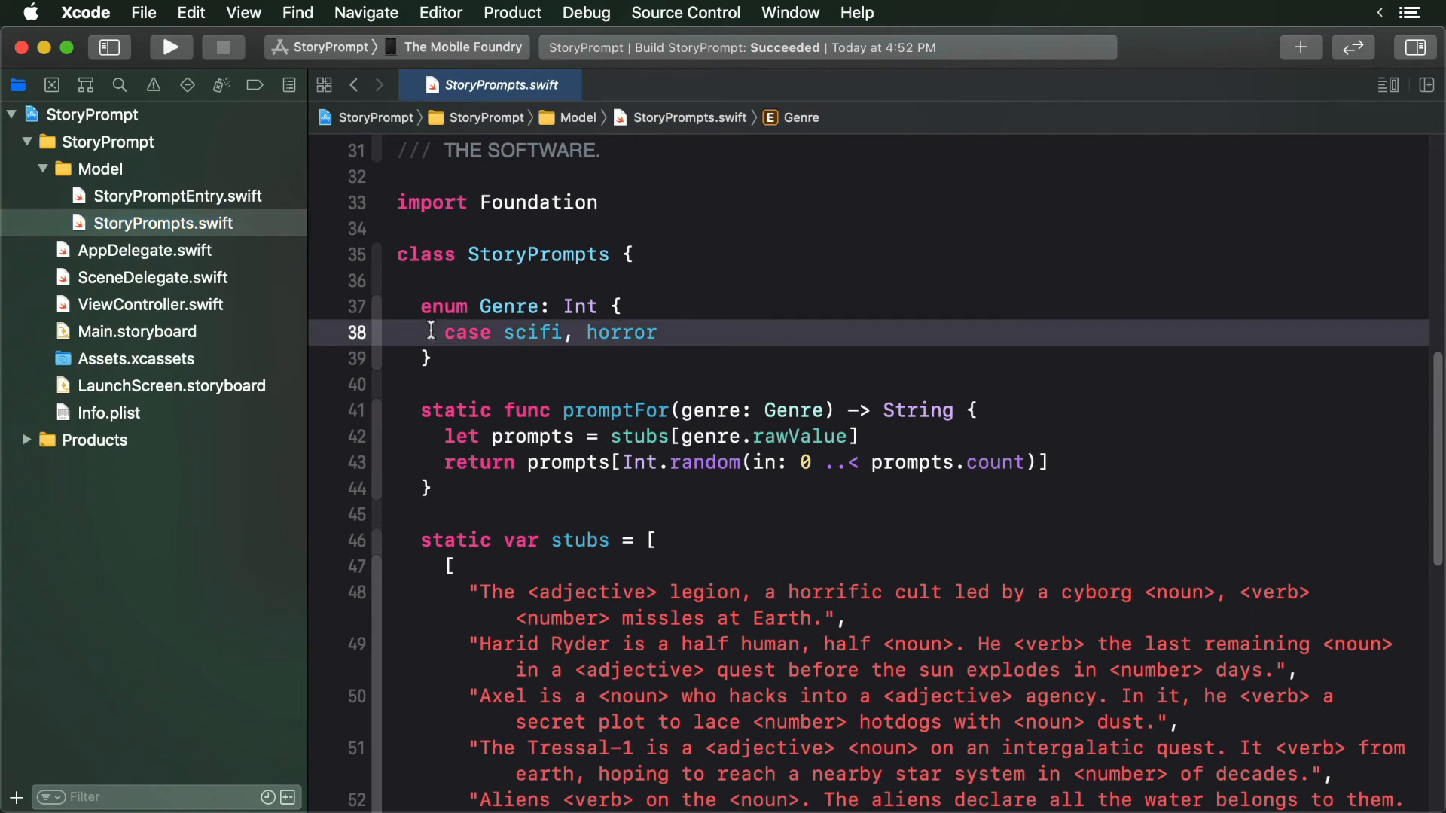
pyautogui.moveTo(548, 396)
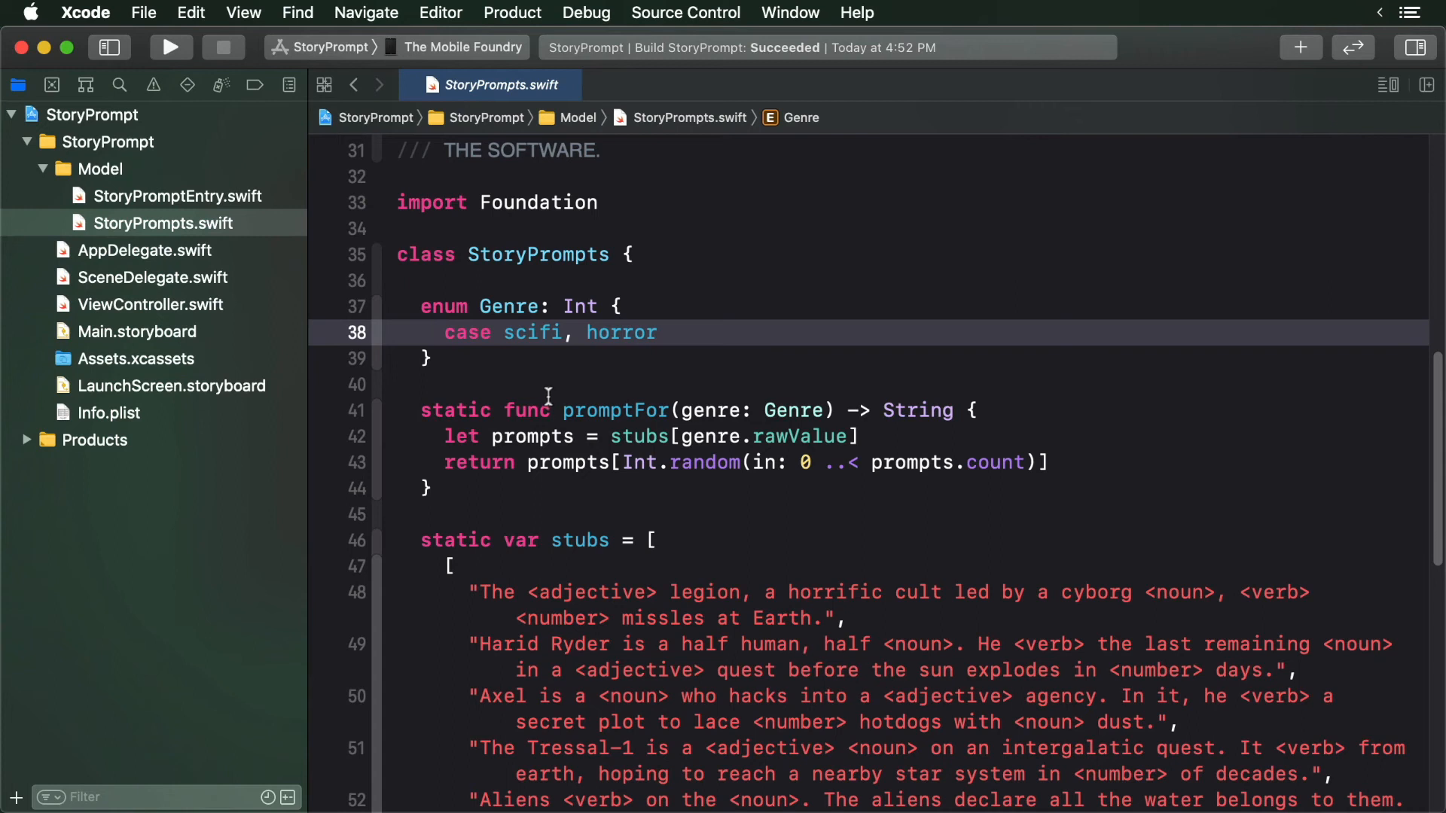
pyautogui.scroll(-3)
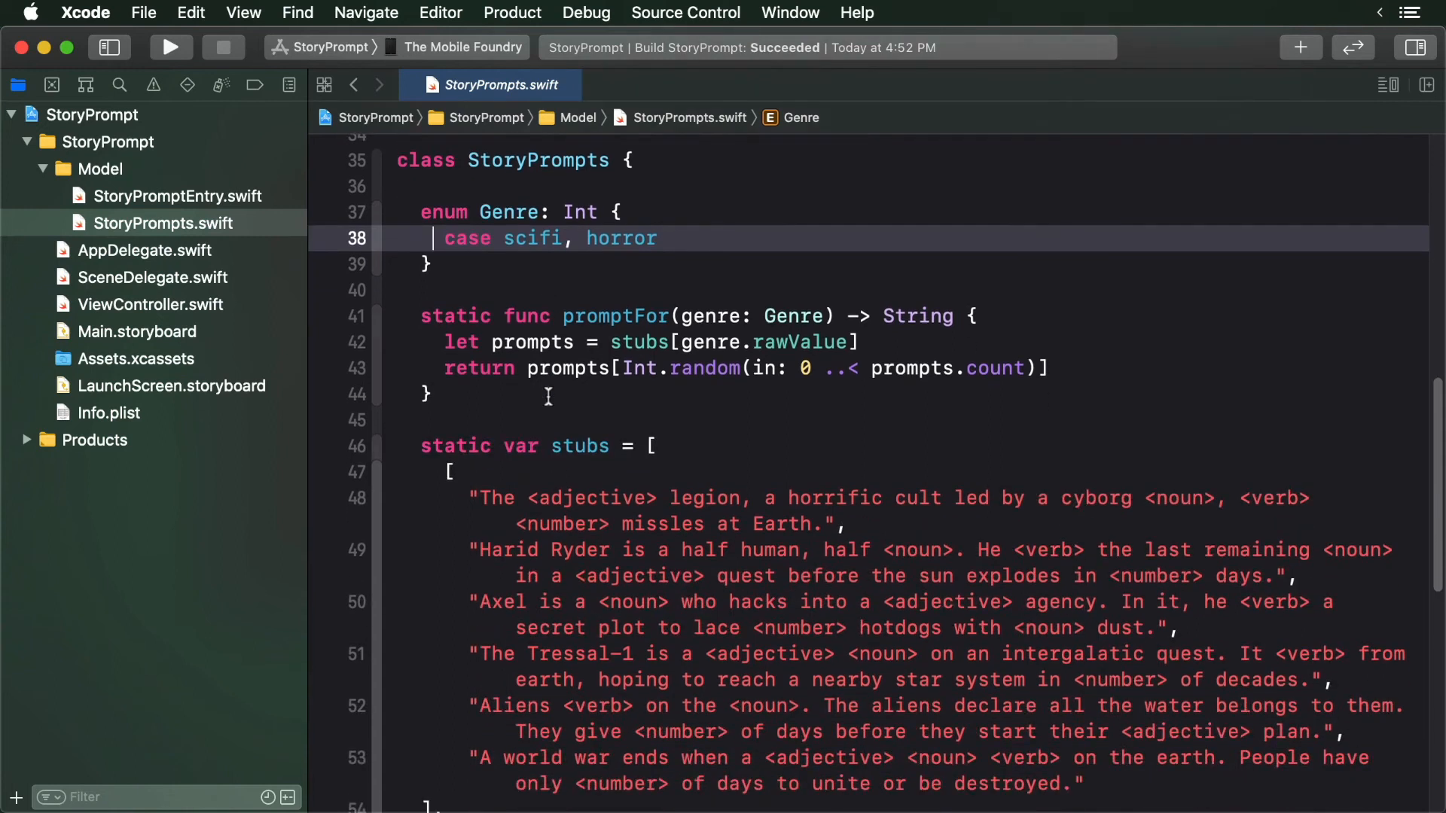
pyautogui.scroll(-3)
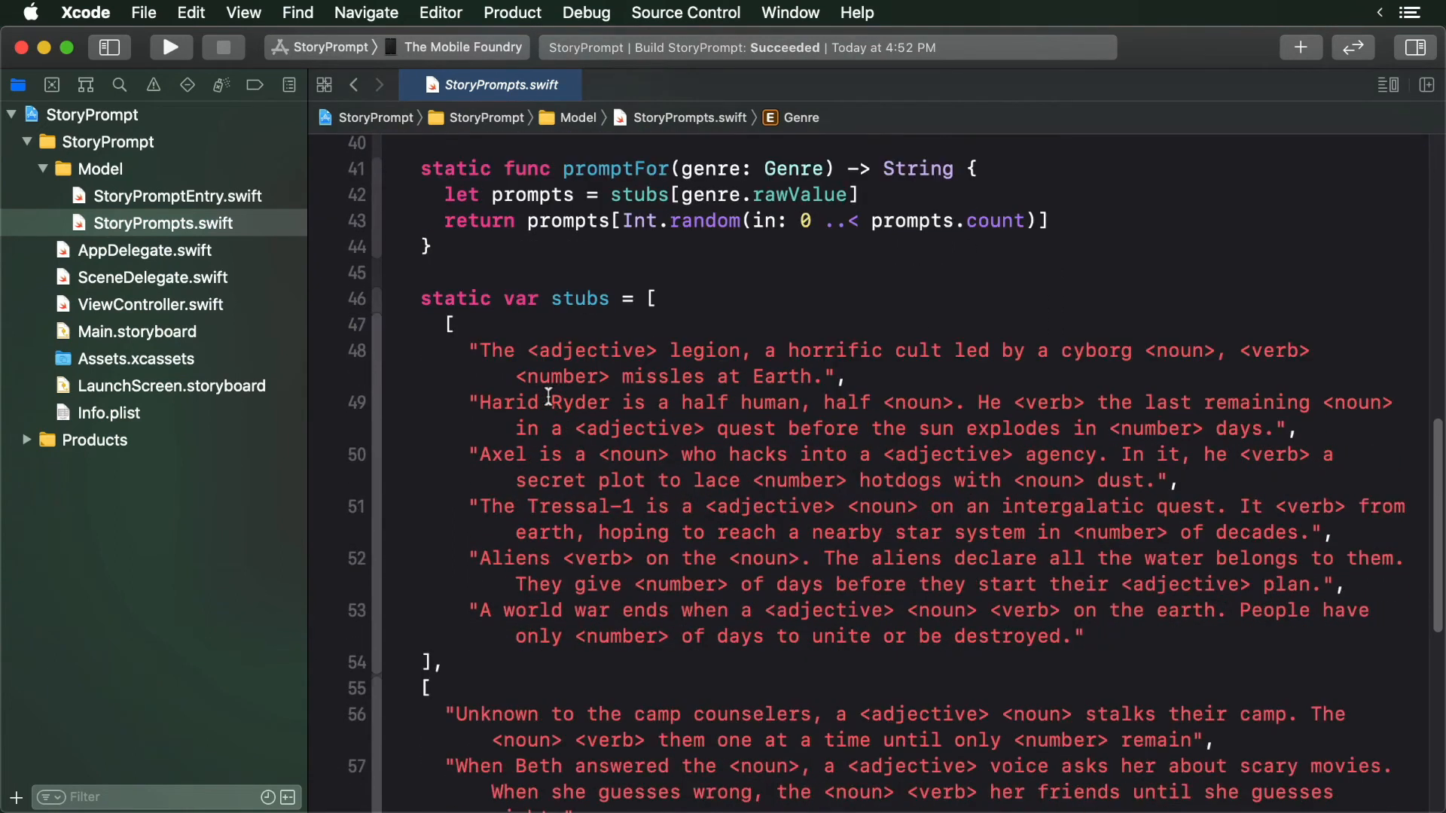
pyautogui.scroll(-3)
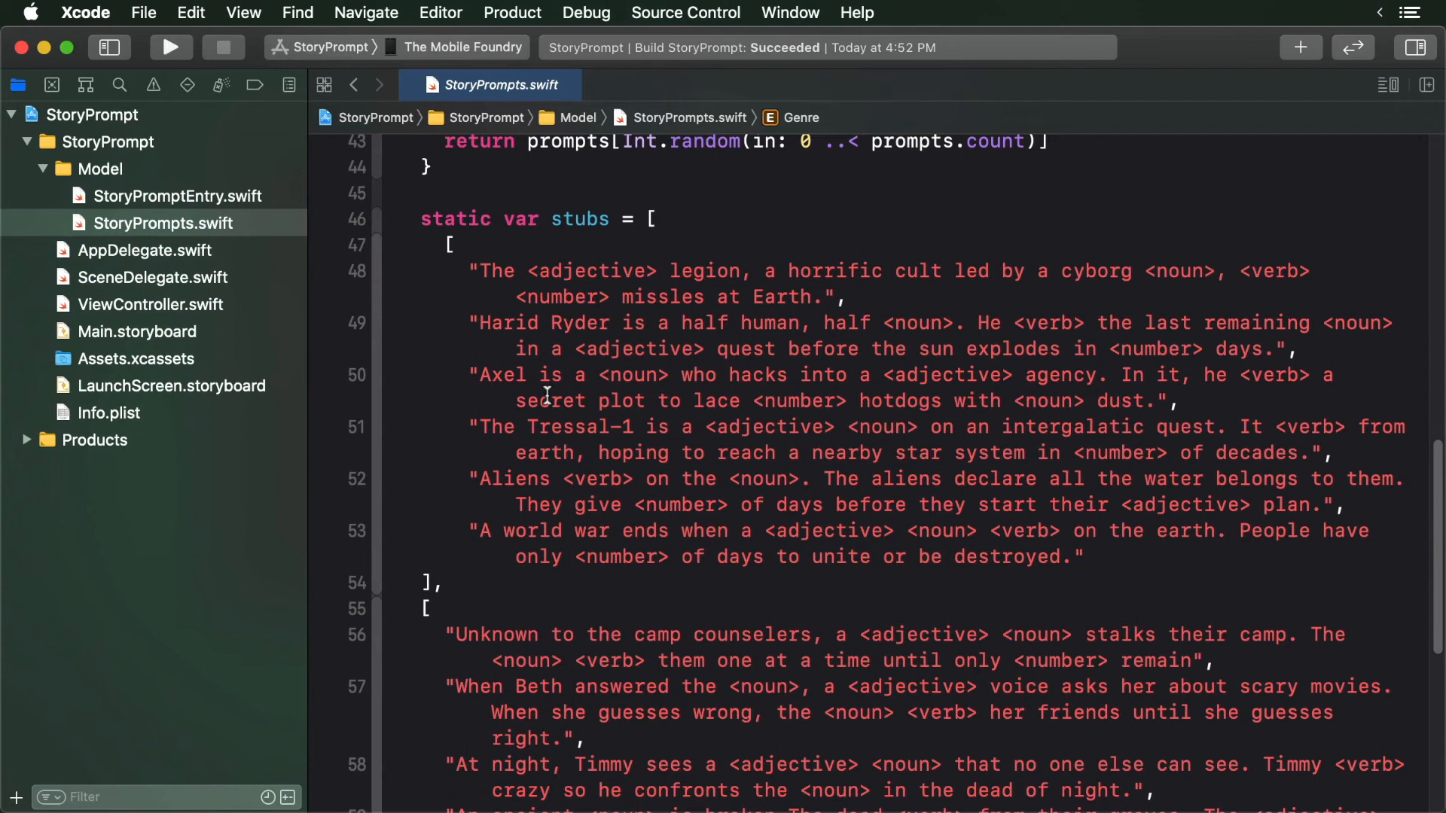
pyautogui.scroll(-3)
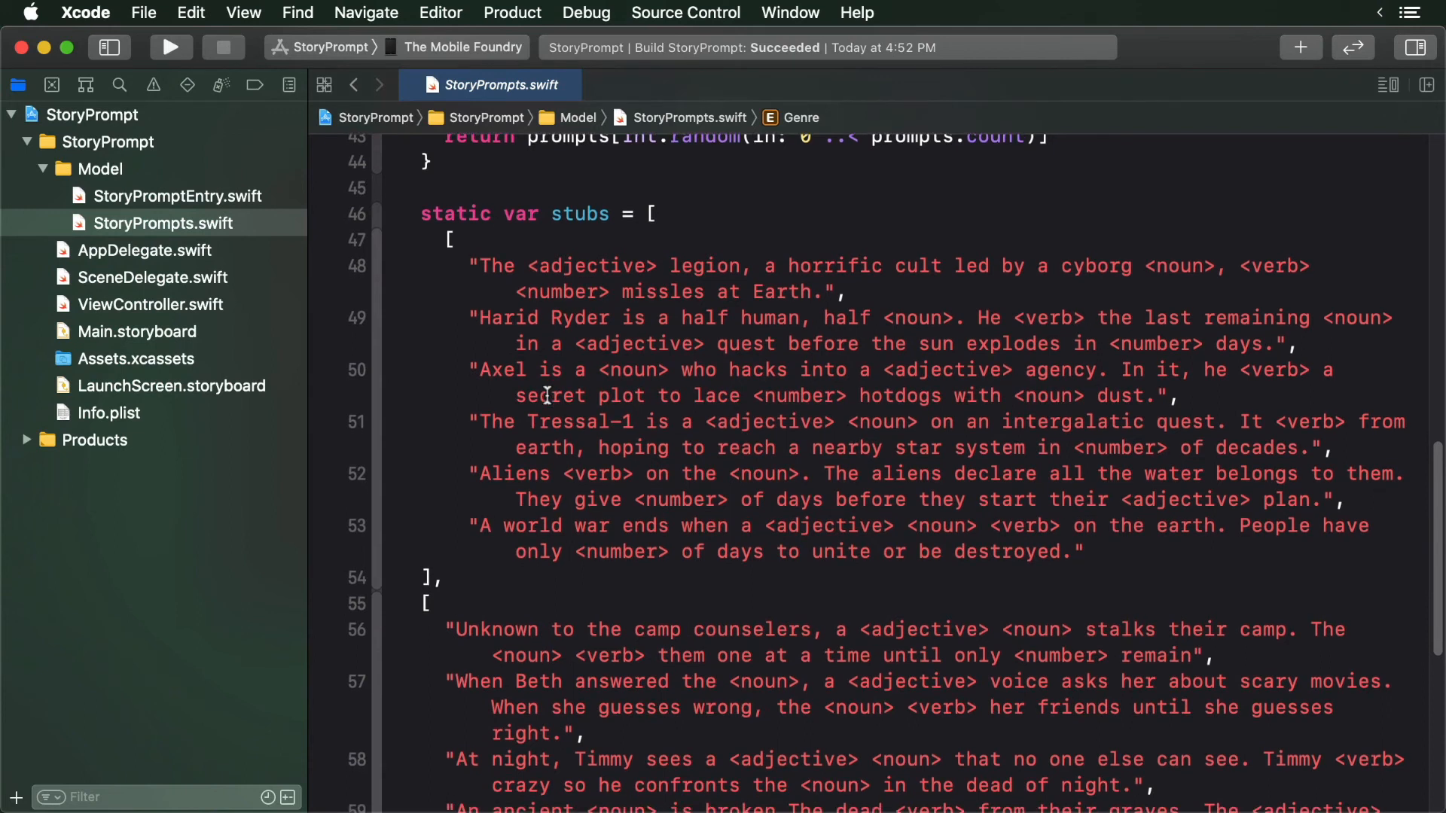
pyautogui.scroll(3)
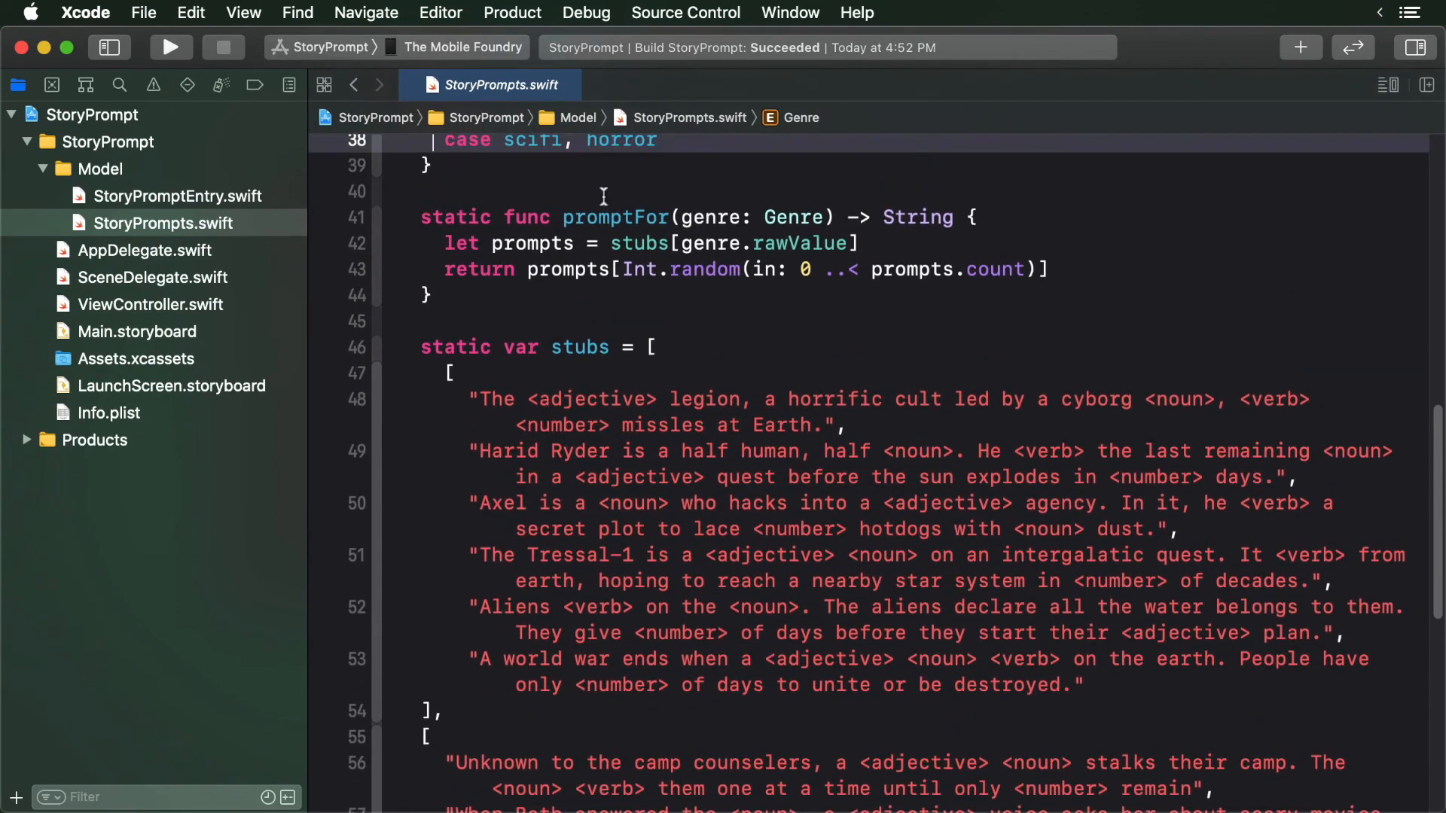
pyautogui.click(602, 217)
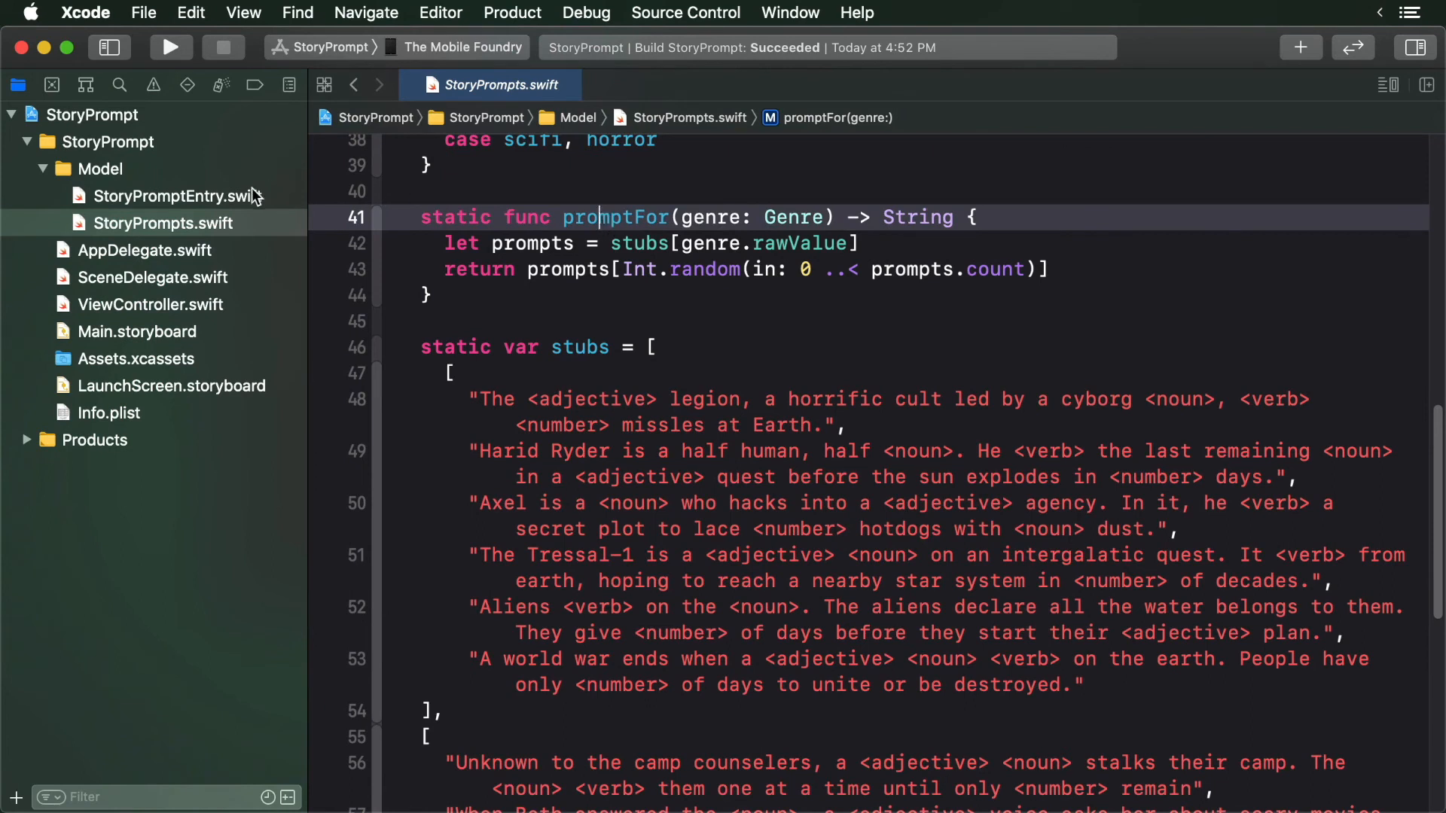
# View StoryPromptEntry.swift's class with its number, verb, adjective, noun, image and genre properties
pyautogui.click(173, 196)
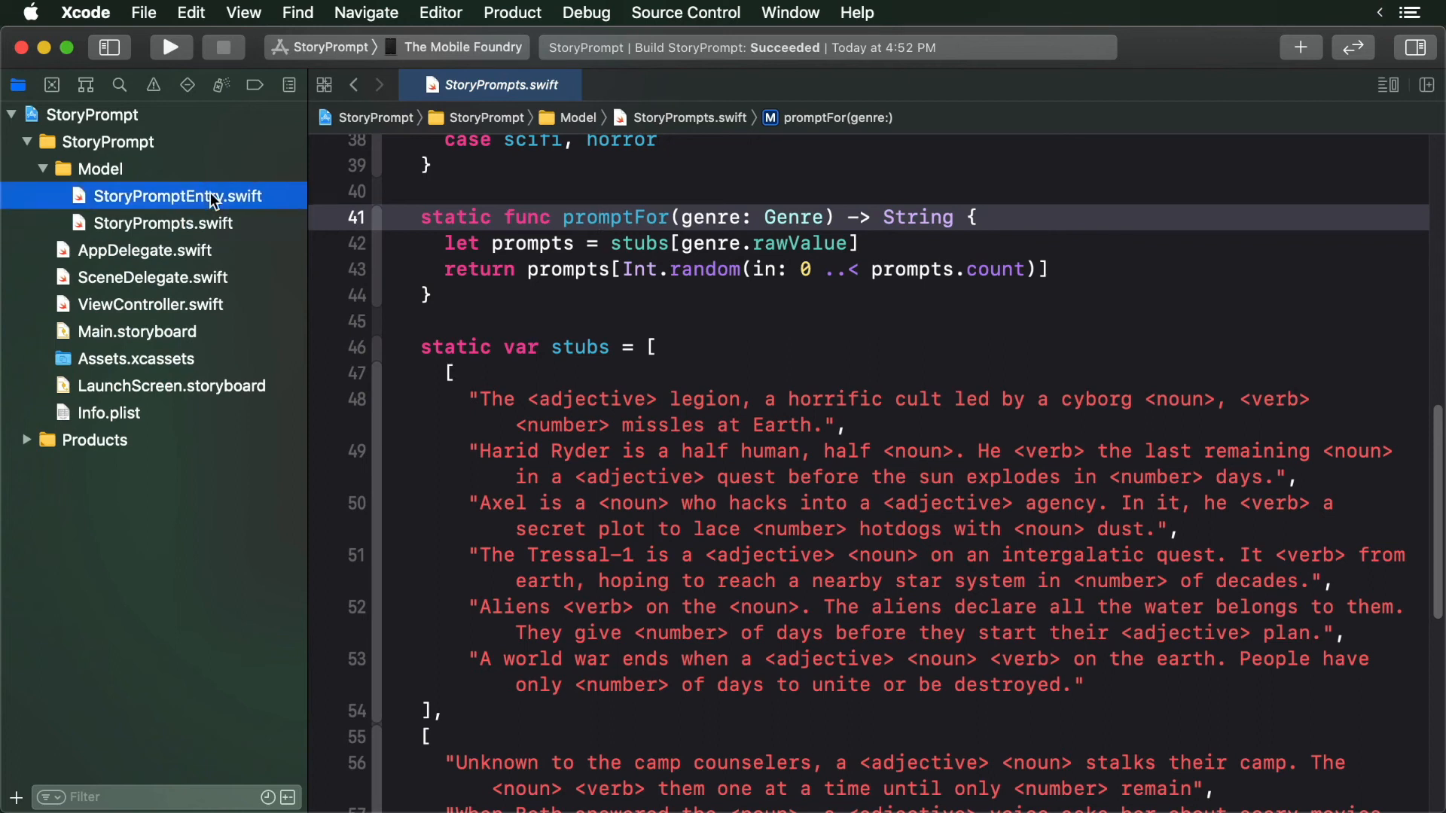
pyautogui.click(183, 196)
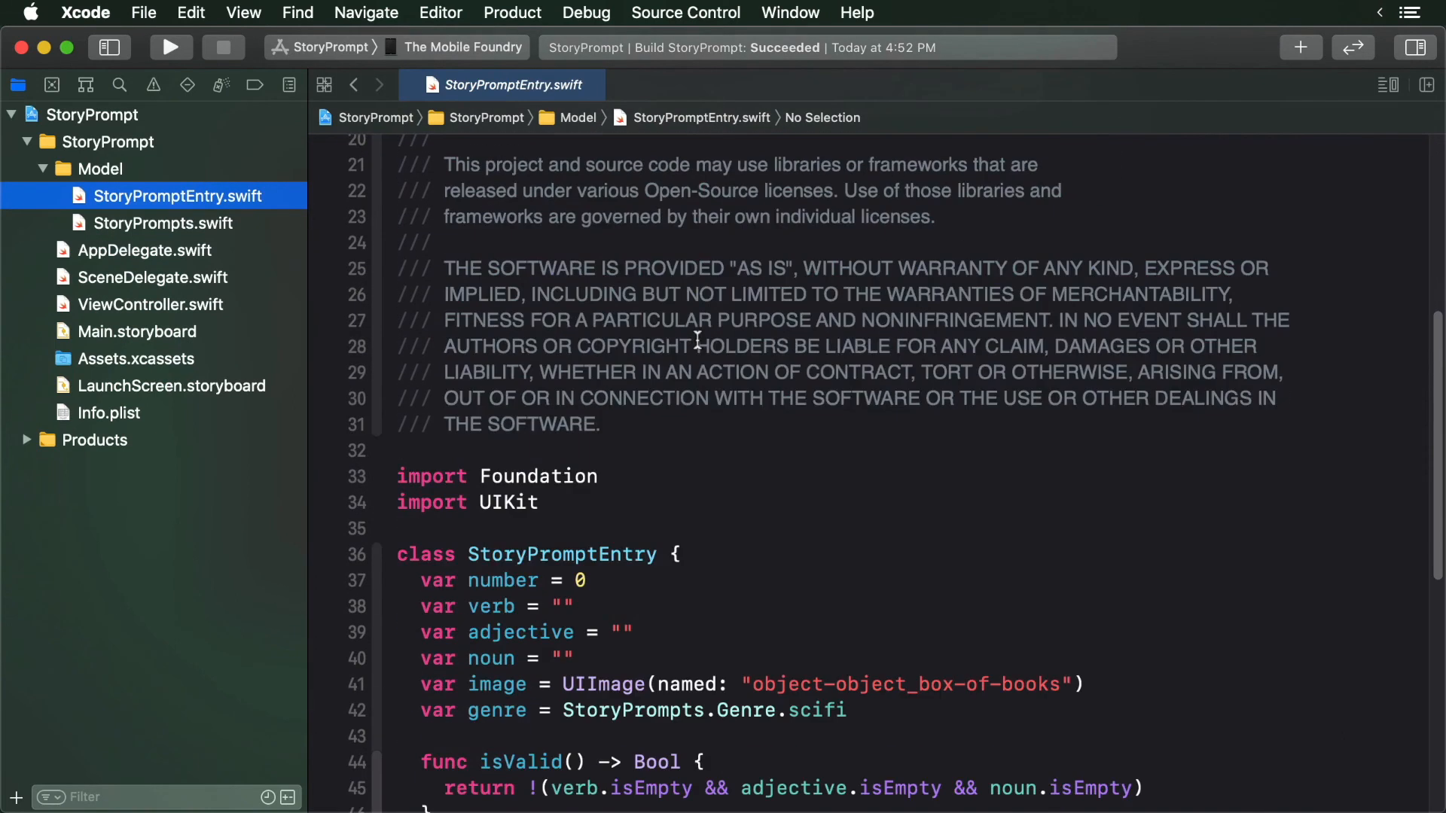
pyautogui.scroll(-3)
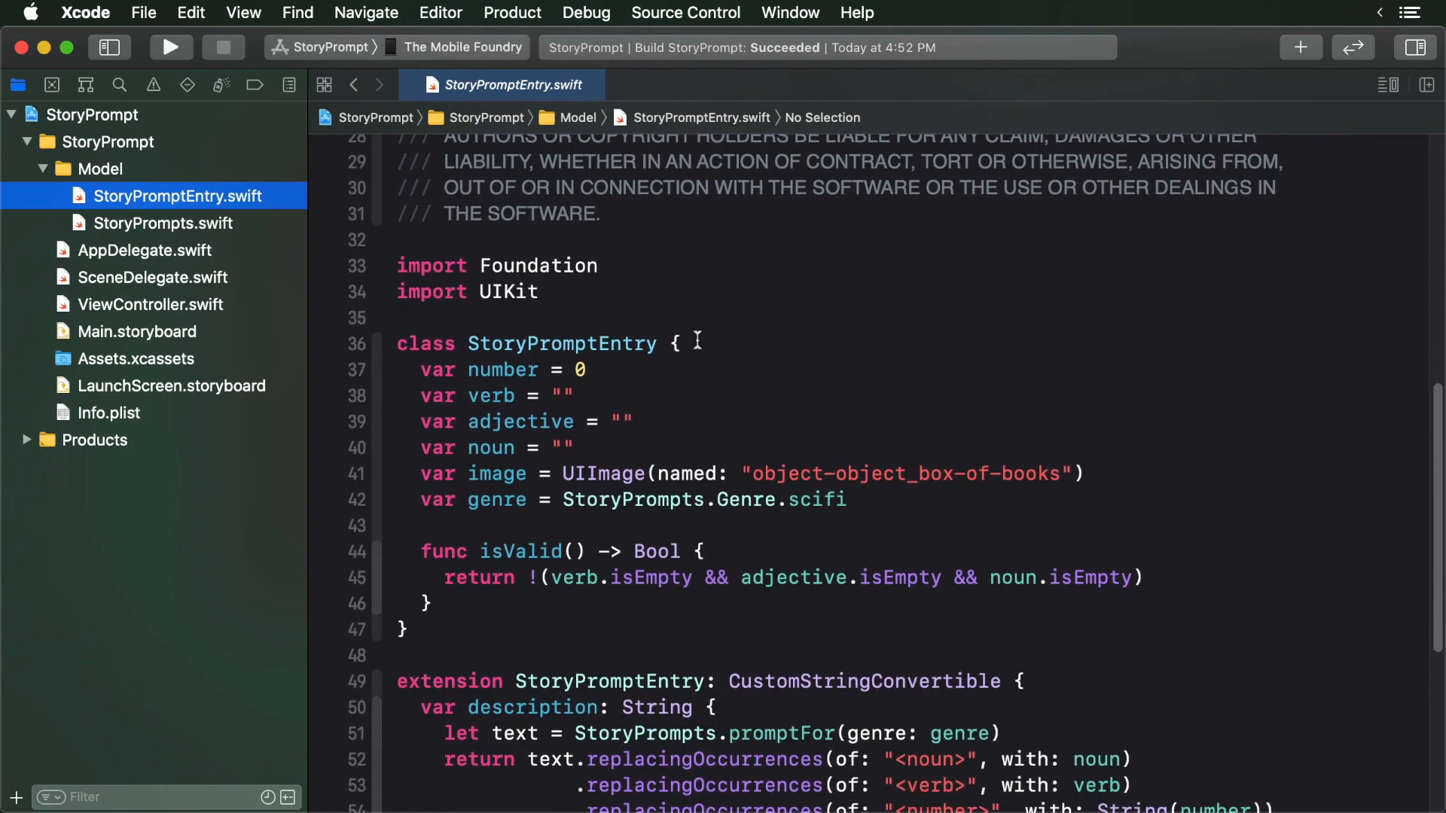
pyautogui.scroll(-3)
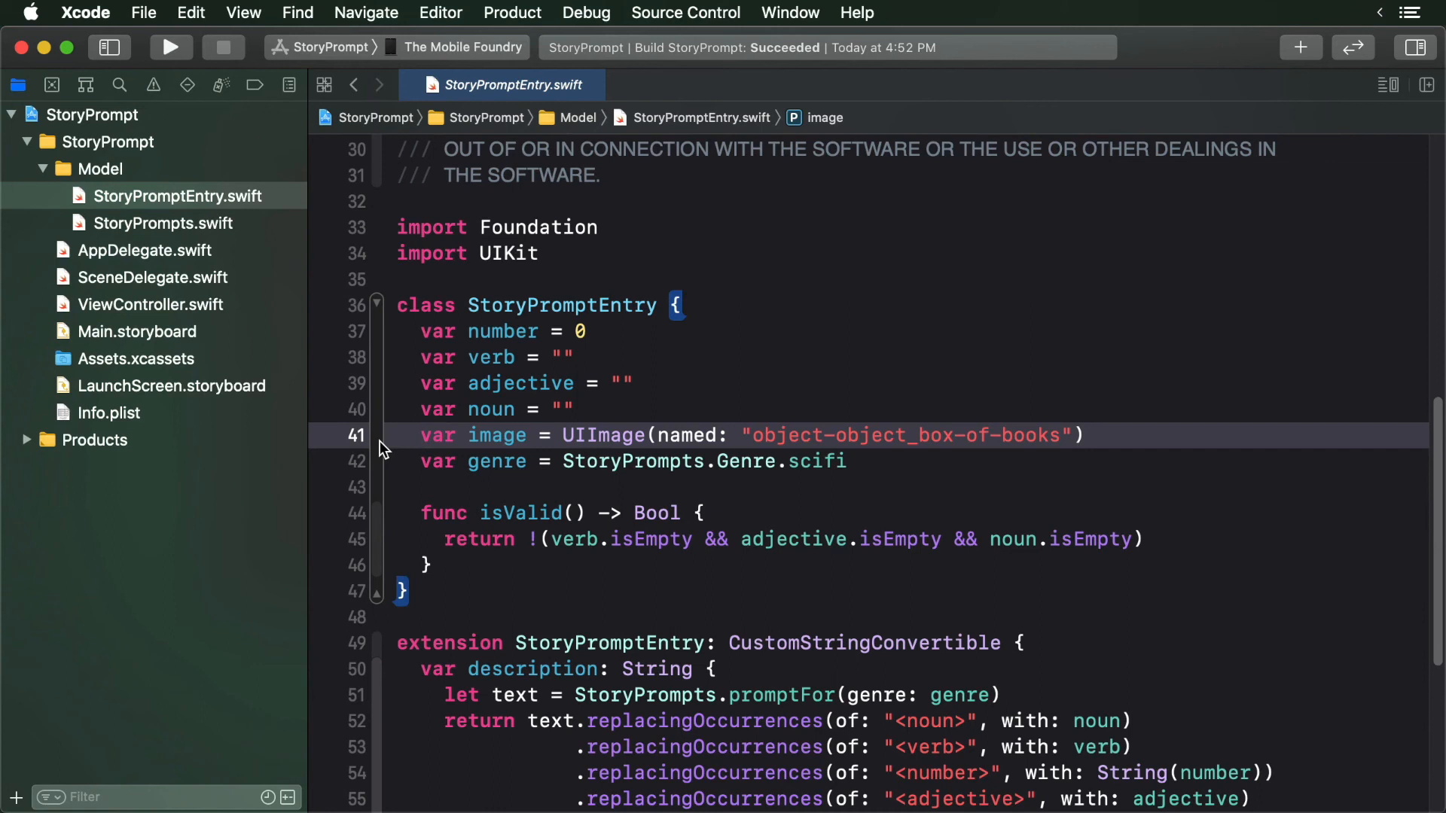
pyautogui.moveTo(384, 440)
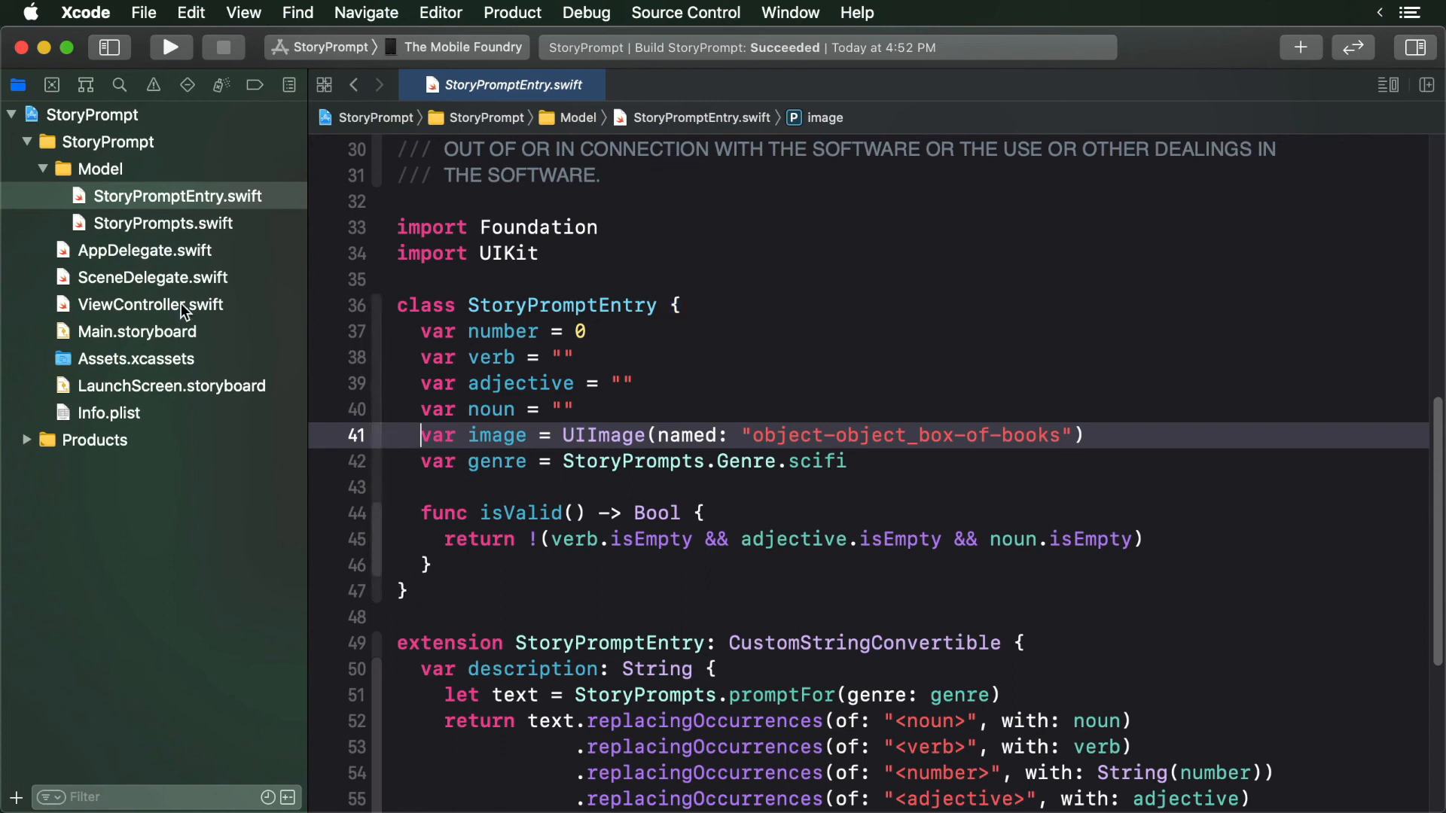
# In ViewController's viewDidLoad, declare let storyPrompt = StoryPromptEntry()
pyautogui.click(151, 304)
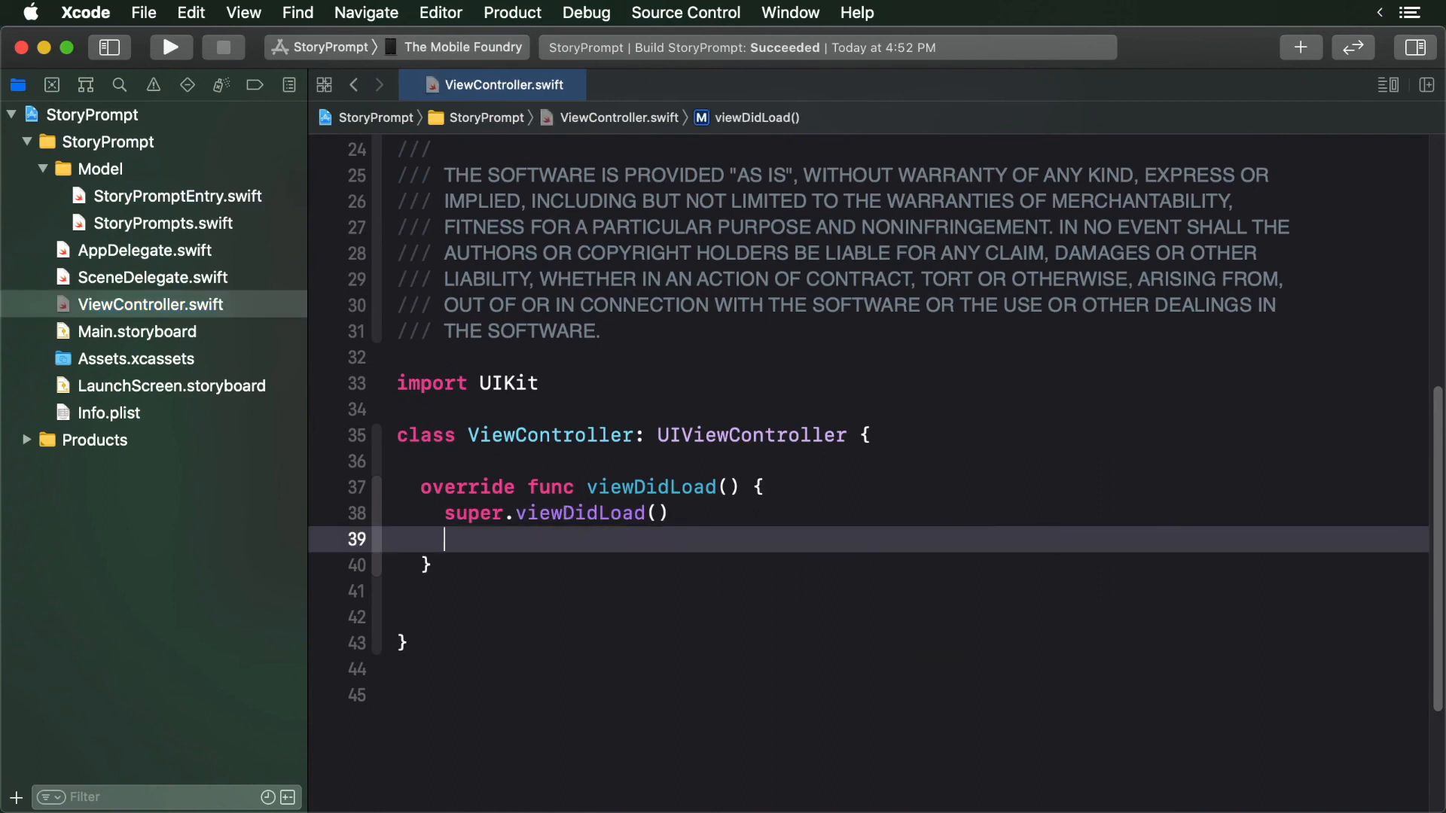
pyautogui.write('let storyP')
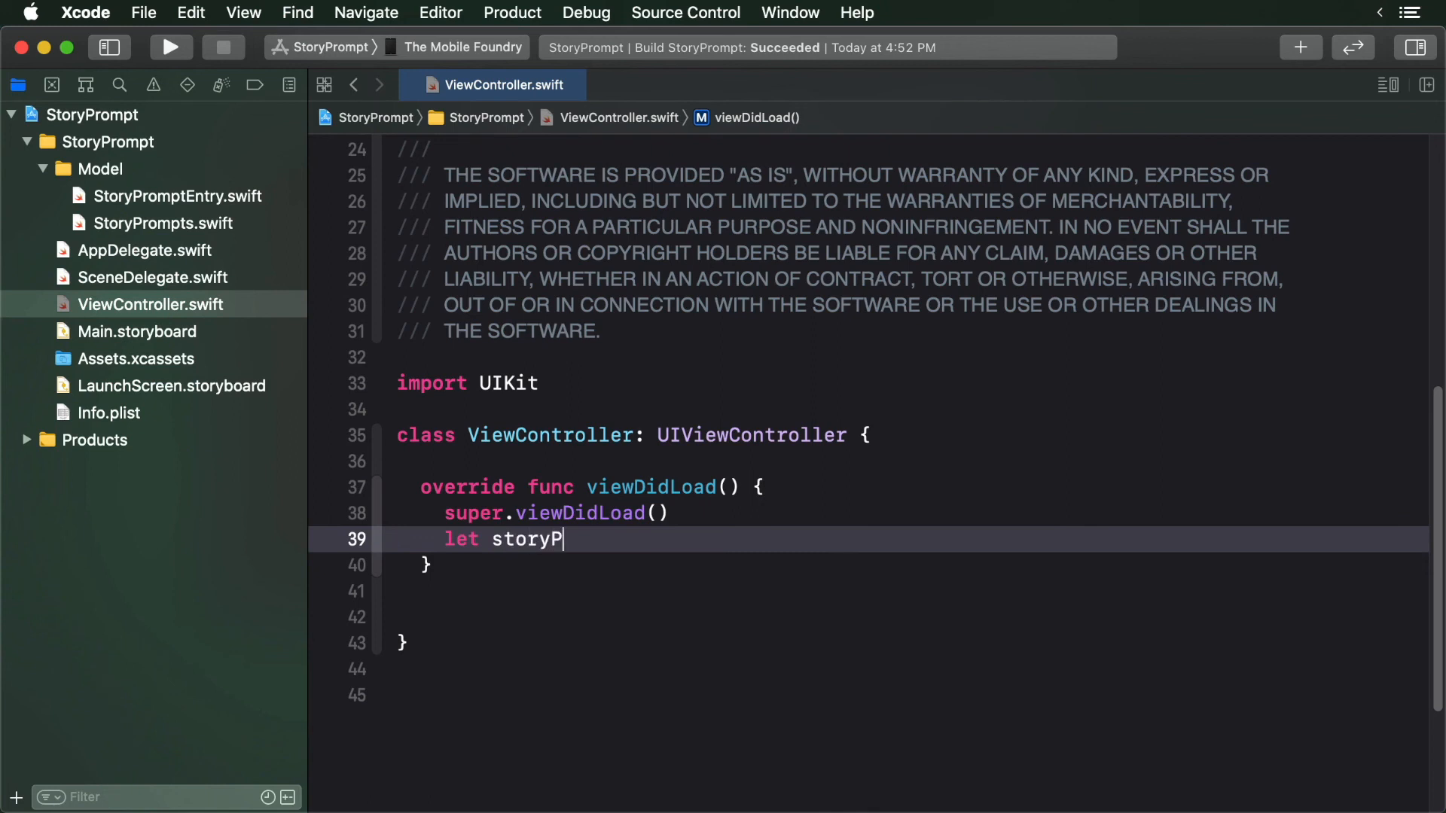
pyautogui.write('rompt =')
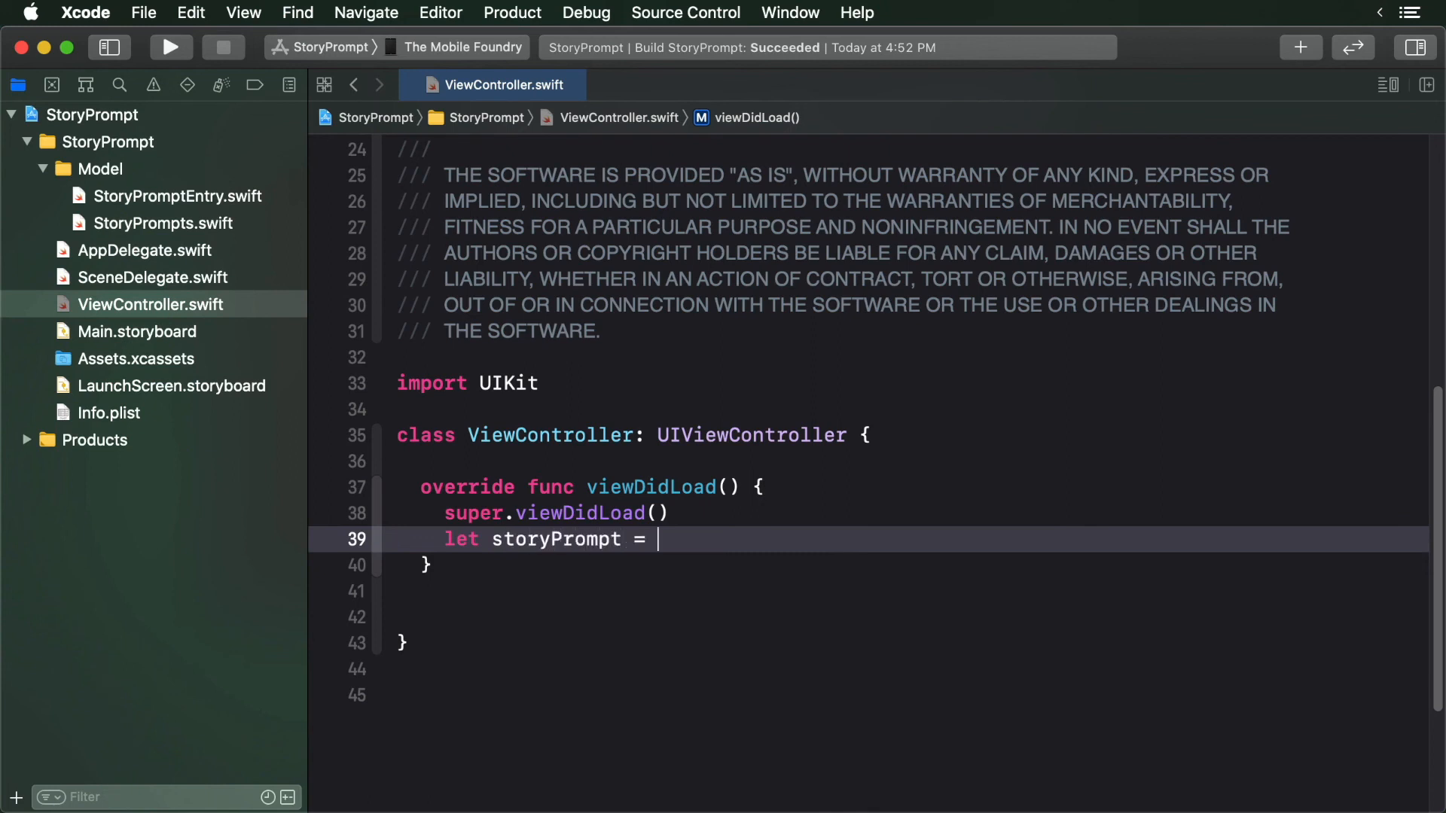
pyautogui.write('Story')
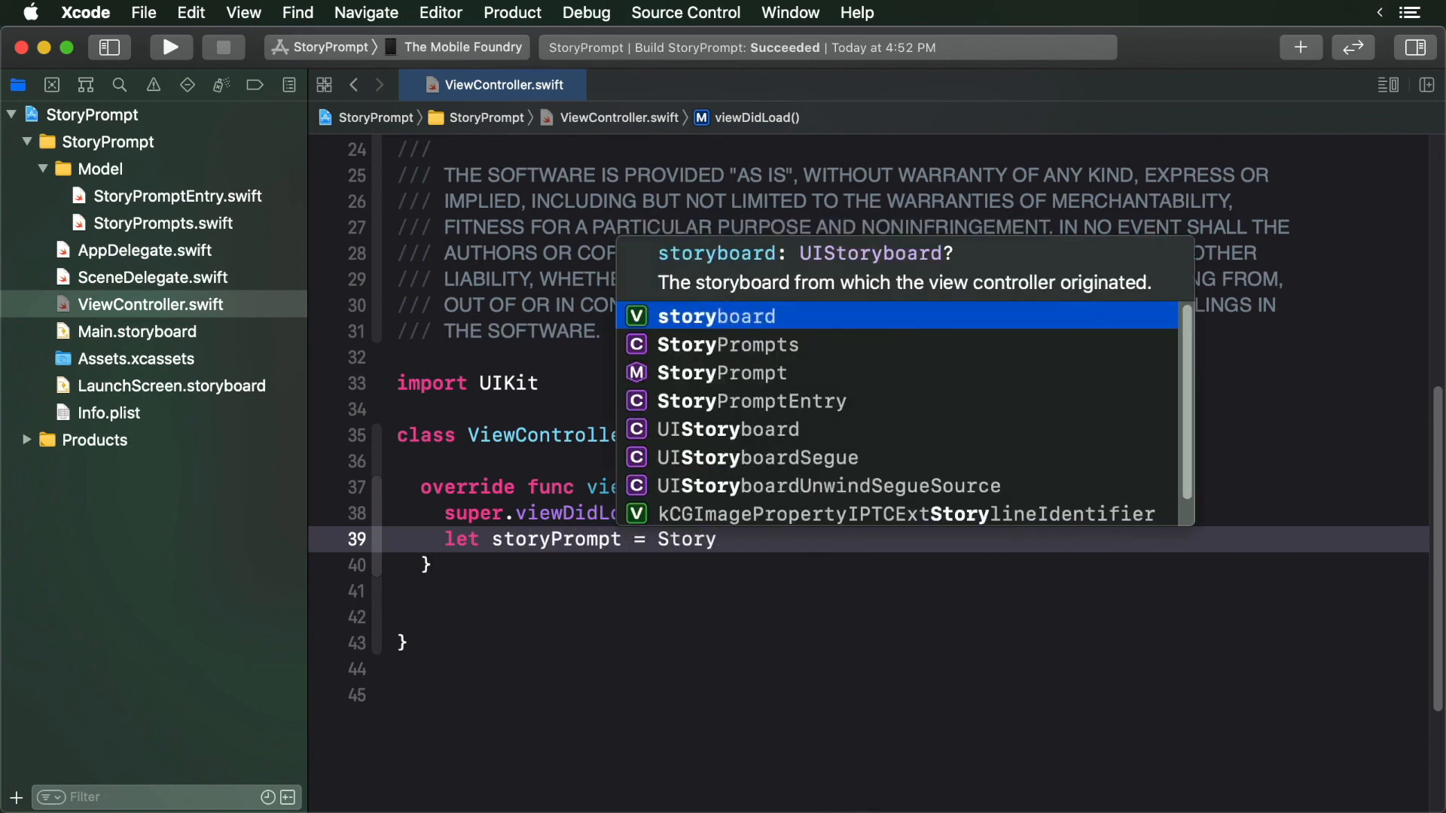
pyautogui.click(752, 401)
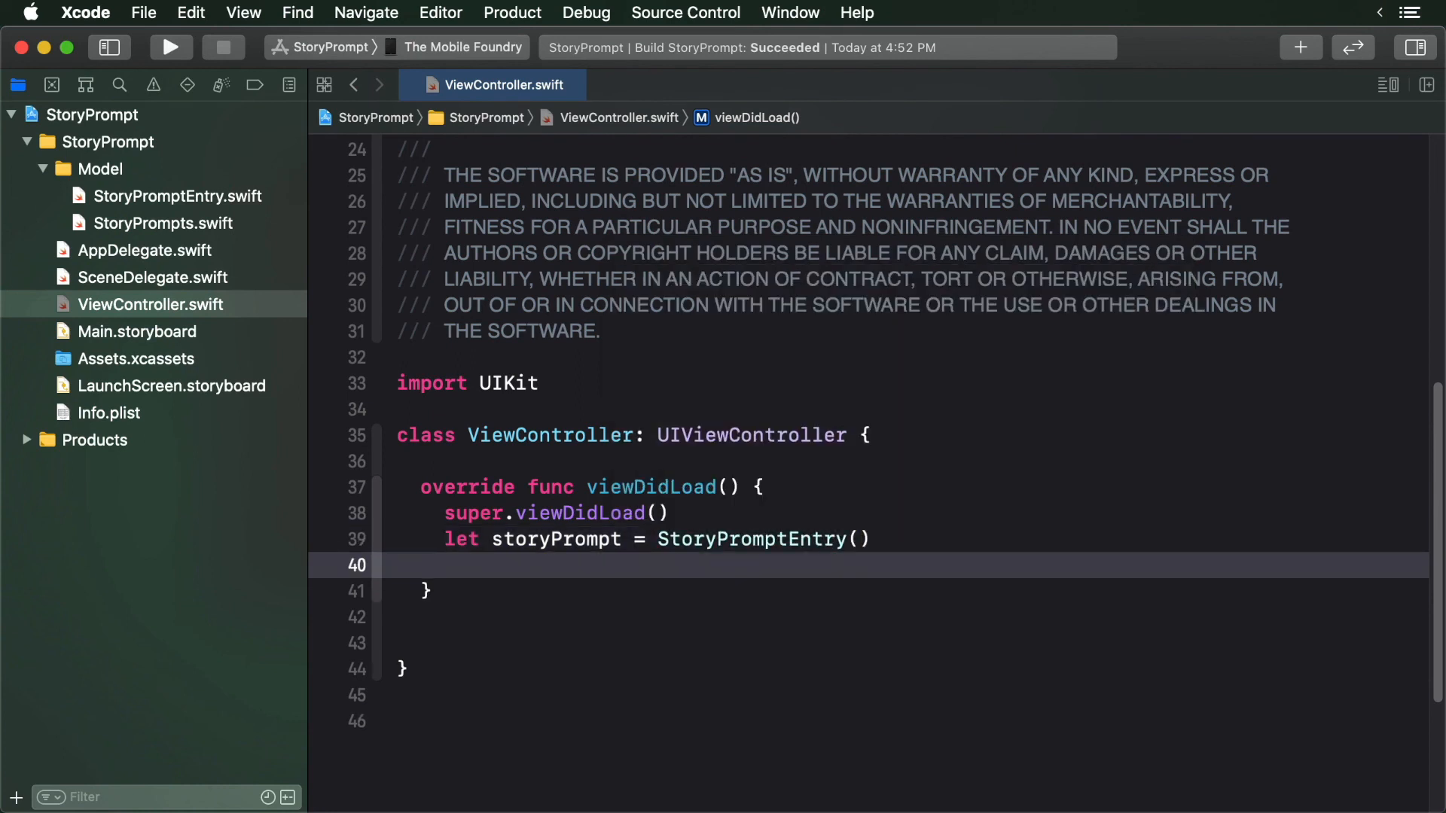
# Set storyPrompt's noun "toaster", adjective "smelly", verb "burps" and number 10, then print(storyPrompt)
pyautogui.write('storyPrompt.noun =')
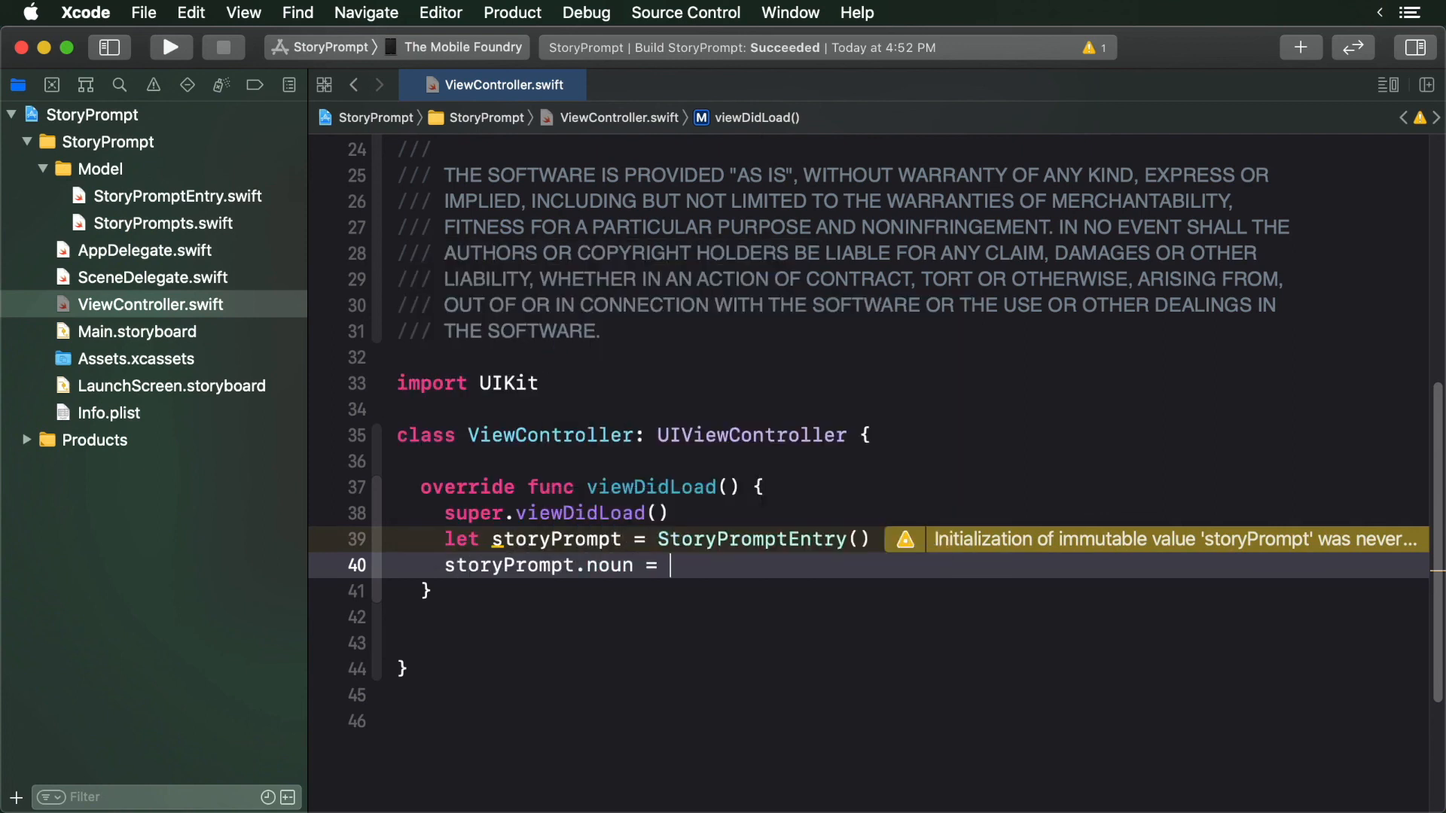
pyautogui.write('"toaster"')
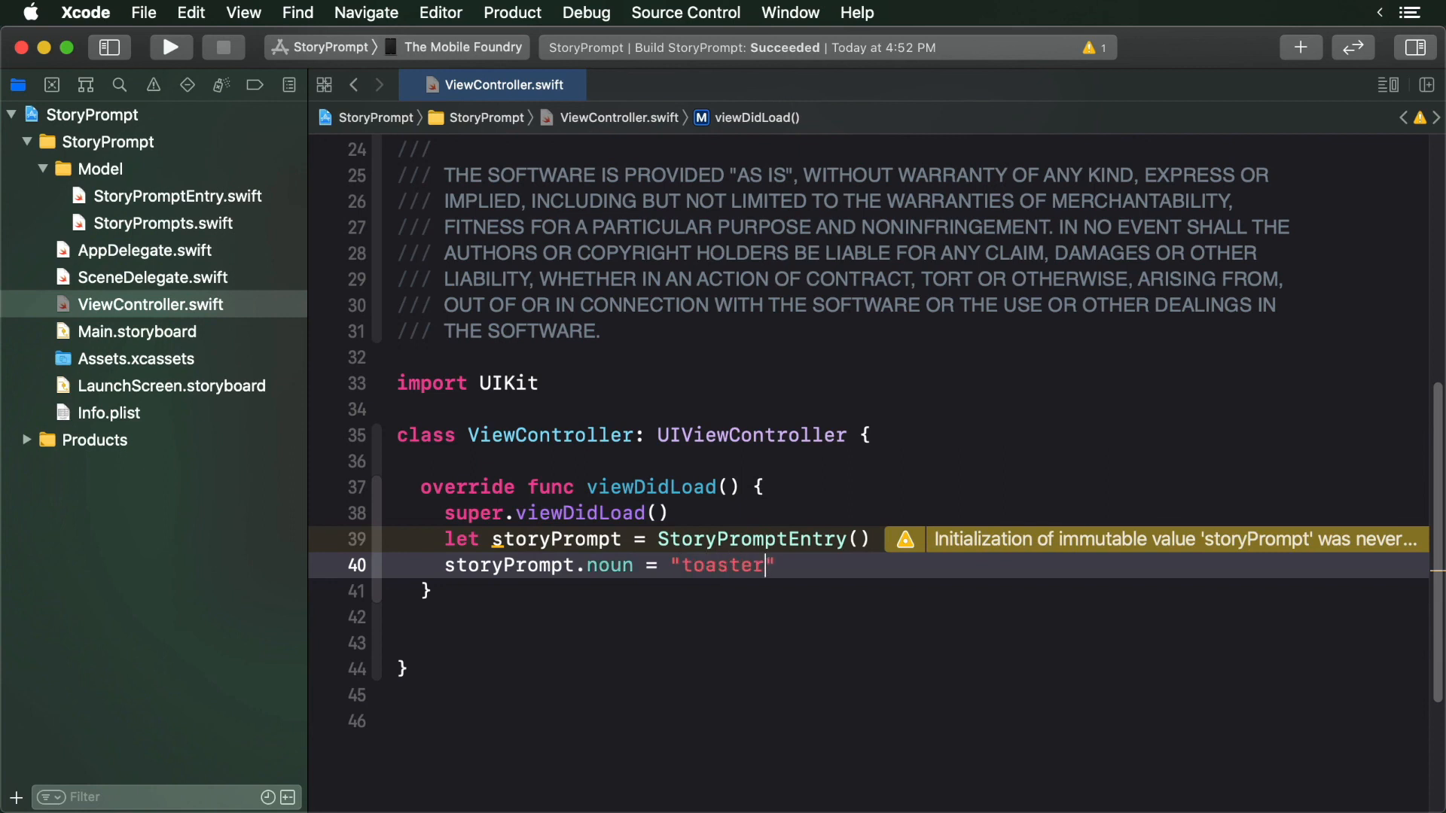
pyautogui.write('storyPrompt.adjective = "')
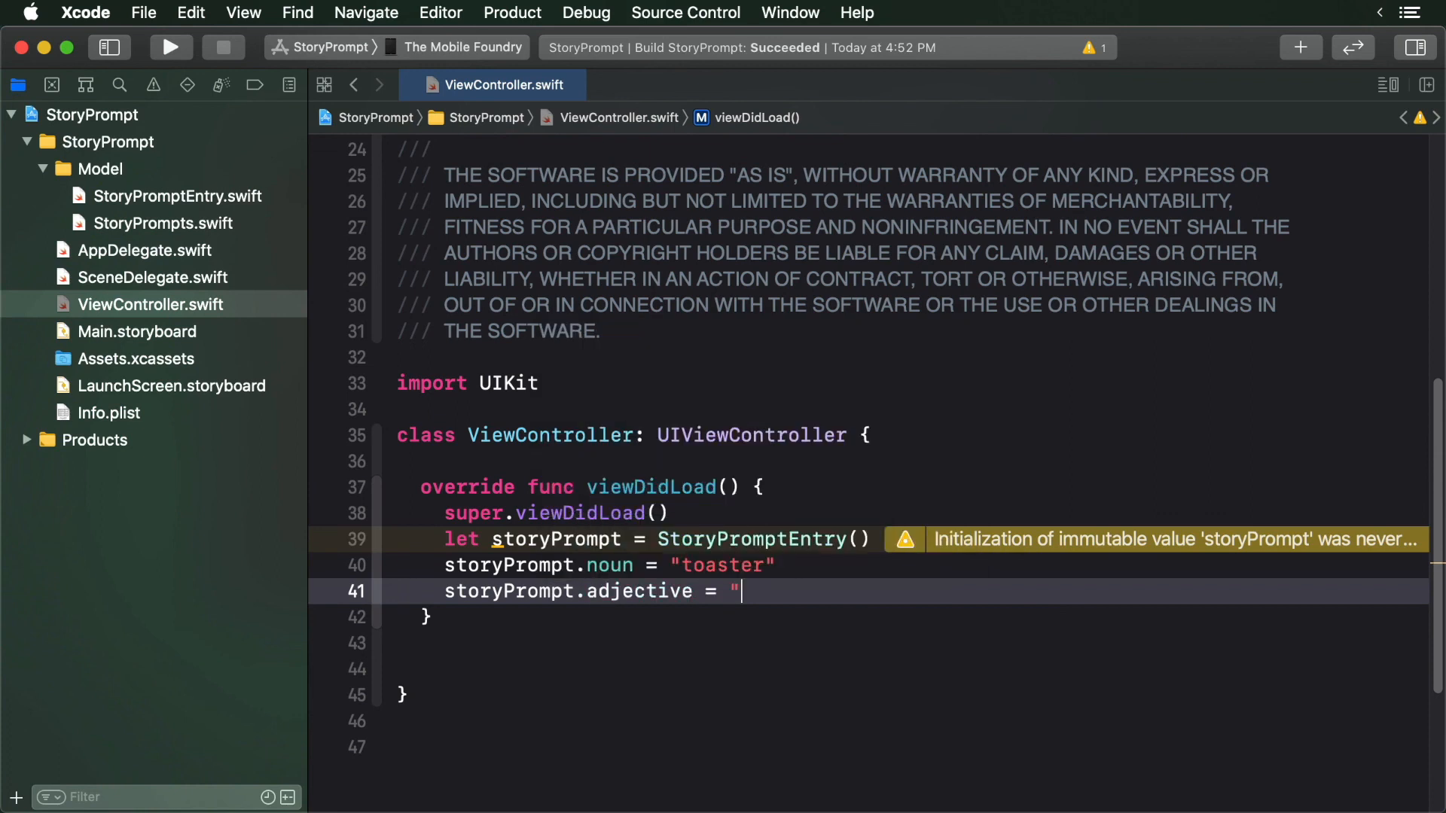
pyautogui.write('smelly"')
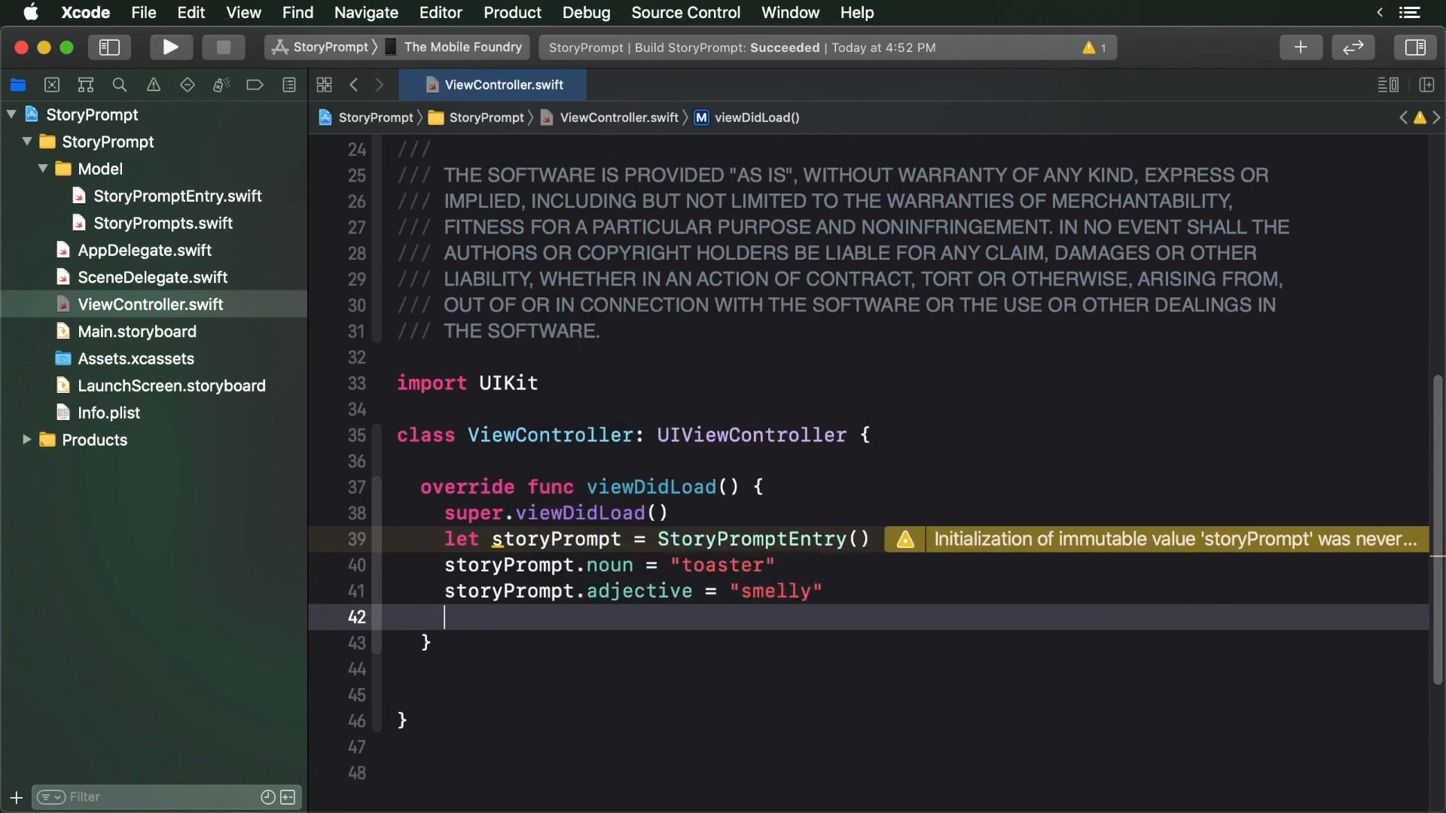
pyautogui.write('storyPrompt')
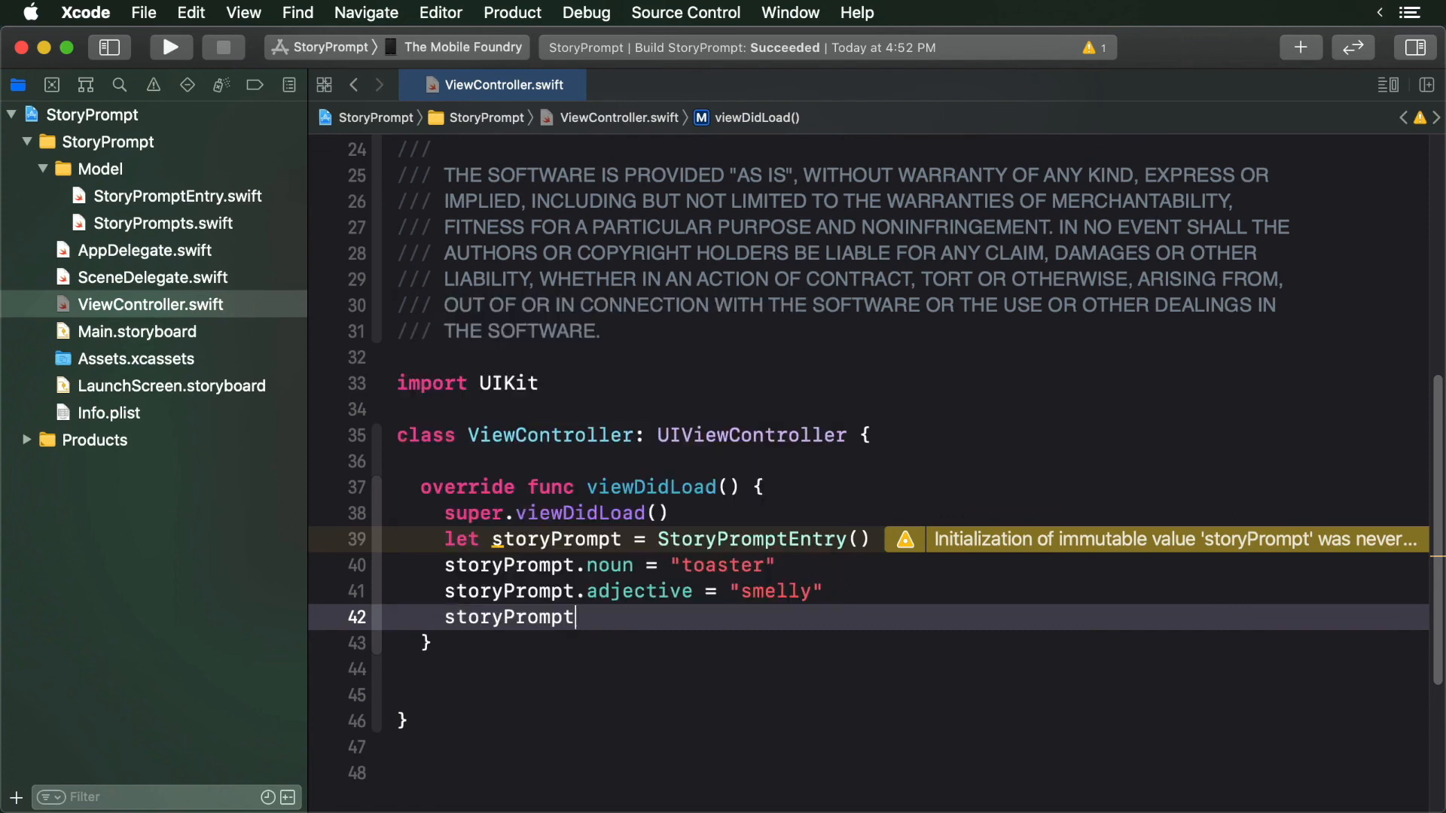
pyautogui.write('.verb')
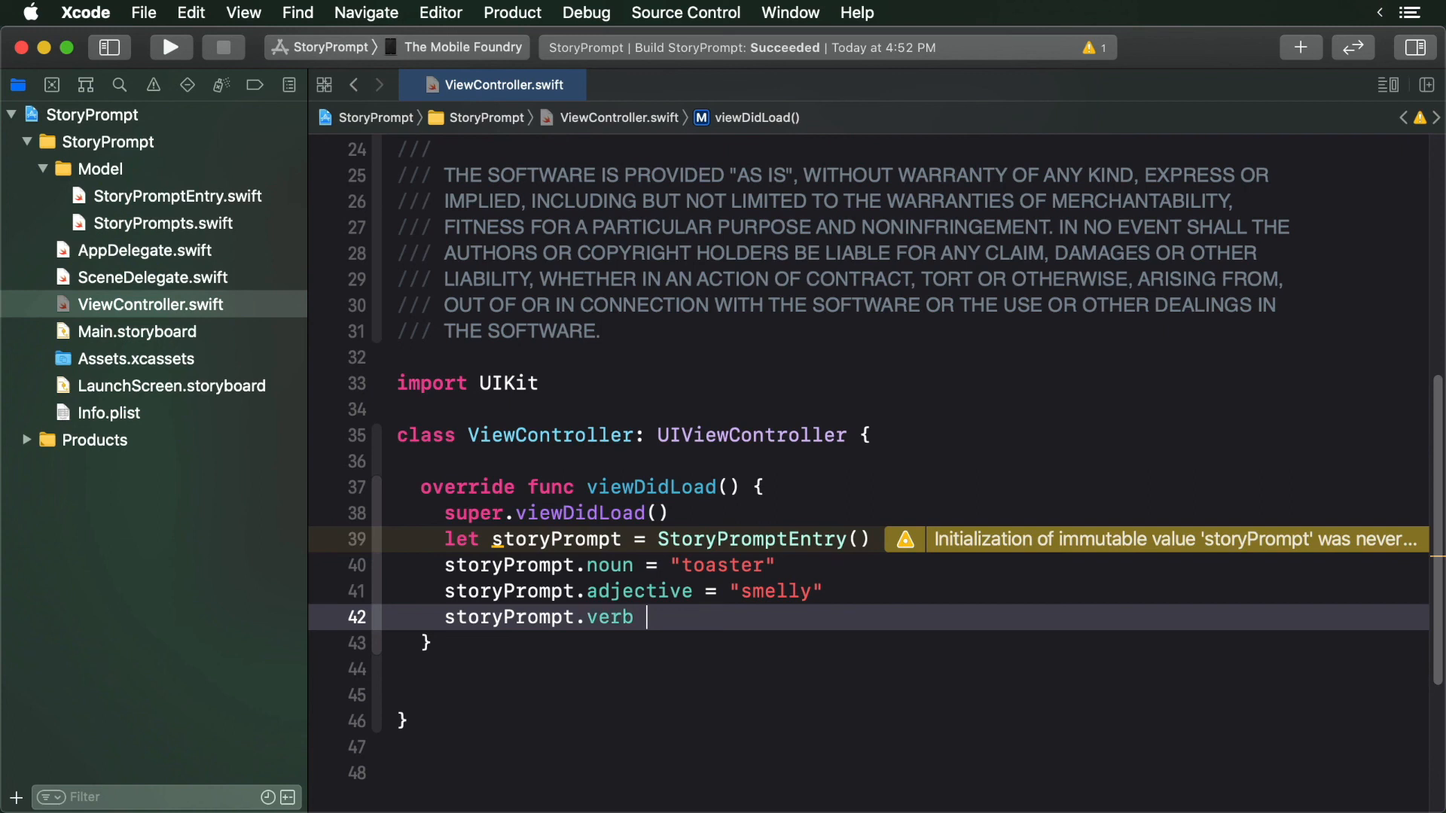
pyautogui.write('= "bur"')
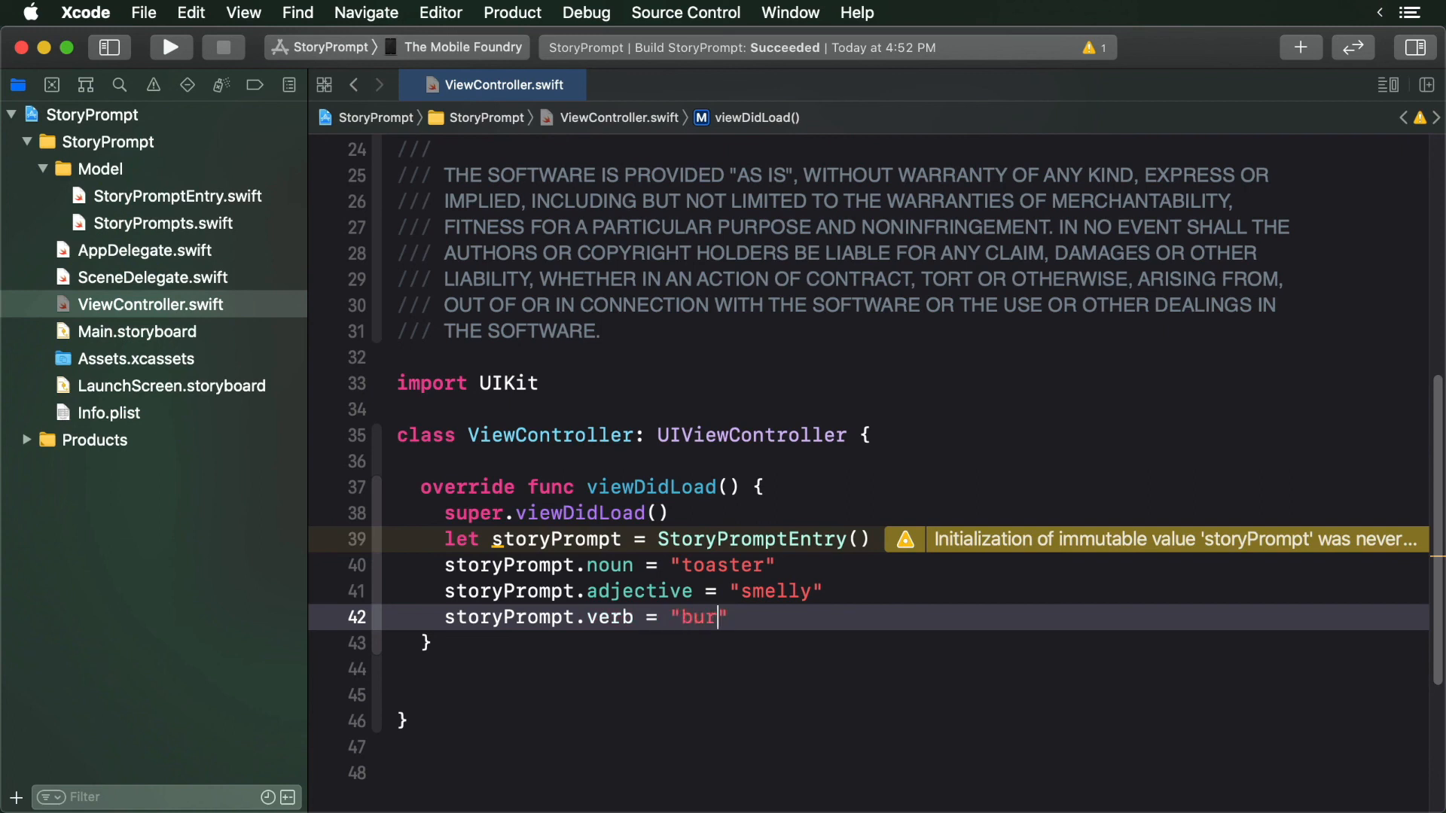
pyautogui.write('ps')
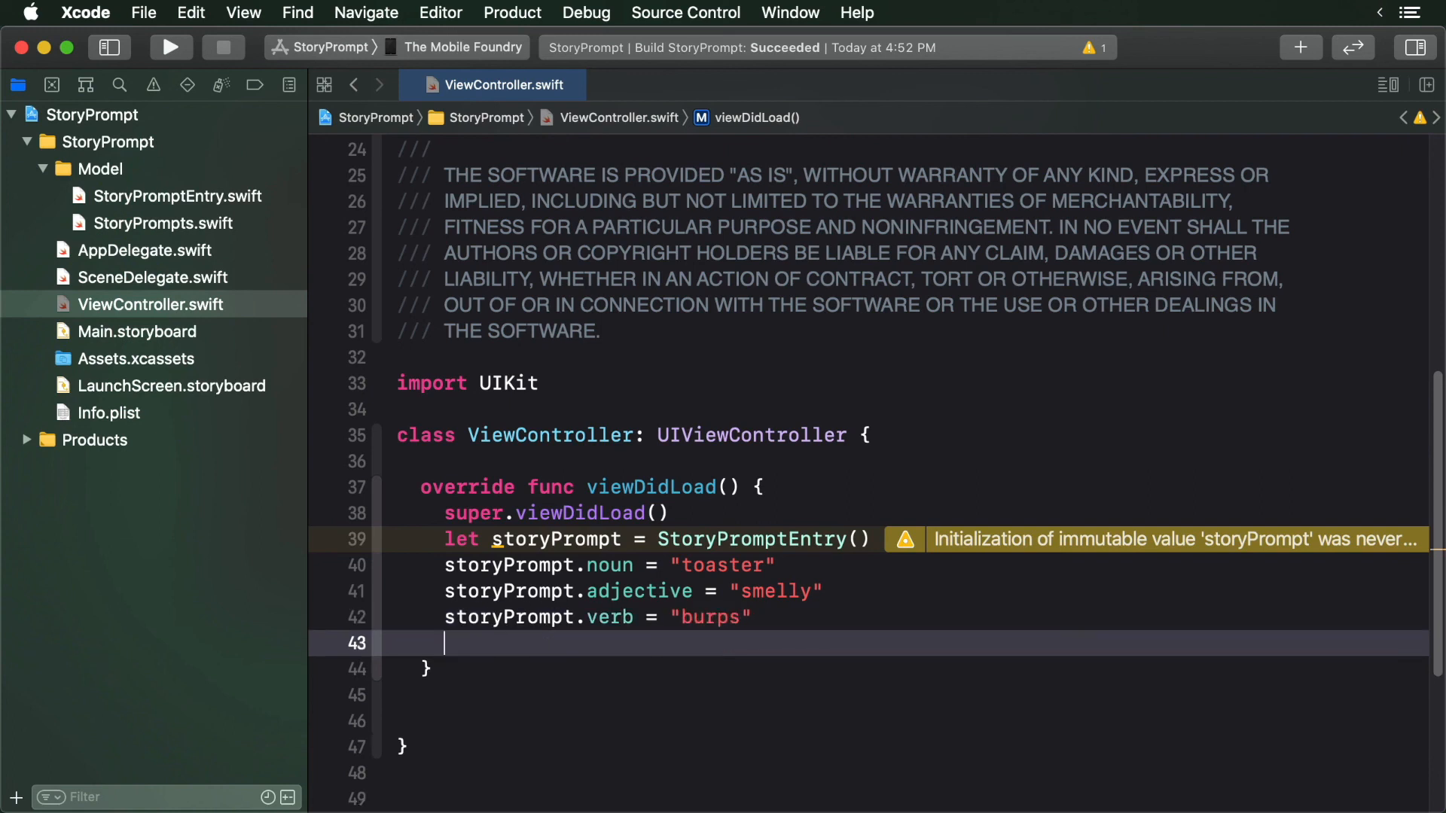
pyautogui.write('stor')
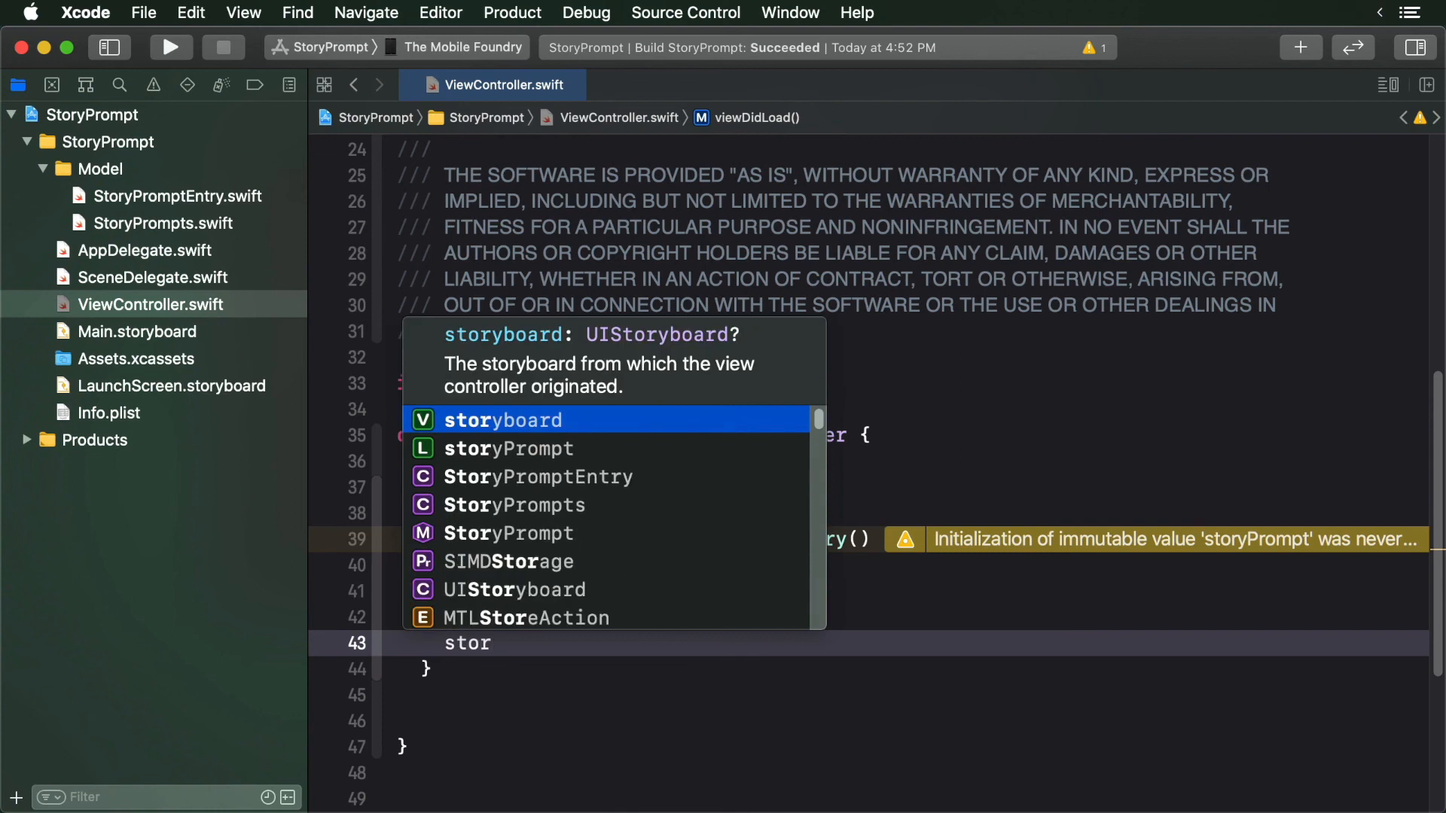
pyautogui.write('storyPrompt.number = 10')
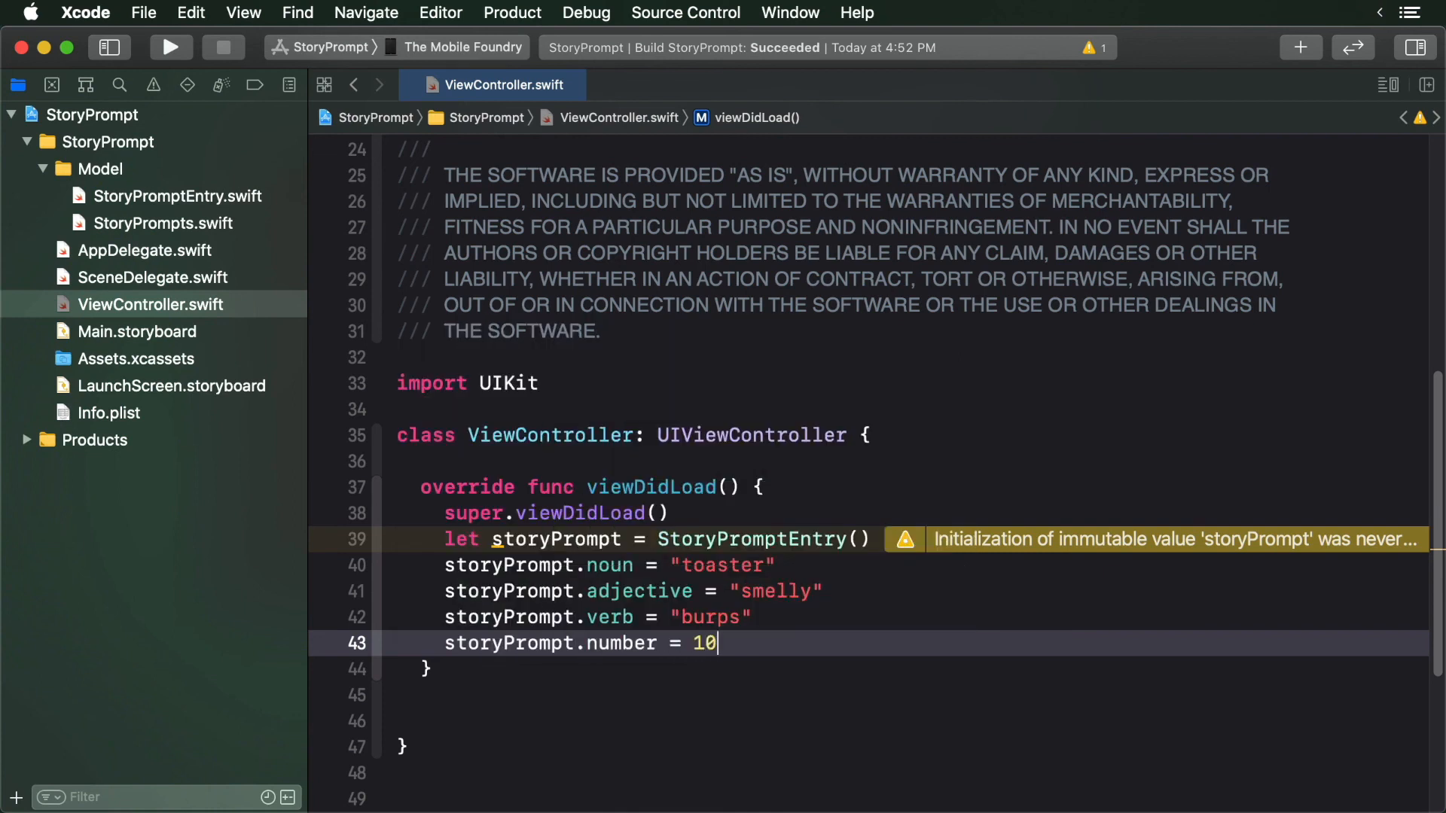
pyautogui.write('print(storyPrompt')
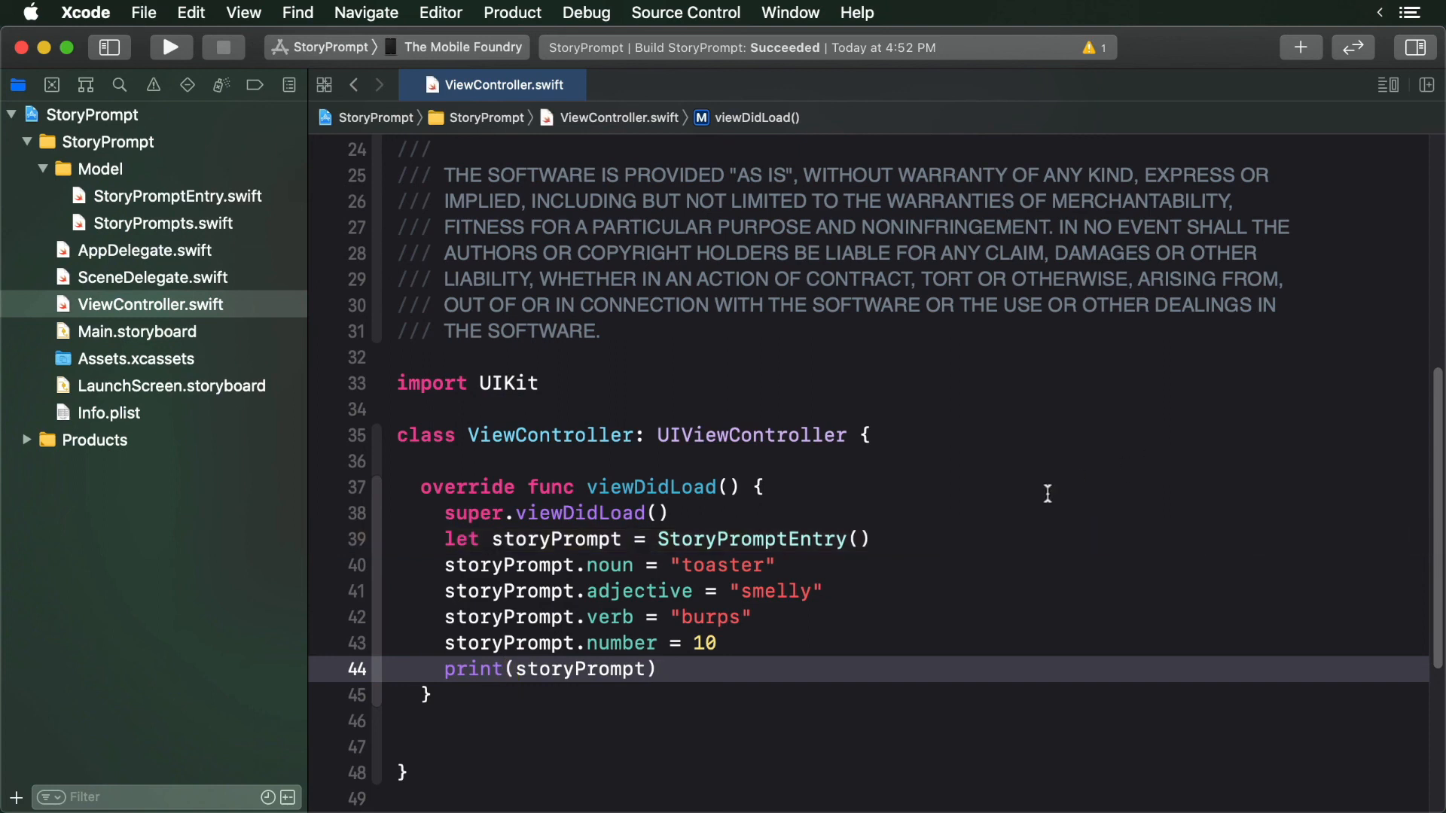
# Run the app so the cyborg toaster sentence prints in the console
pyautogui.click(172, 46)
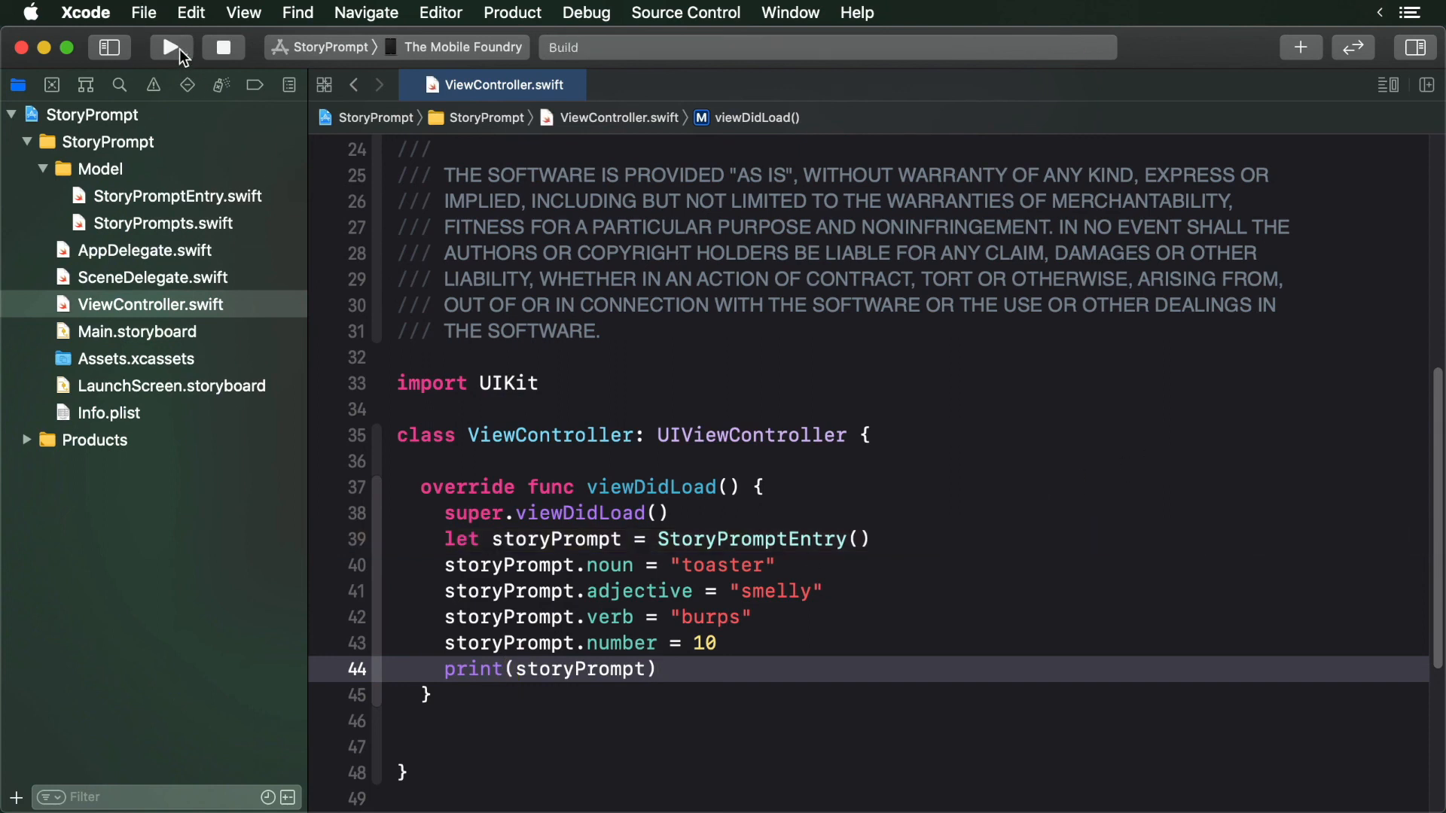
pyautogui.click(172, 47)
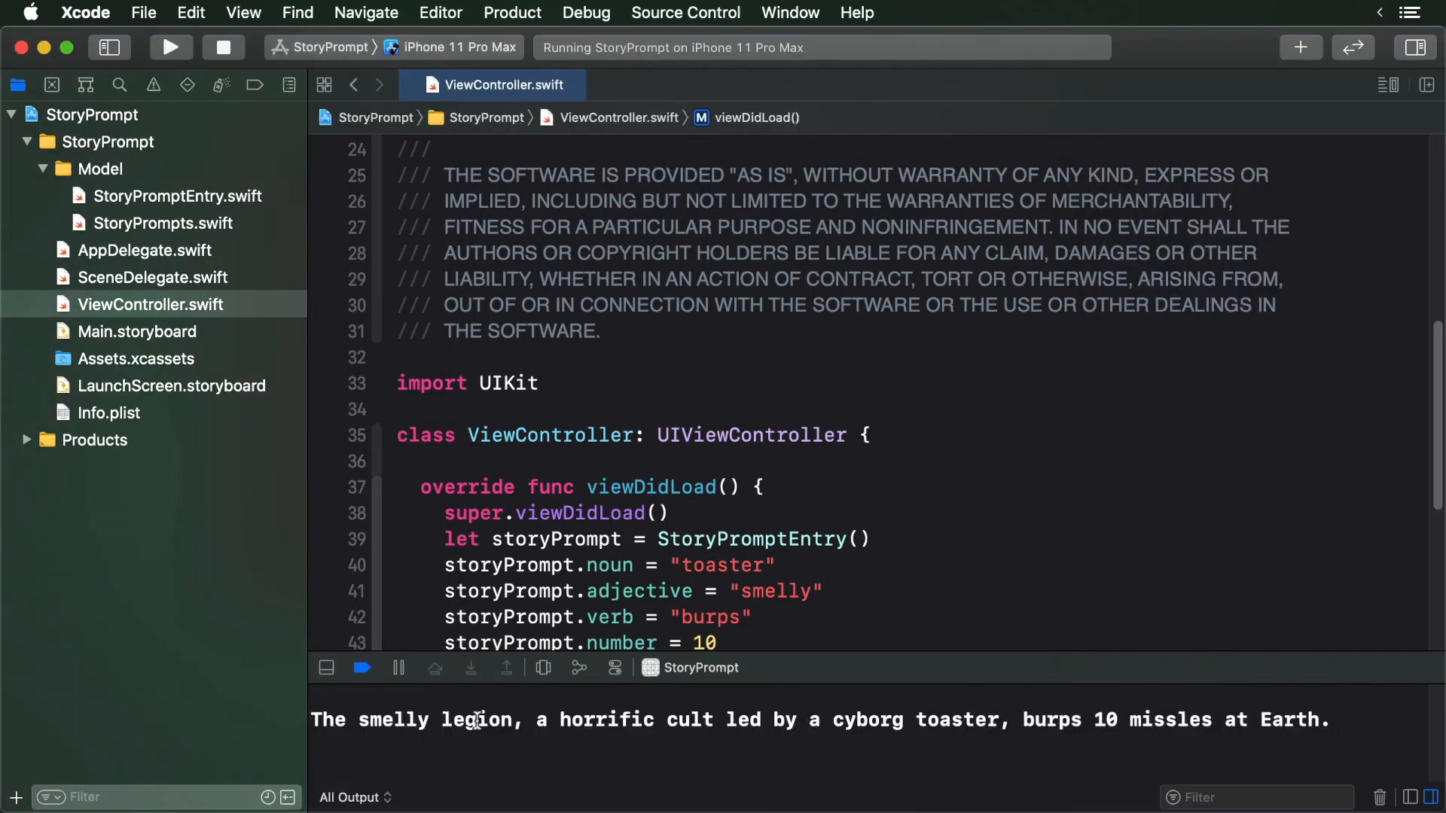
pyautogui.moveTo(557, 700)
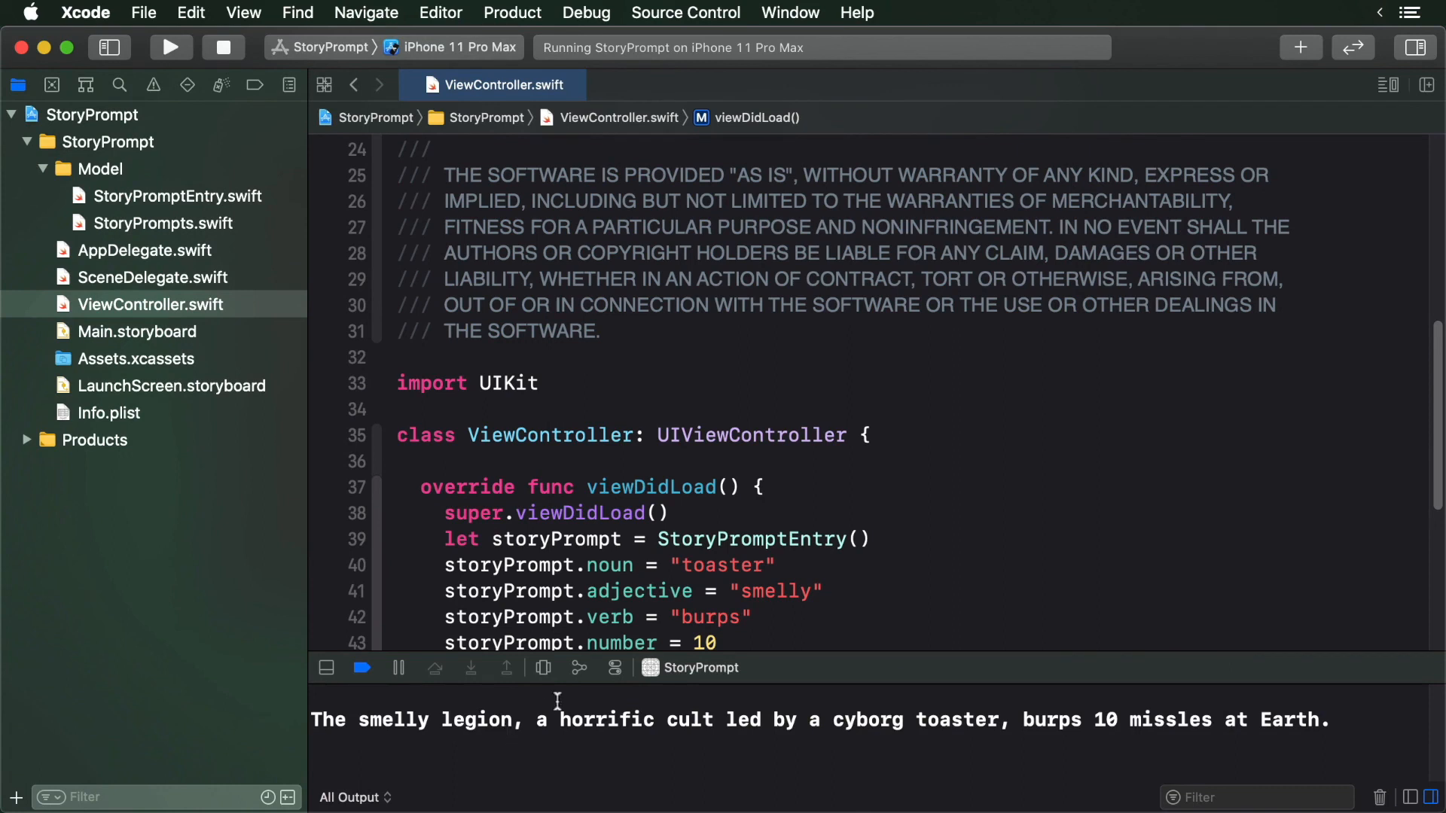